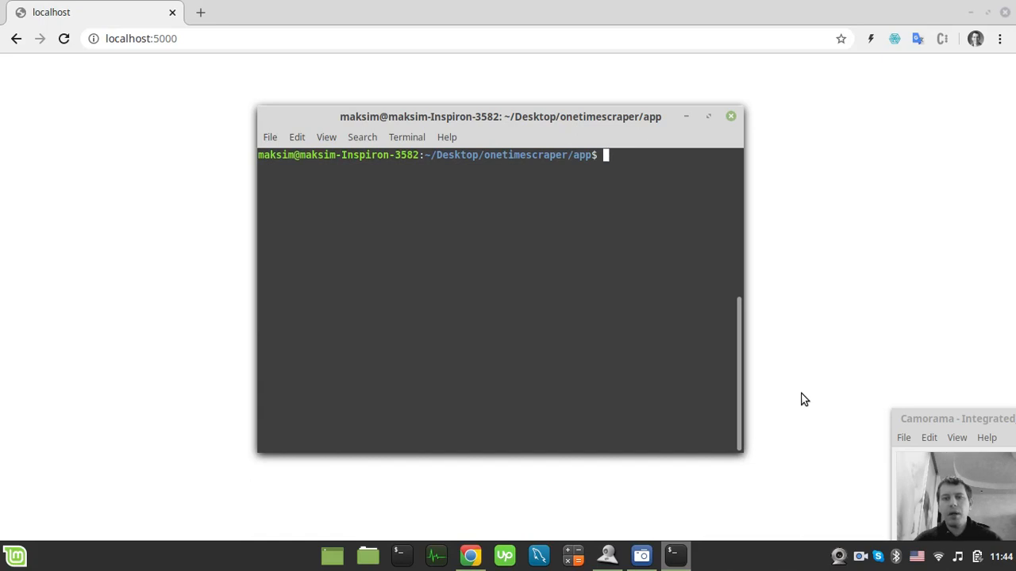
# - Launch the scraper app with python3 app.py so its editor loads at localhost:5000
pyautogui.write('python')
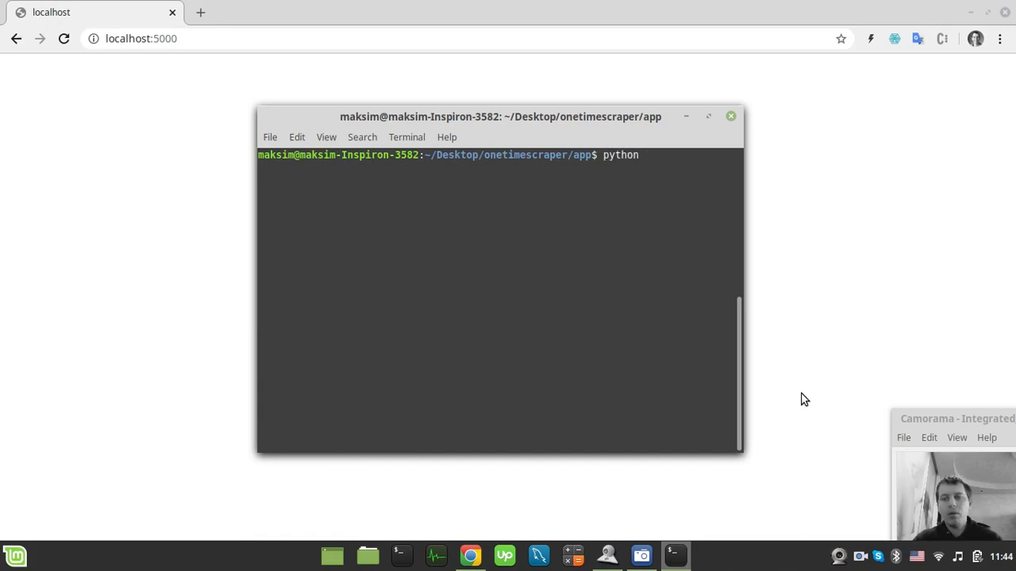
pyautogui.write('3')
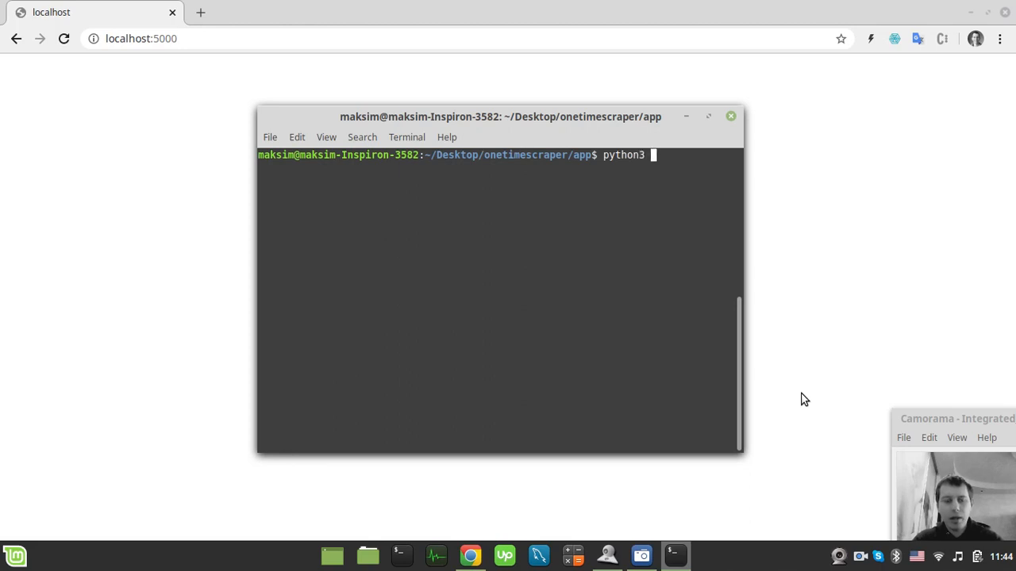
pyautogui.write('app.py')
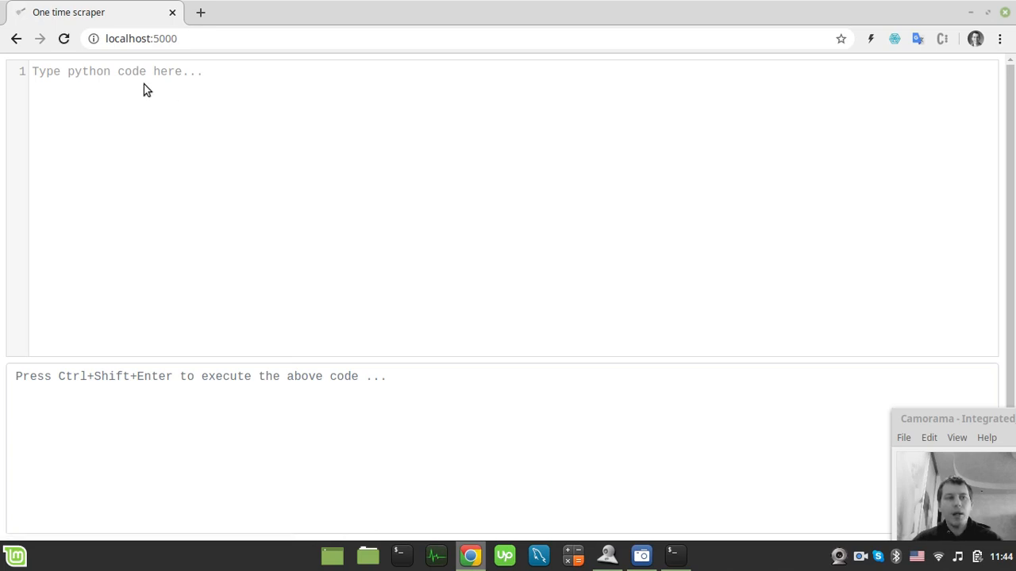
pyautogui.moveTo(226, 106)
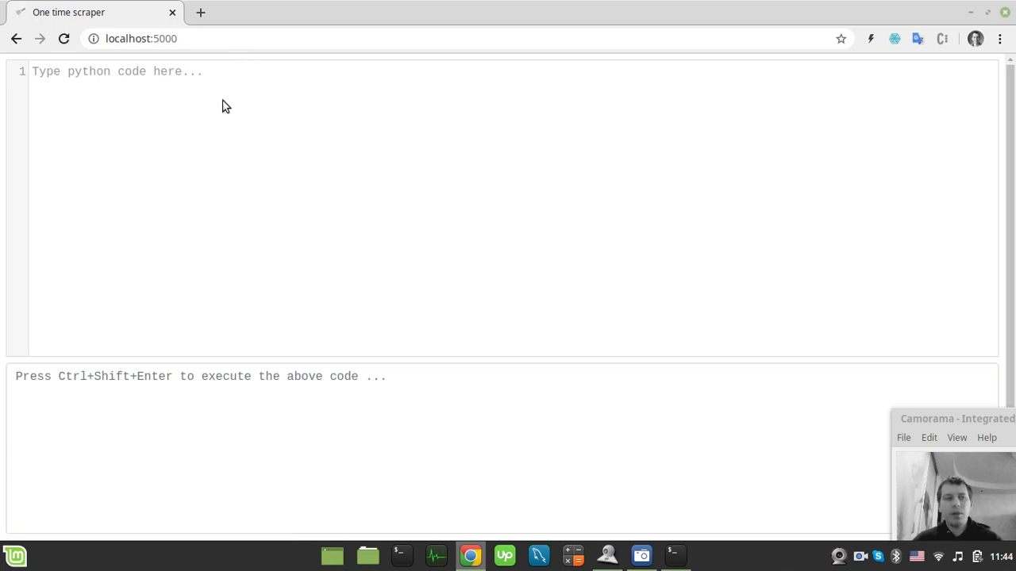
# - Write the import lines for requests and BeautifulSoup from bs4
pyautogui.write('import requ')
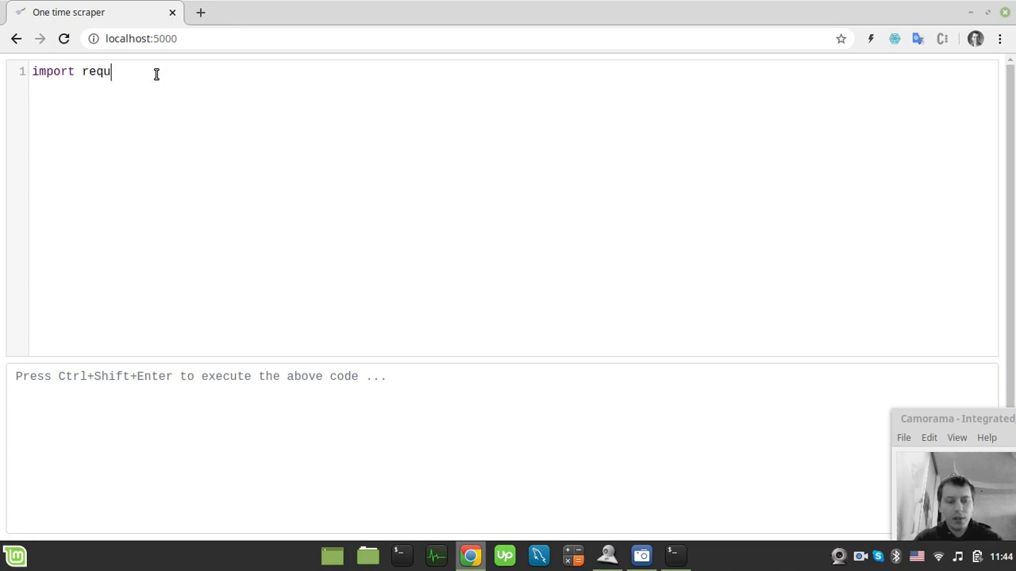
pyautogui.write('ests')
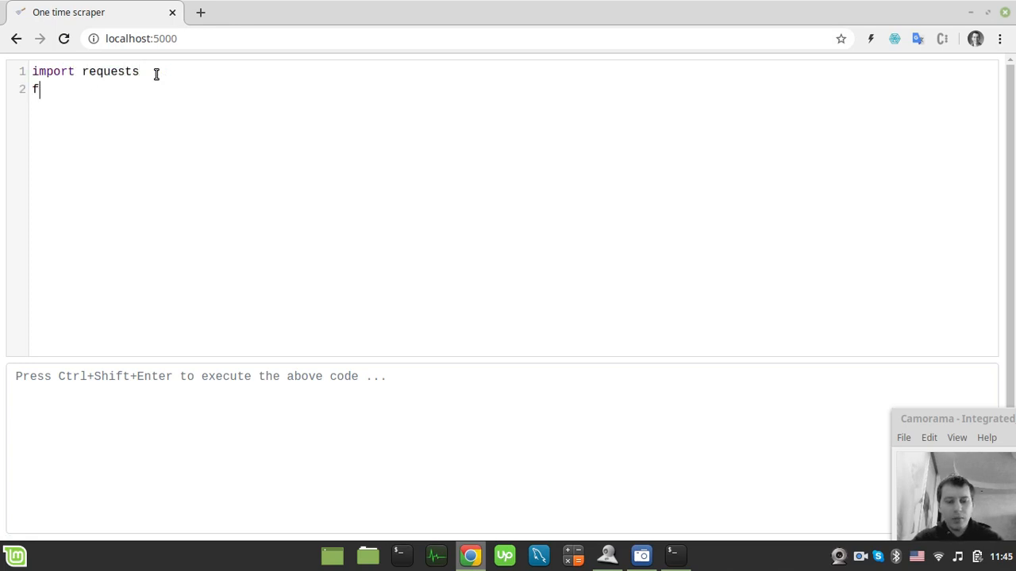
pyautogui.write('rom bs4 import Bea')
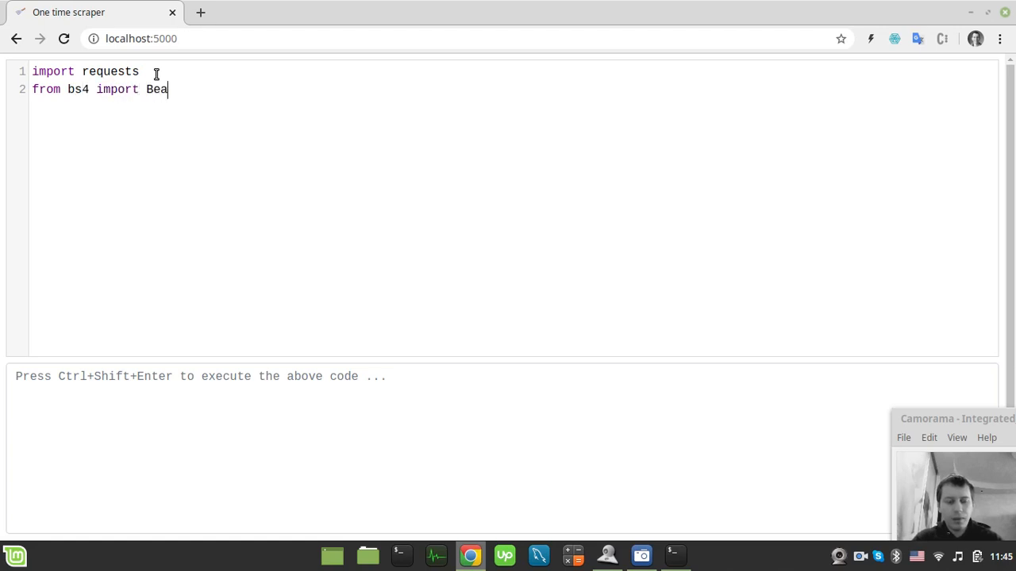
pyautogui.write('utifulS')
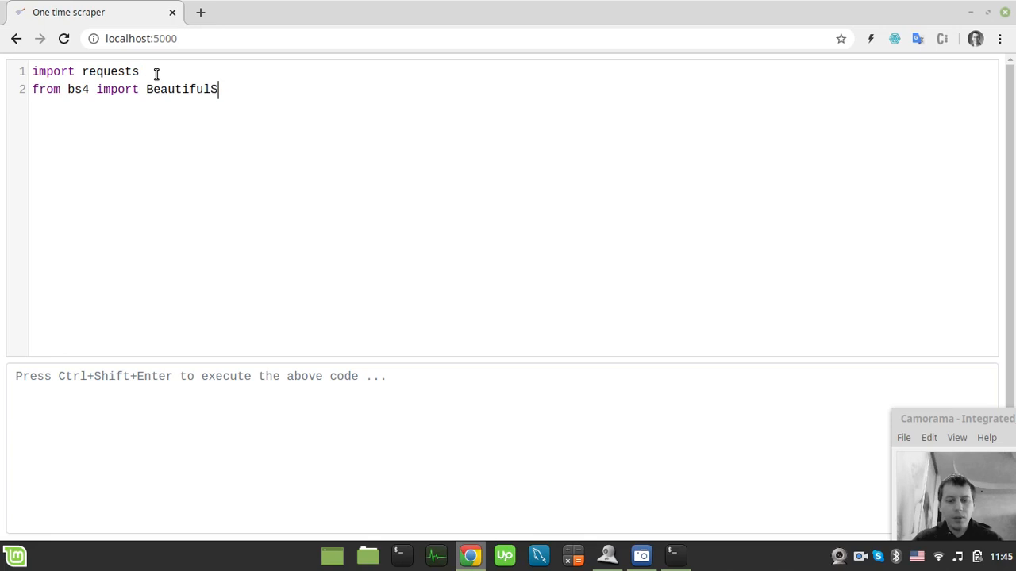
pyautogui.write('oup')
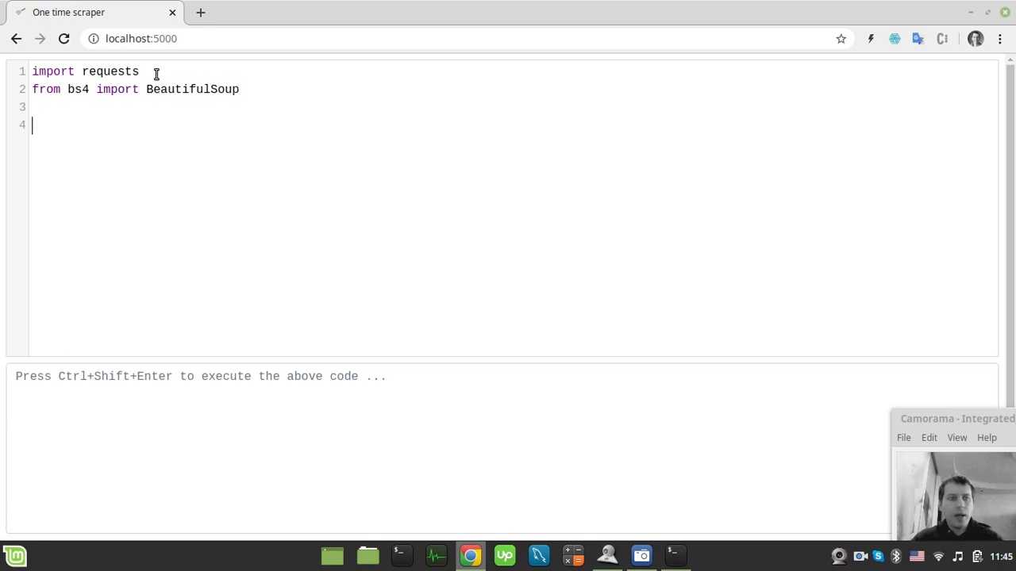
pyautogui.write('res -')
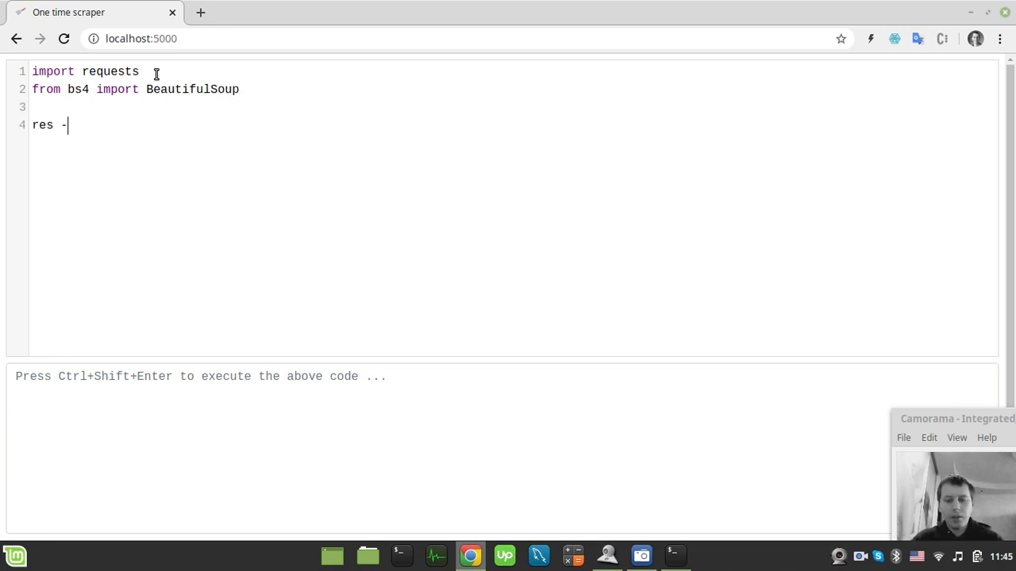
pyautogui.write('= requests.get(')
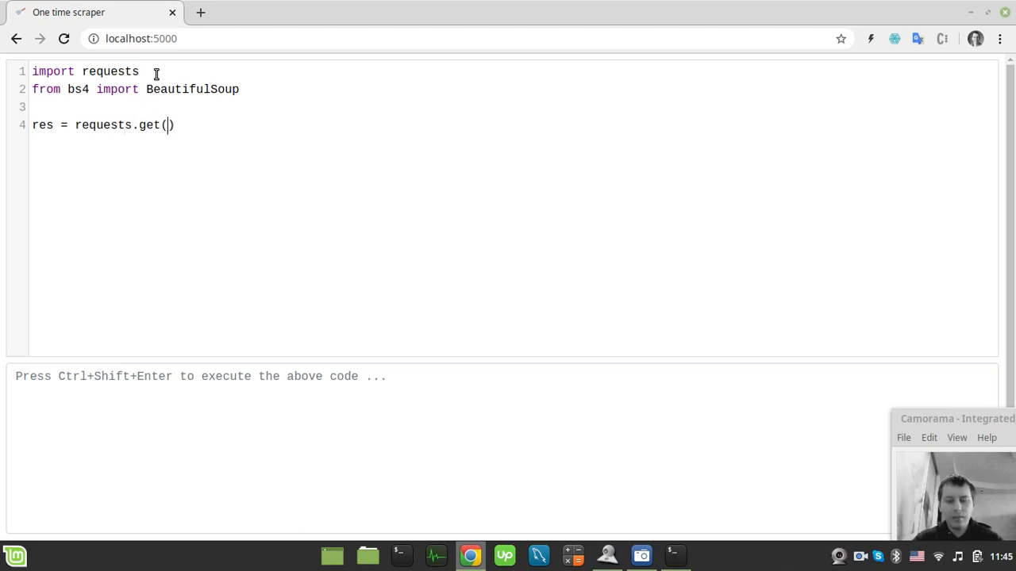
pyautogui.write("'h'")
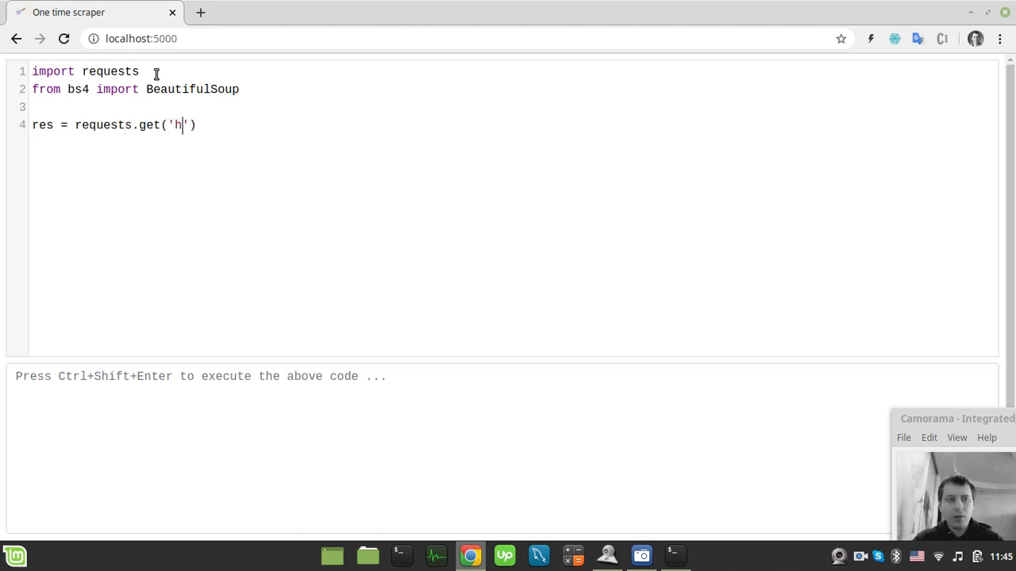
pyautogui.write('ttp')
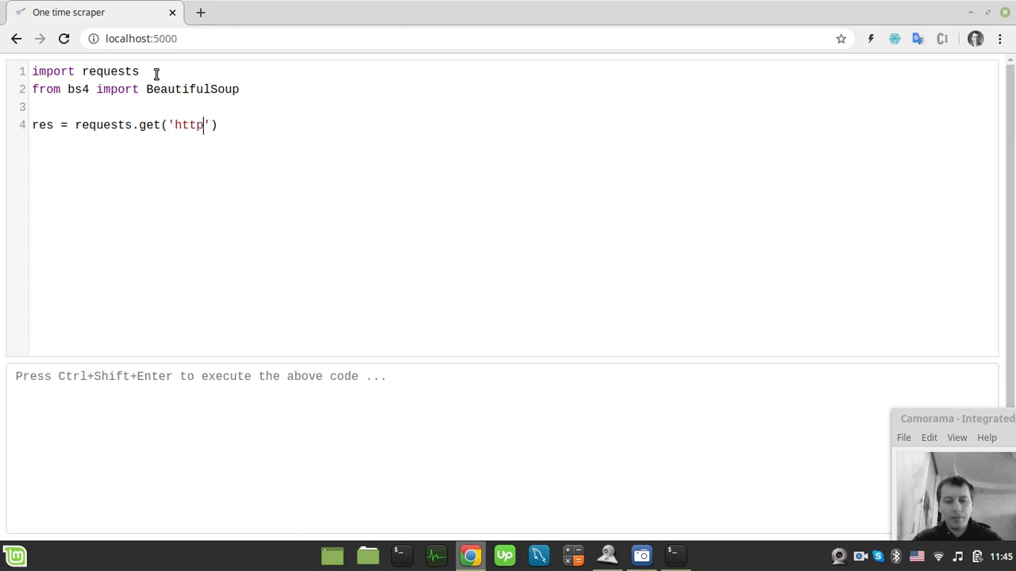
pyautogui.write('://qu')
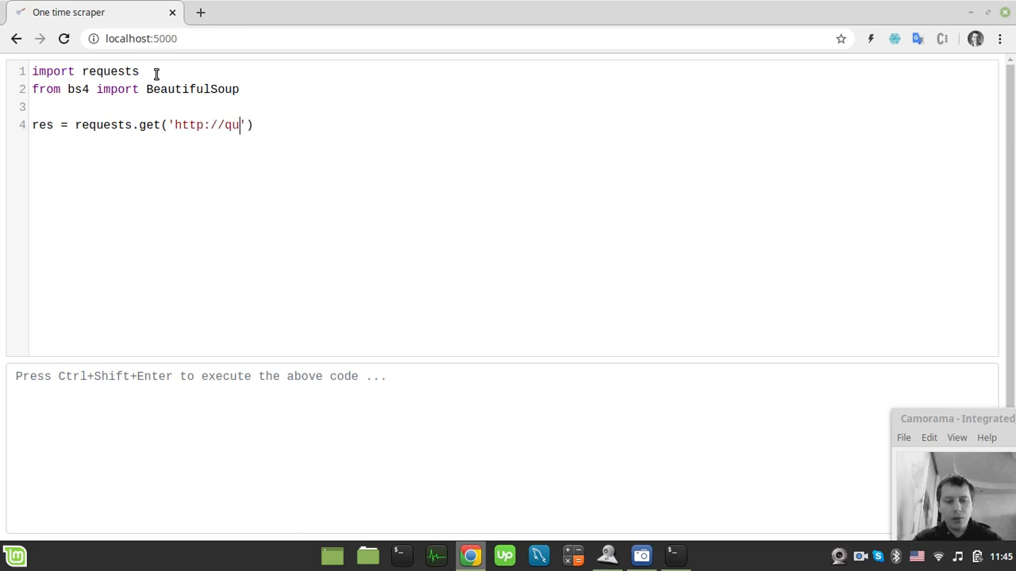
pyautogui.write('otes.t')
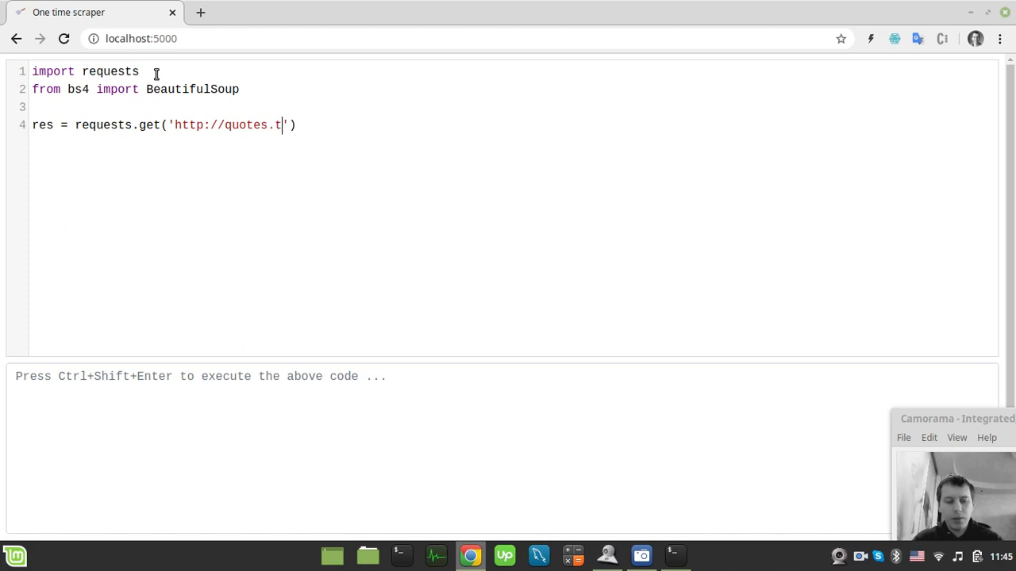
pyautogui.write('oscrape.com')
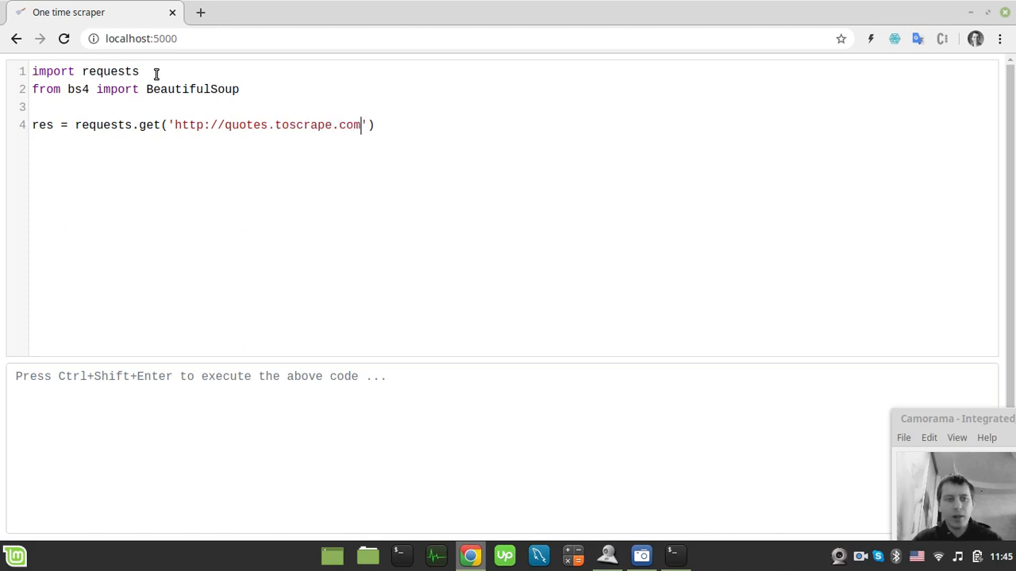
# - Print res.text and run the script in the browser with Ctrl+Shift+Enter
pyautogui.write('pr')
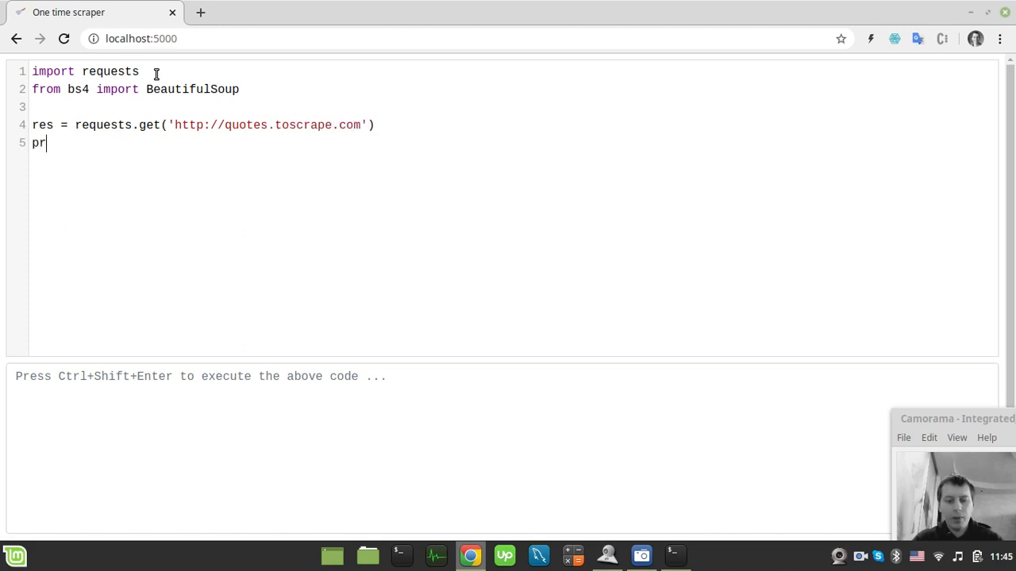
pyautogui.write('int()')
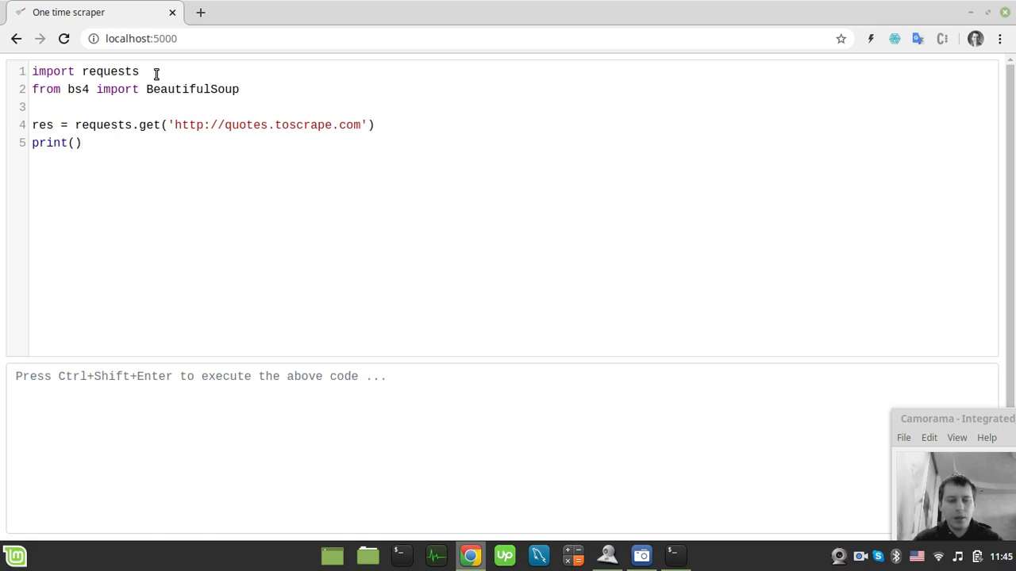
pyautogui.write('res.text')
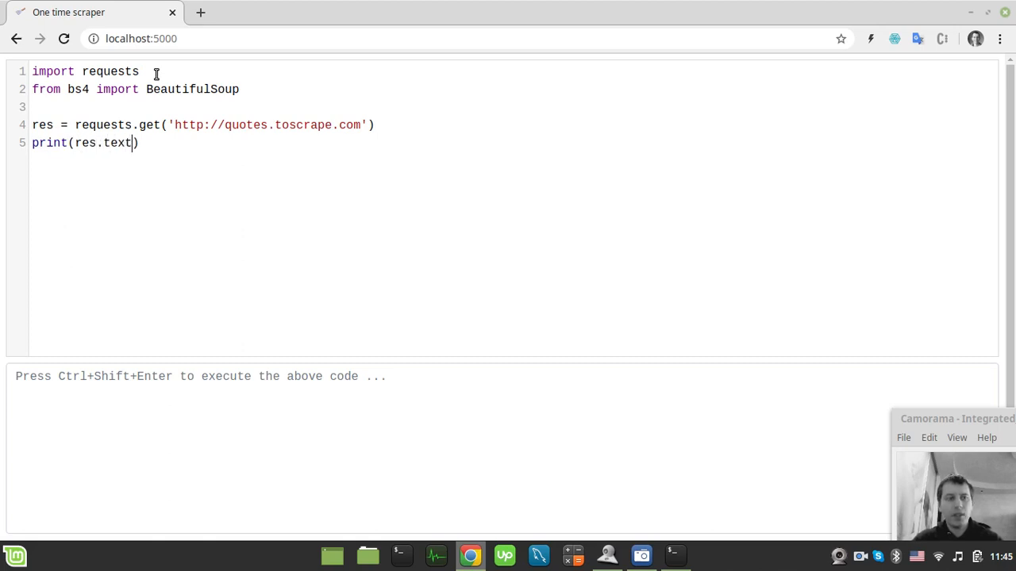
pyautogui.press('ctrl+shift+enter')
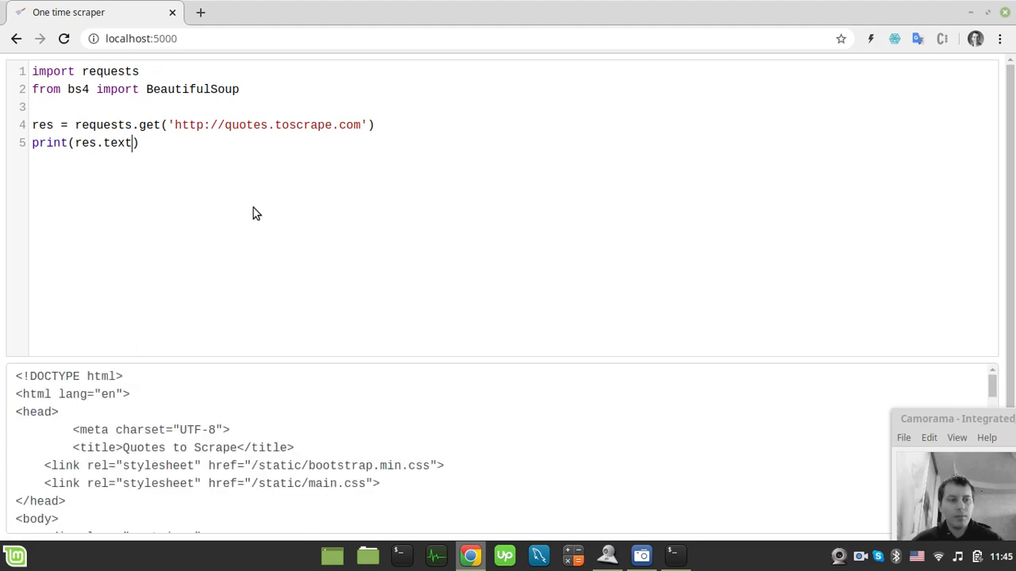
# - Scroll through the printed Quotes to Scrape page HTML in the output panel
pyautogui.scroll(-3)
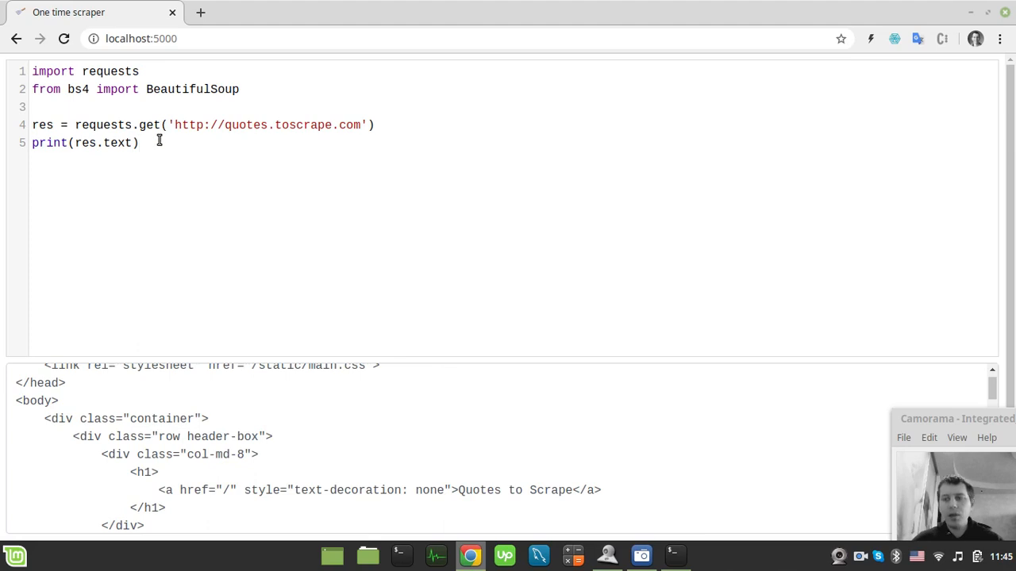
pyautogui.moveTo(215, 194)
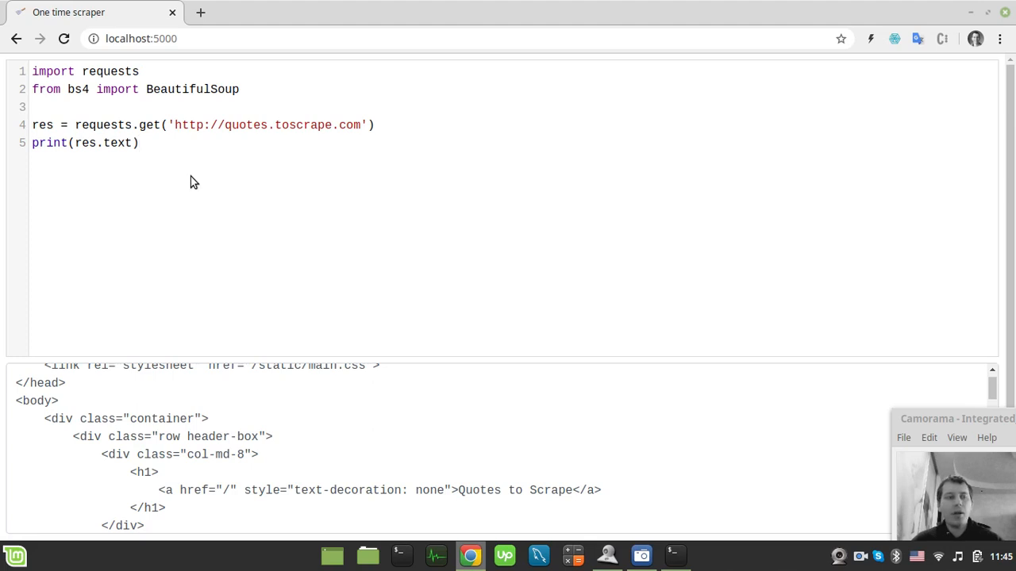
pyautogui.click(140, 143)
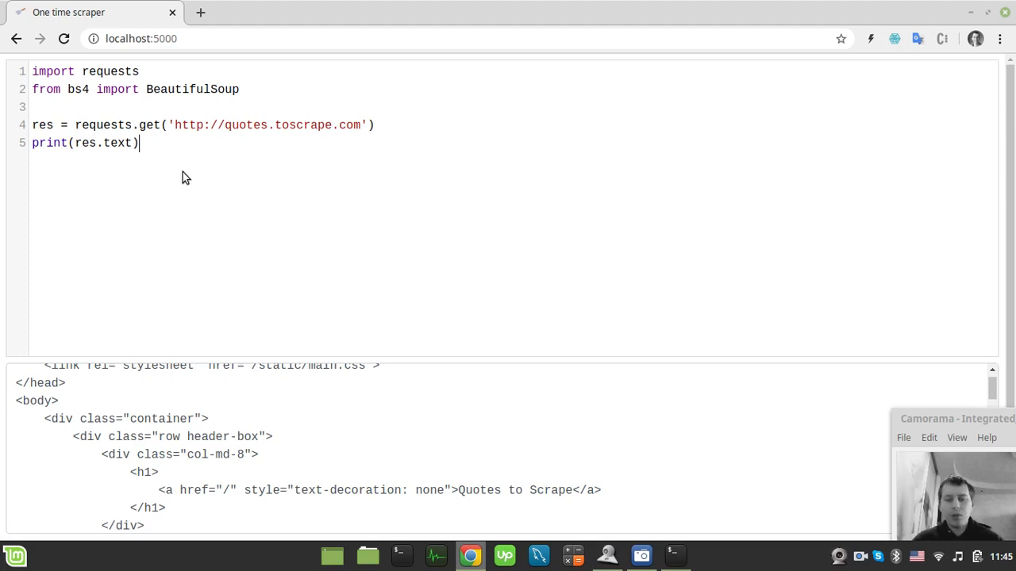
pyautogui.moveTo(264, 191)
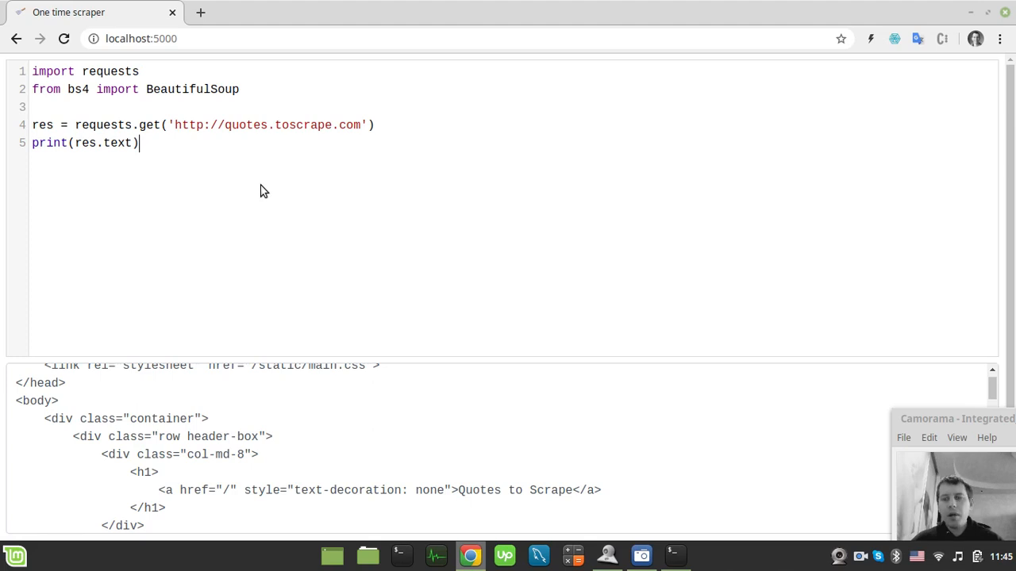
pyautogui.scroll(-3)
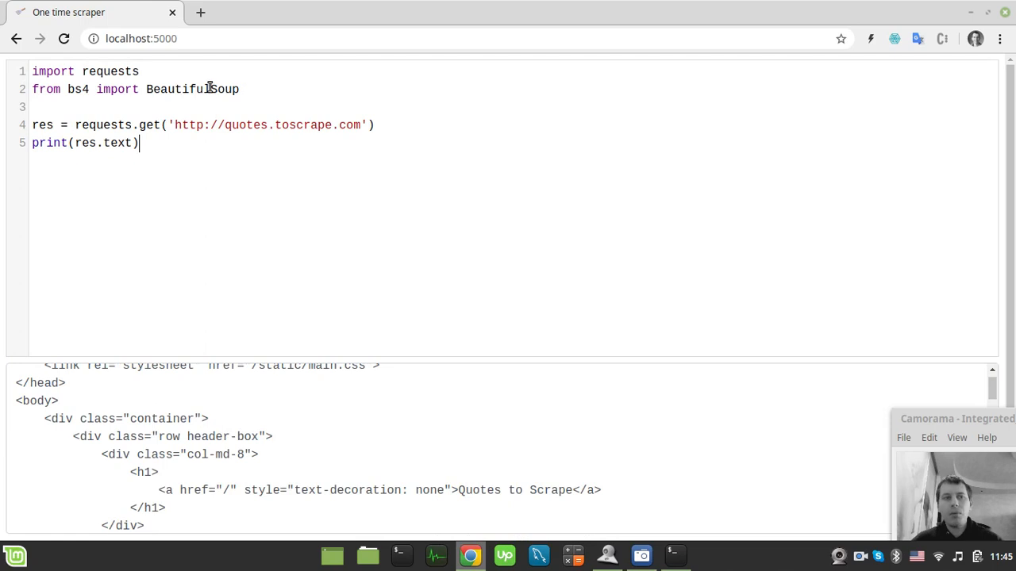
pyautogui.moveTo(200, 13)
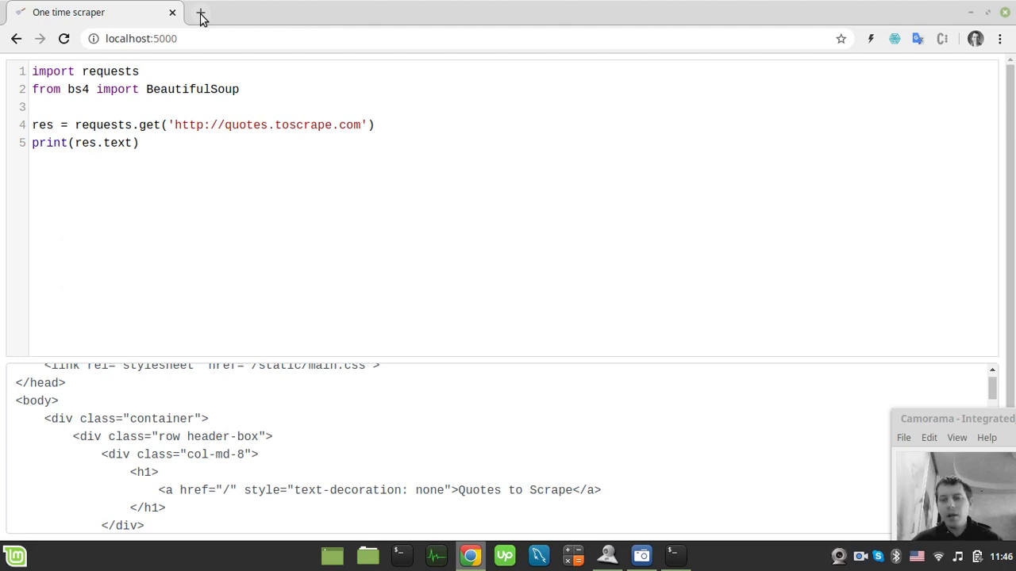
# - View maksimkorzh.pythonanywhere.com's Coming Soon page in a new tab, then return to the dashboard
pyautogui.click(200, 13)
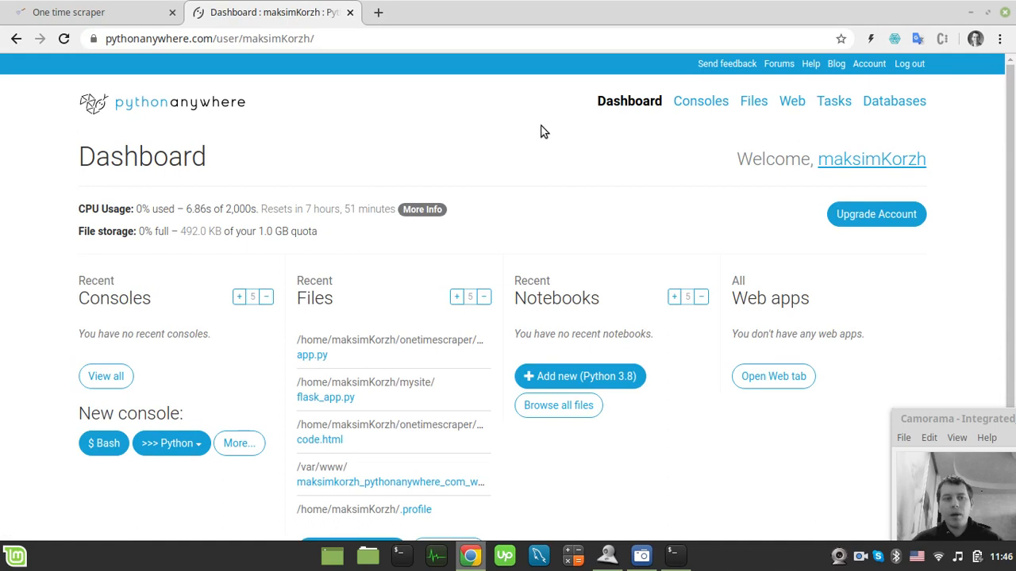
pyautogui.moveTo(664, 301)
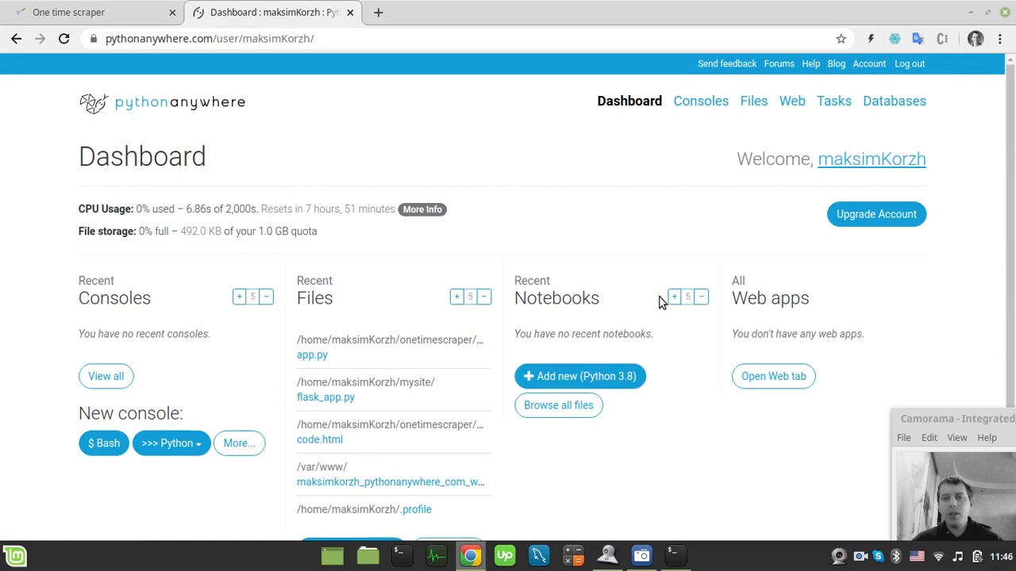
pyautogui.moveTo(654, 129)
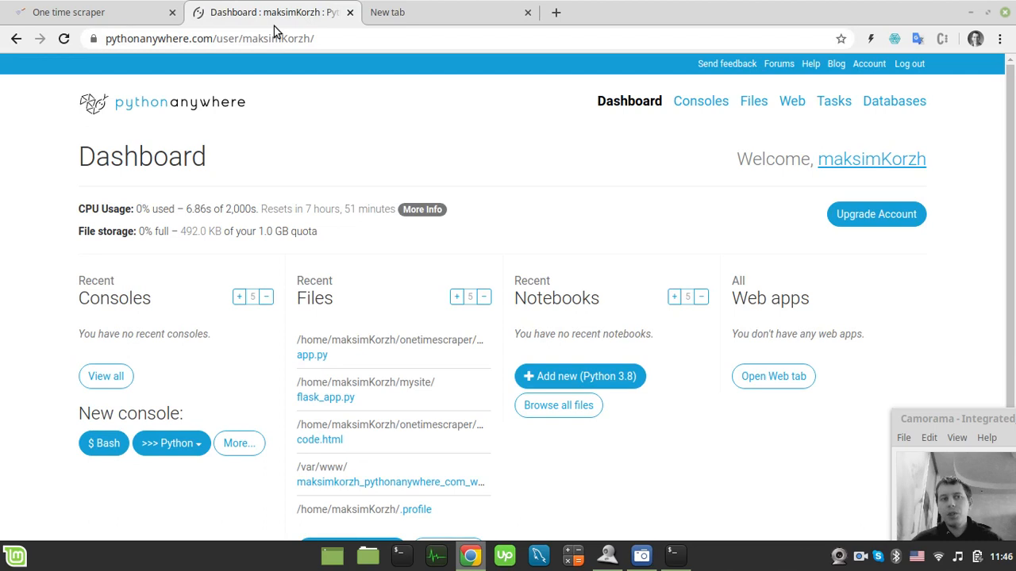
pyautogui.moveTo(270, 12)
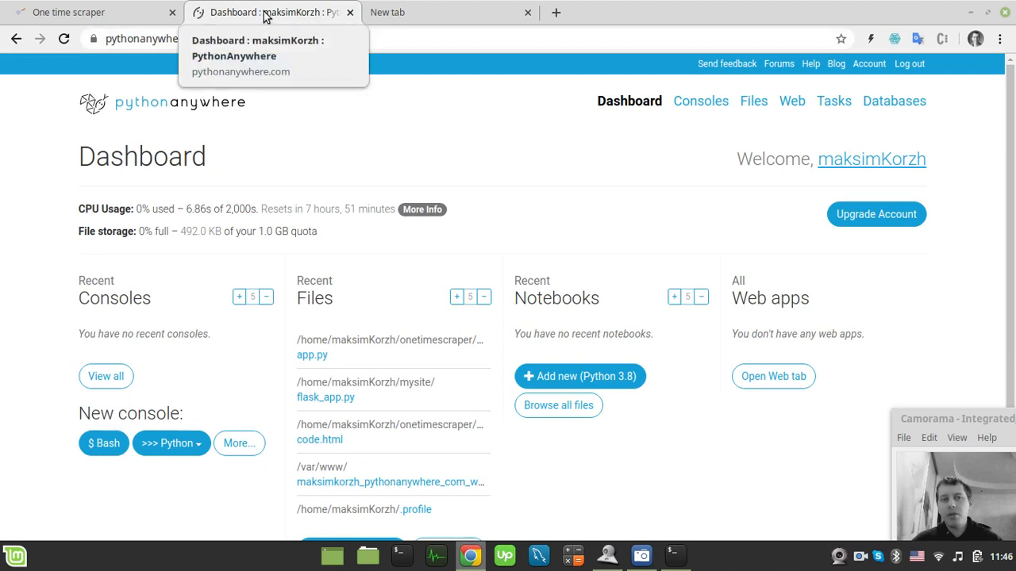
pyautogui.moveTo(397, 13)
pyautogui.write('m')
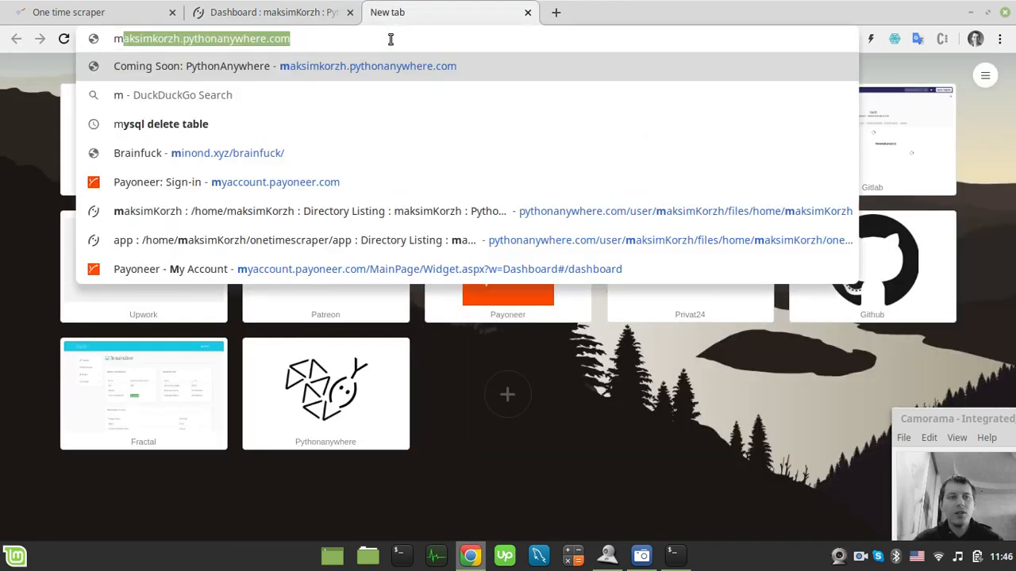
pyautogui.click(286, 66)
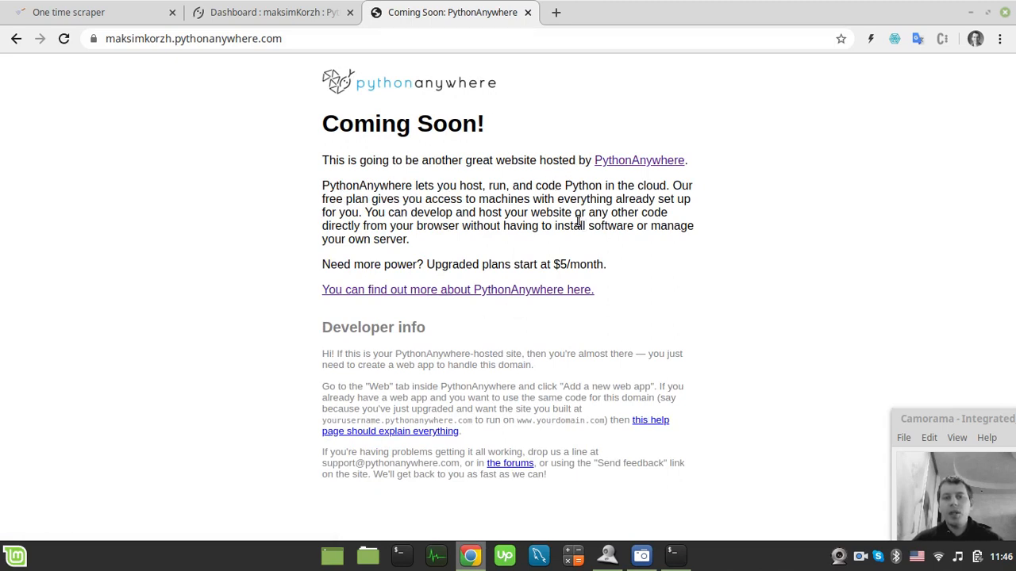
pyautogui.moveTo(403, 176)
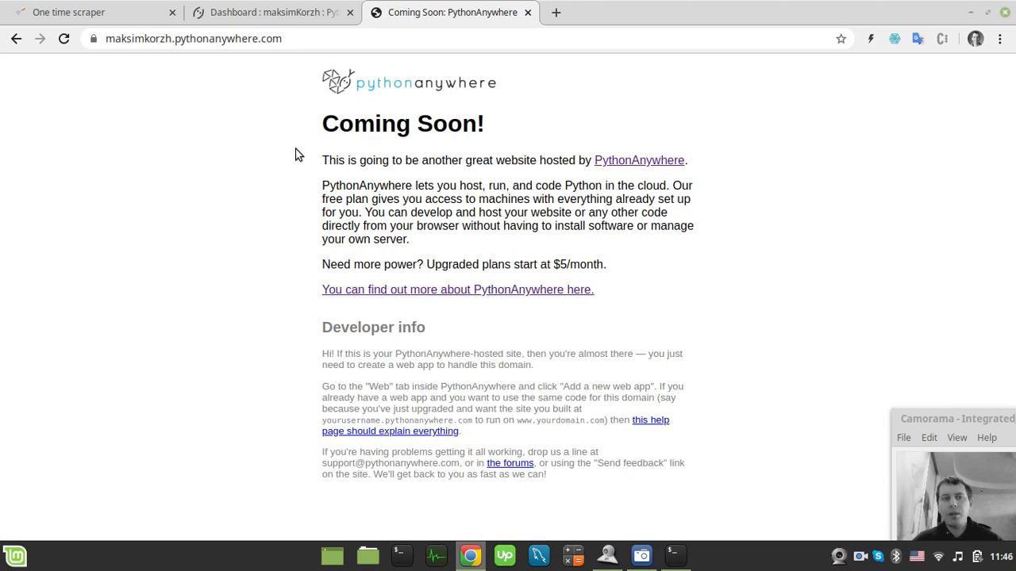
pyautogui.click(270, 13)
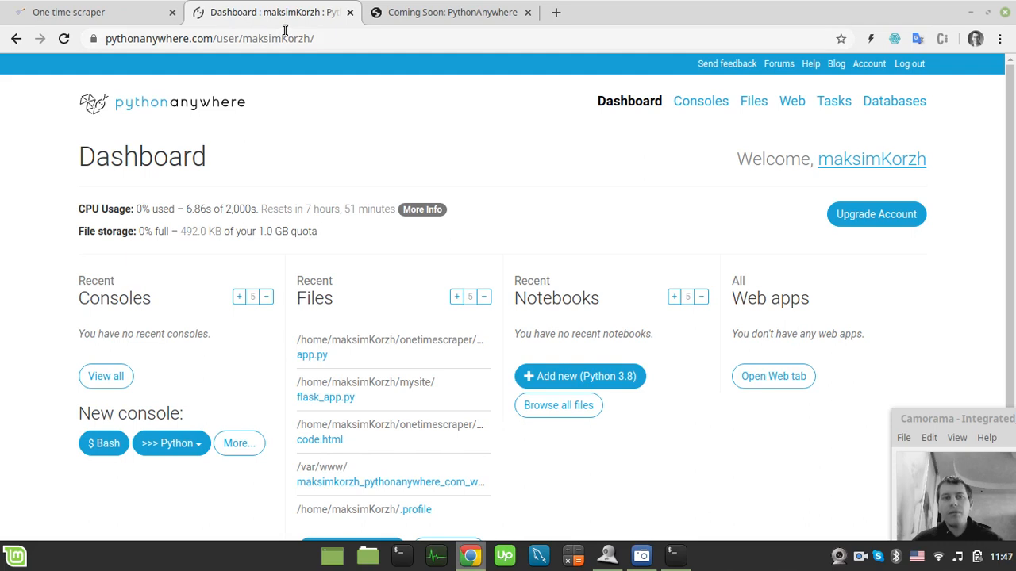
pyautogui.moveTo(648, 151)
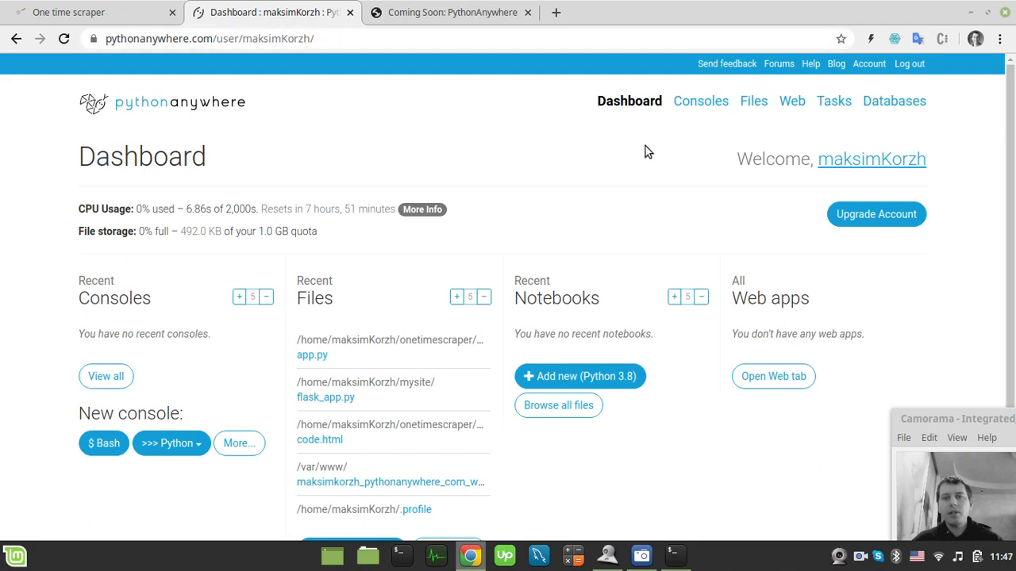
# - Start a new Bash console from Consoles and open a blank browser tab beside it
pyautogui.click(699, 101)
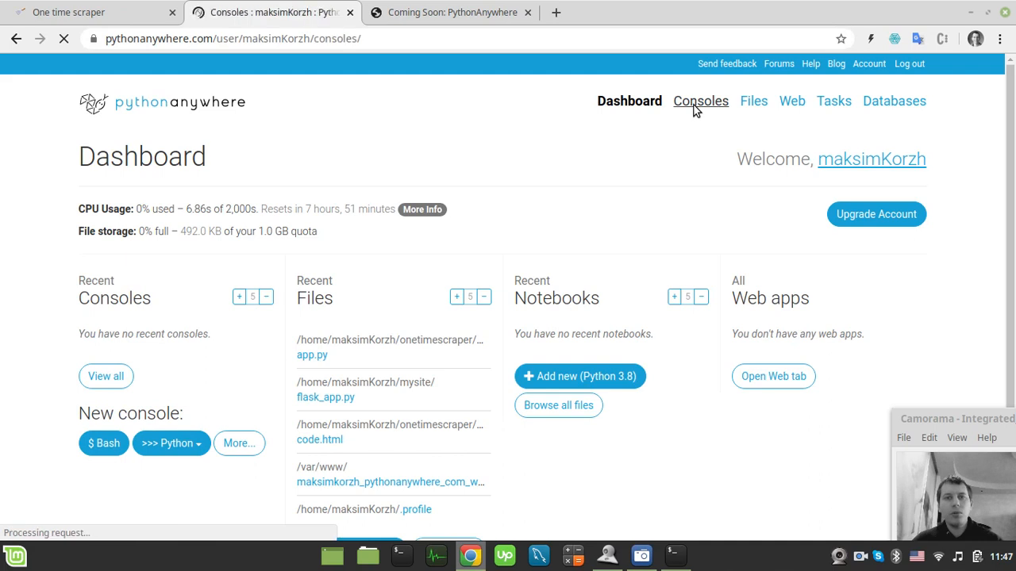
pyautogui.click(700, 102)
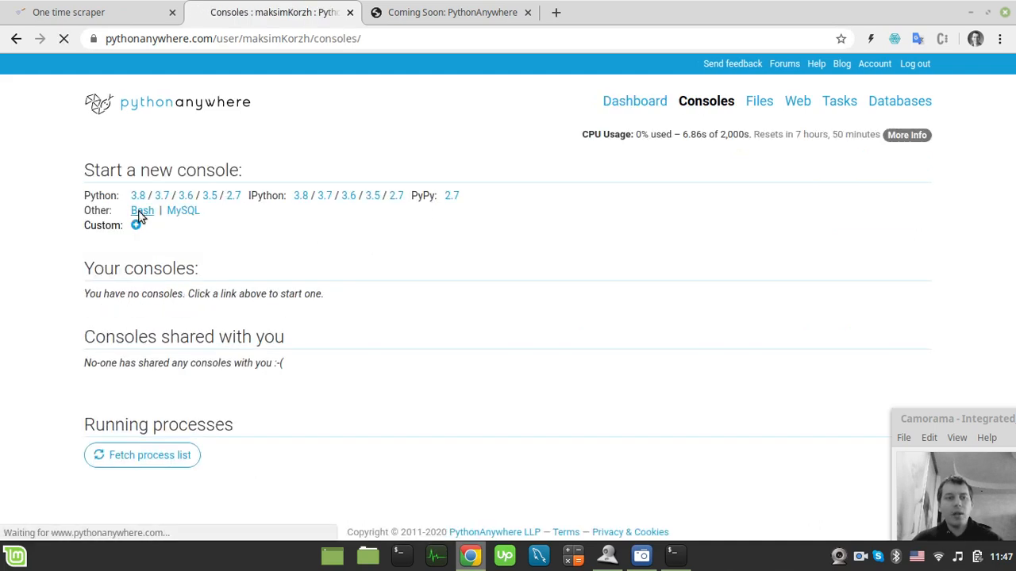
pyautogui.click(143, 210)
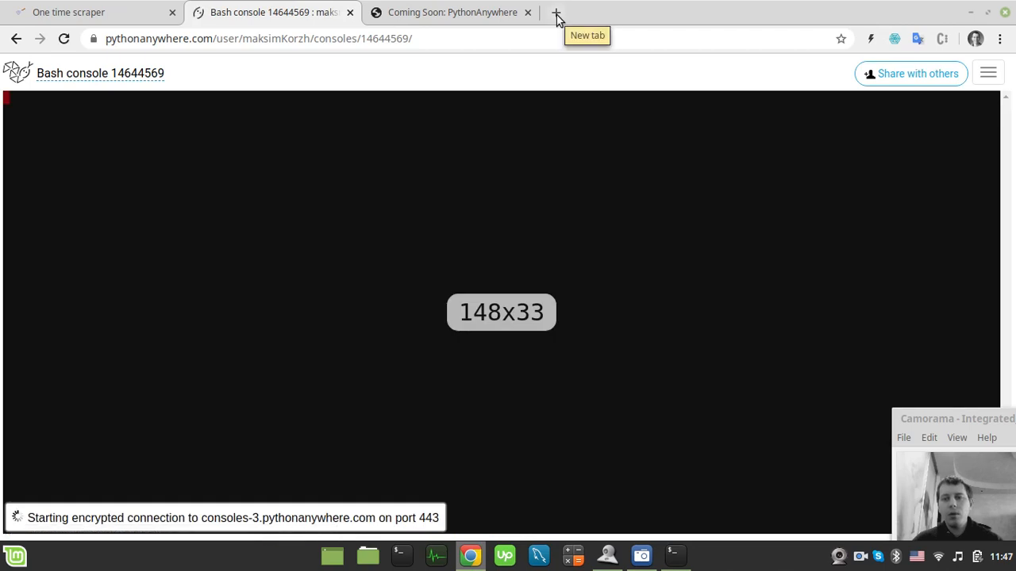
pyautogui.click(556, 13)
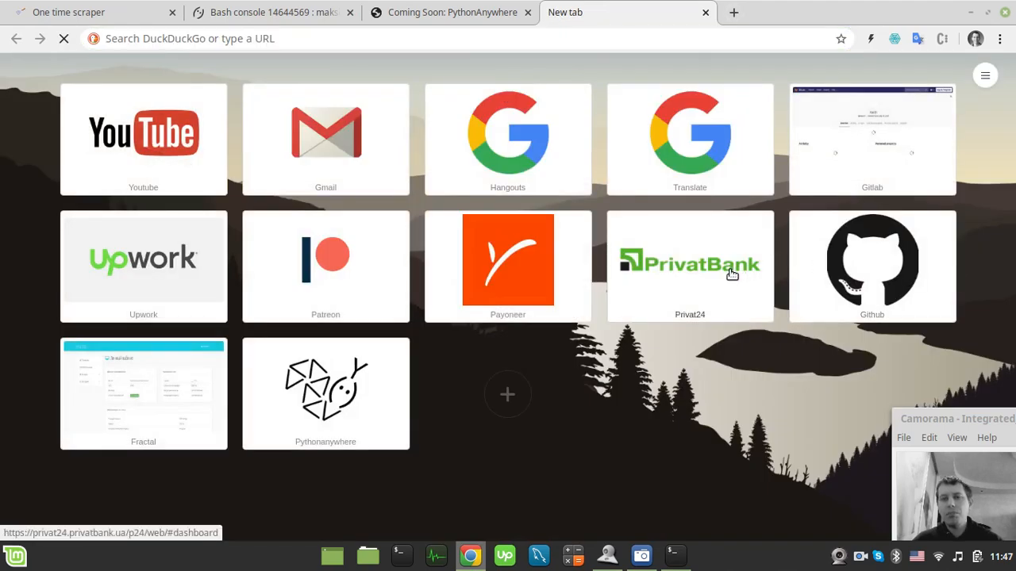
# - Reveal the onetimescraper repository's HTTPS clone address on GitHub and return to the Bash console
pyautogui.click(872, 267)
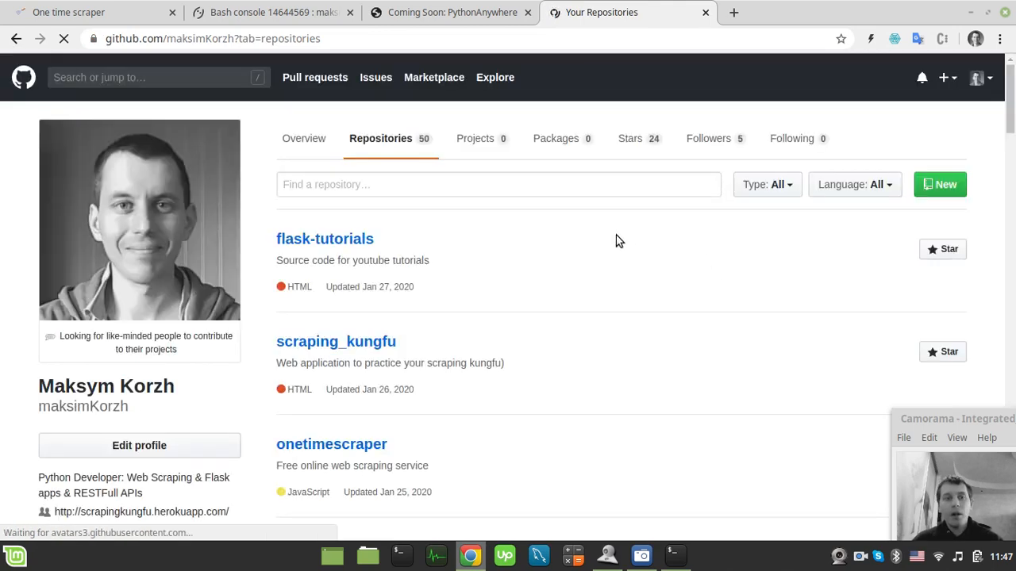
pyautogui.scroll(-3)
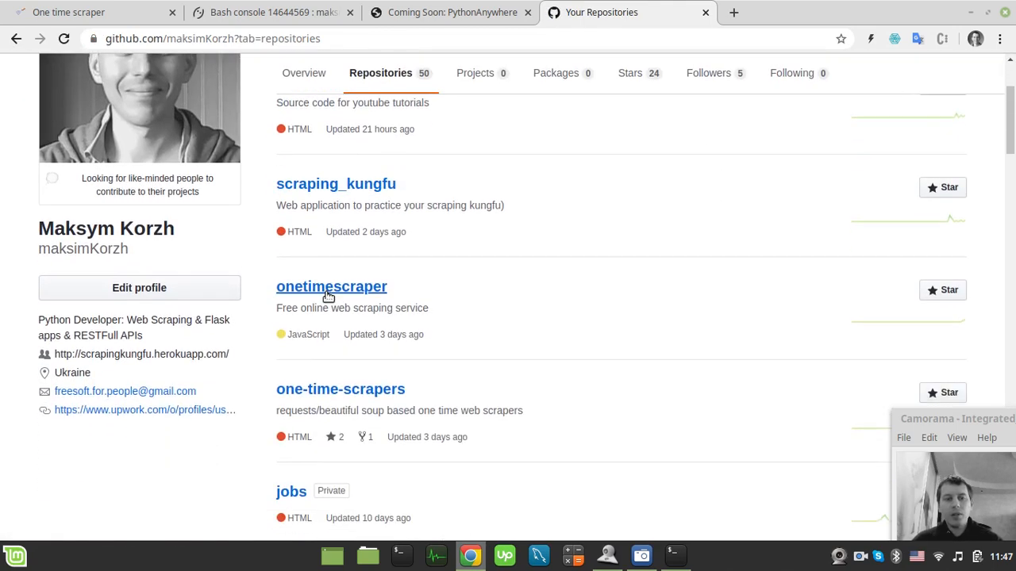
pyautogui.click(330, 286)
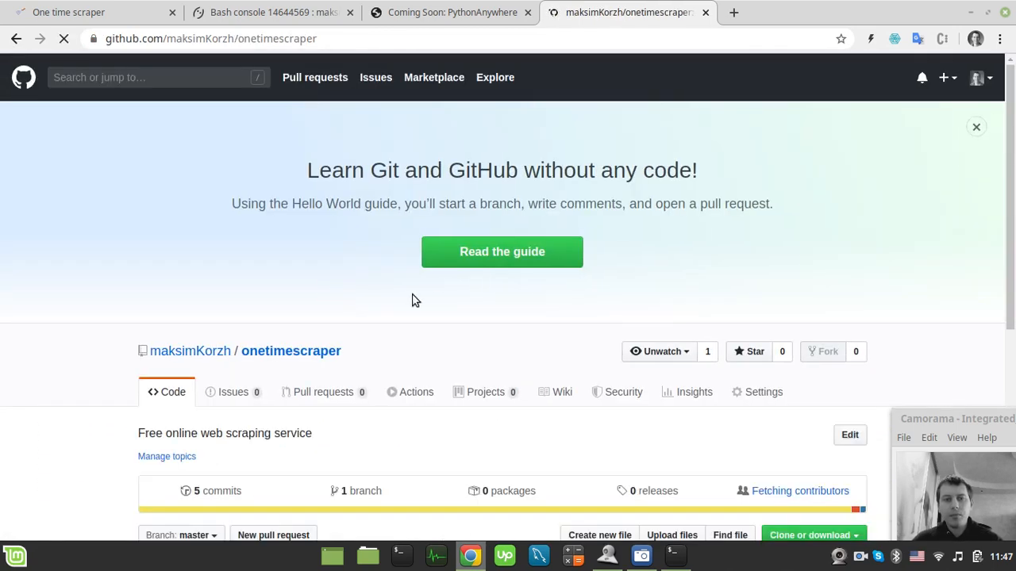
pyautogui.scroll(-3)
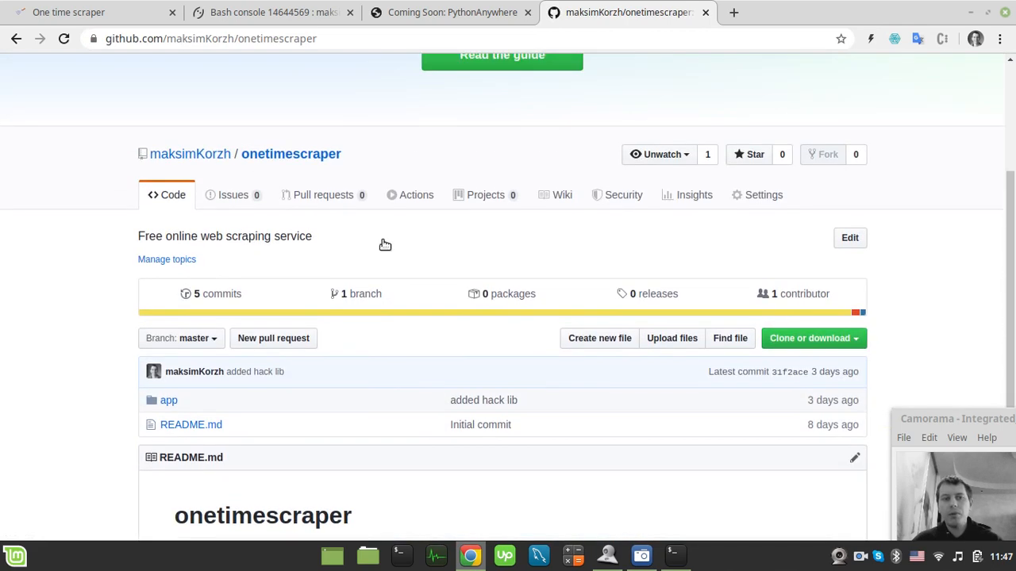
pyautogui.scroll(3)
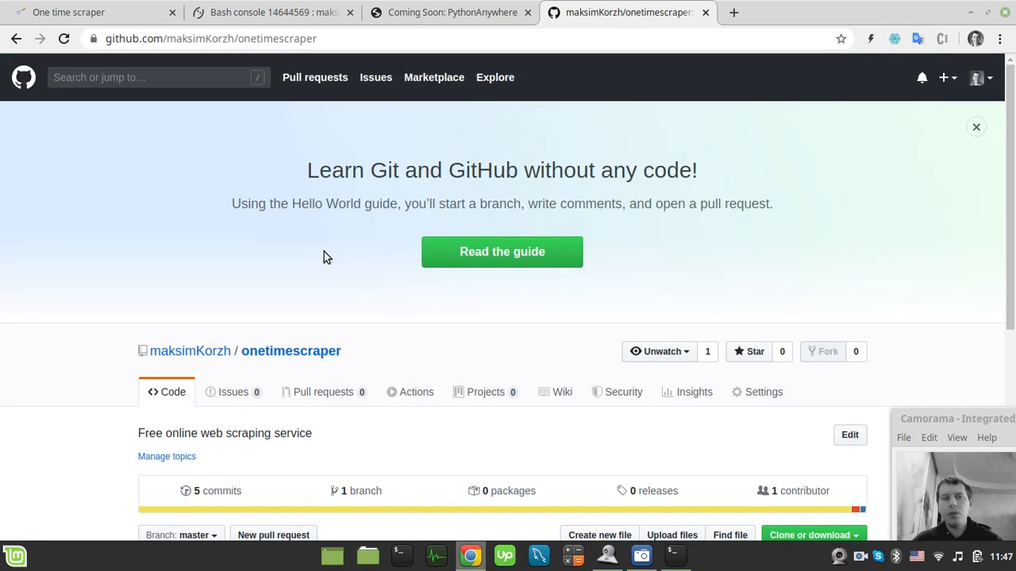
pyautogui.scroll(-3)
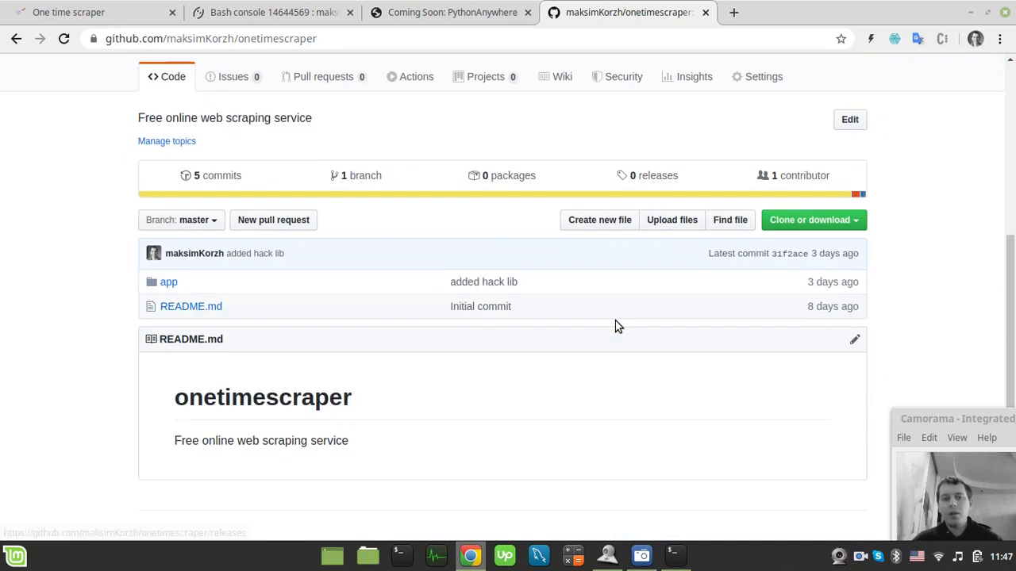
pyautogui.moveTo(849, 252)
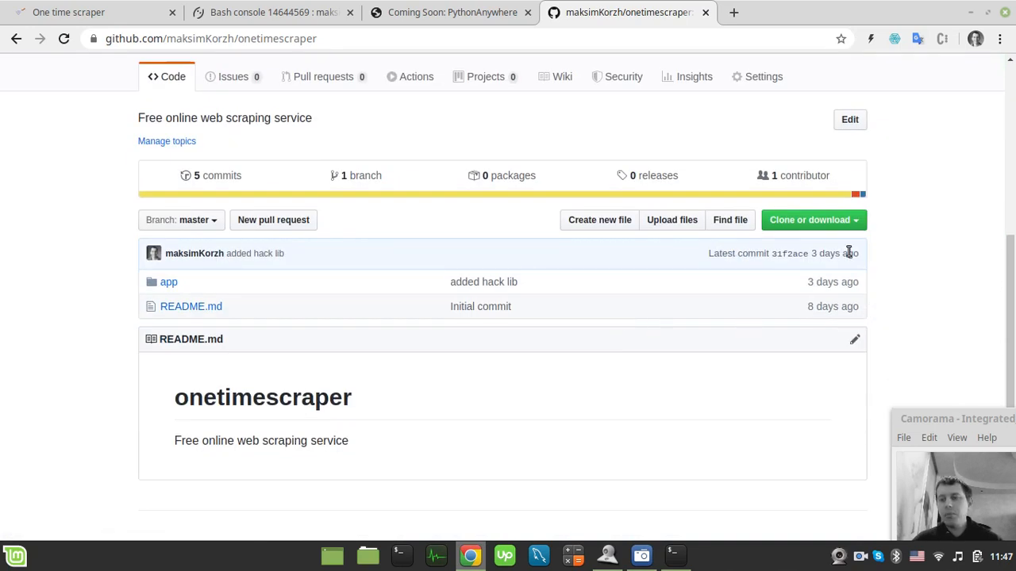
pyautogui.click(809, 219)
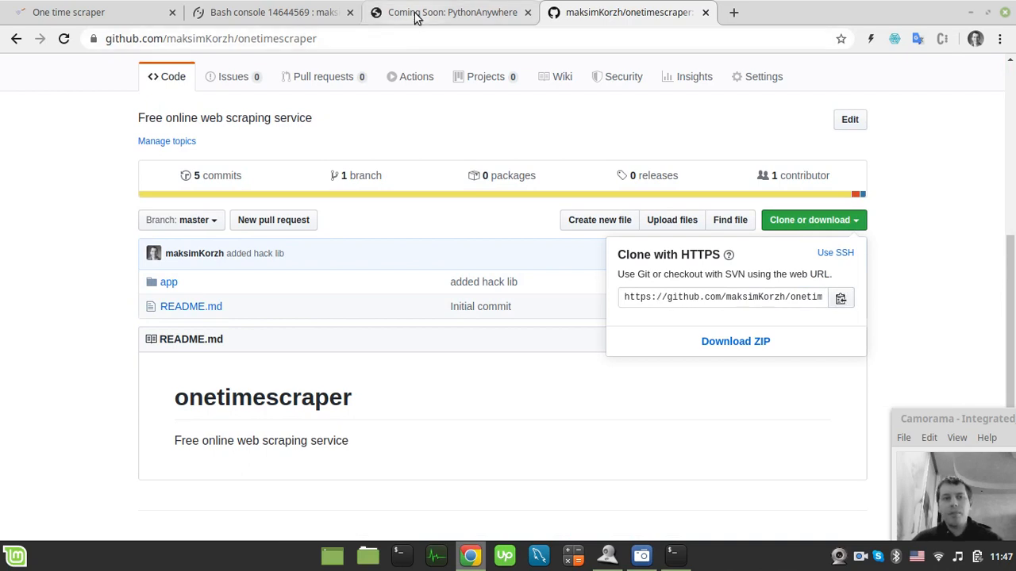
pyautogui.click(270, 13)
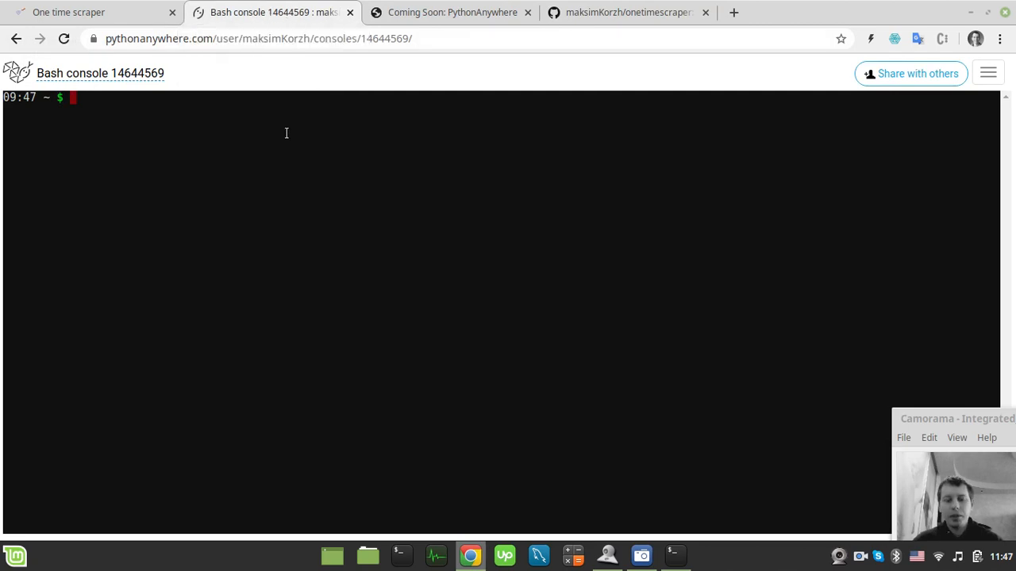
pyautogui.write('ls')
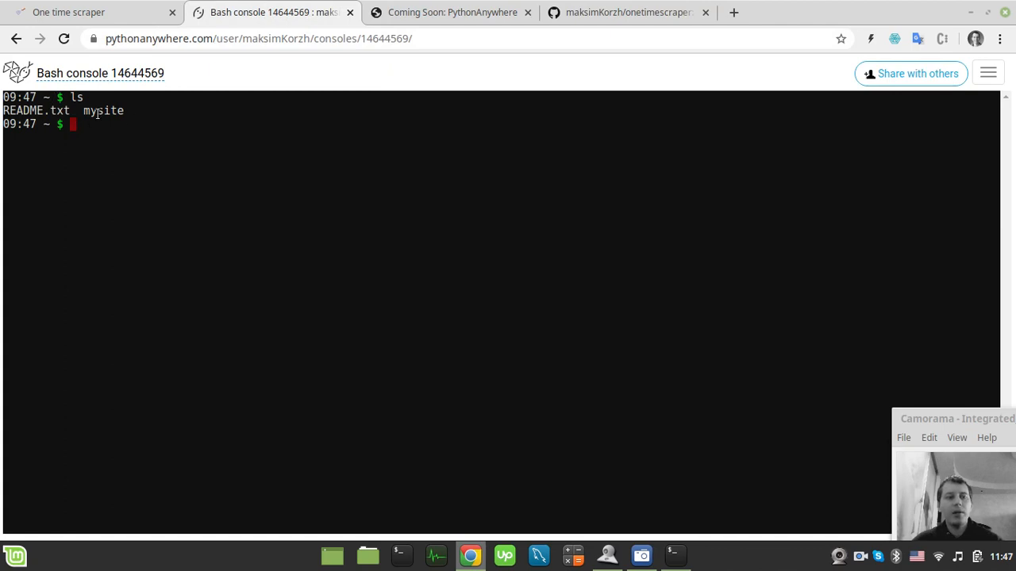
pyautogui.write('cd .')
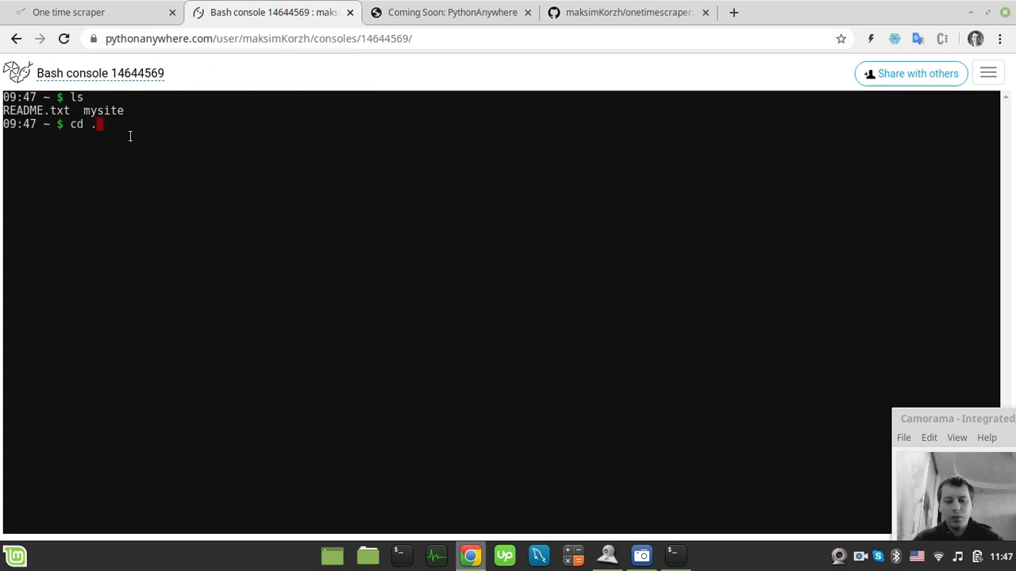
pyautogui.write('./../')
pyautogui.write('ls')
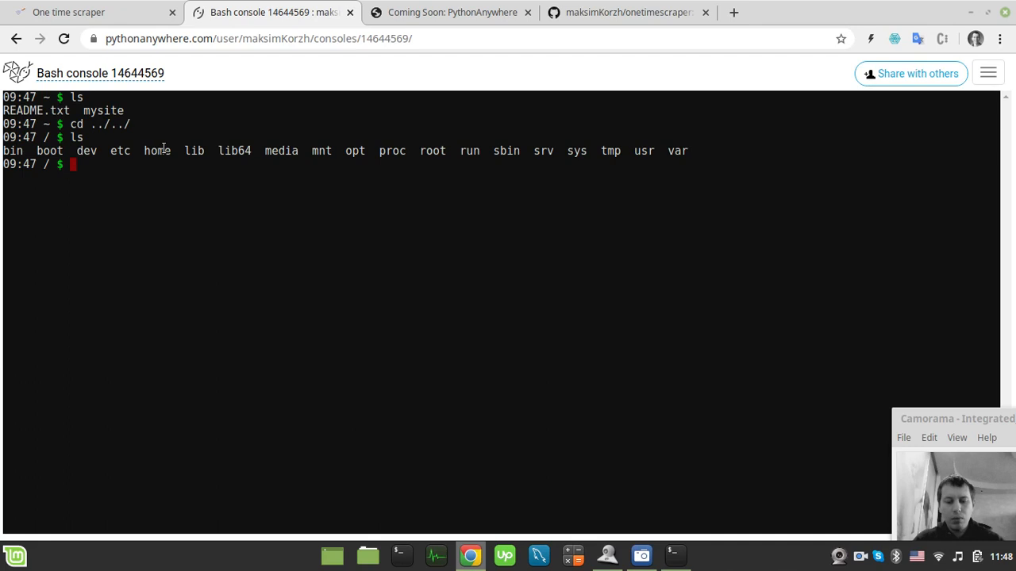
pyautogui.write('cd home')
pyautogui.write('ls')
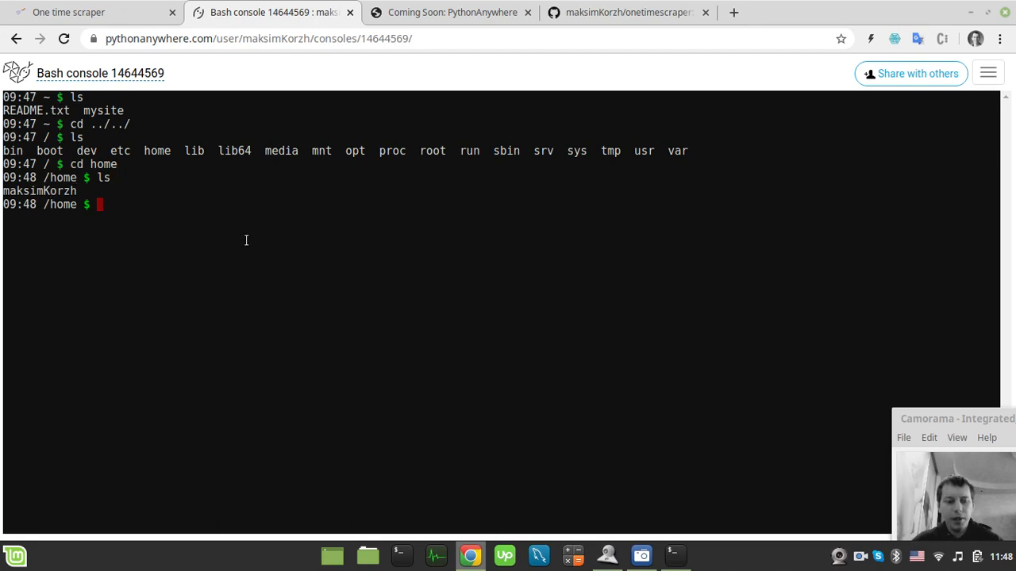
pyautogui.write('cd maksimK')
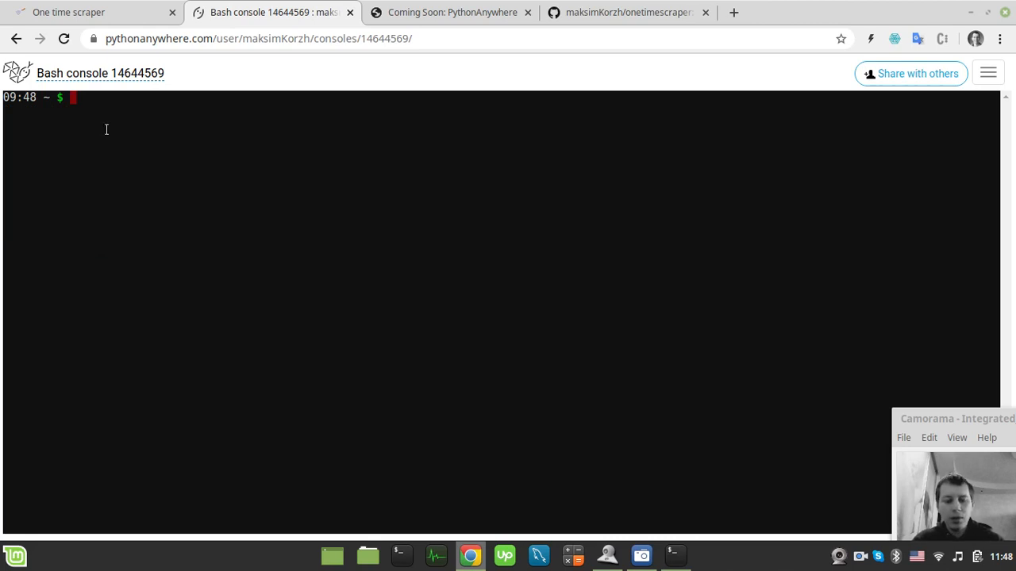
pyautogui.write('git clone')
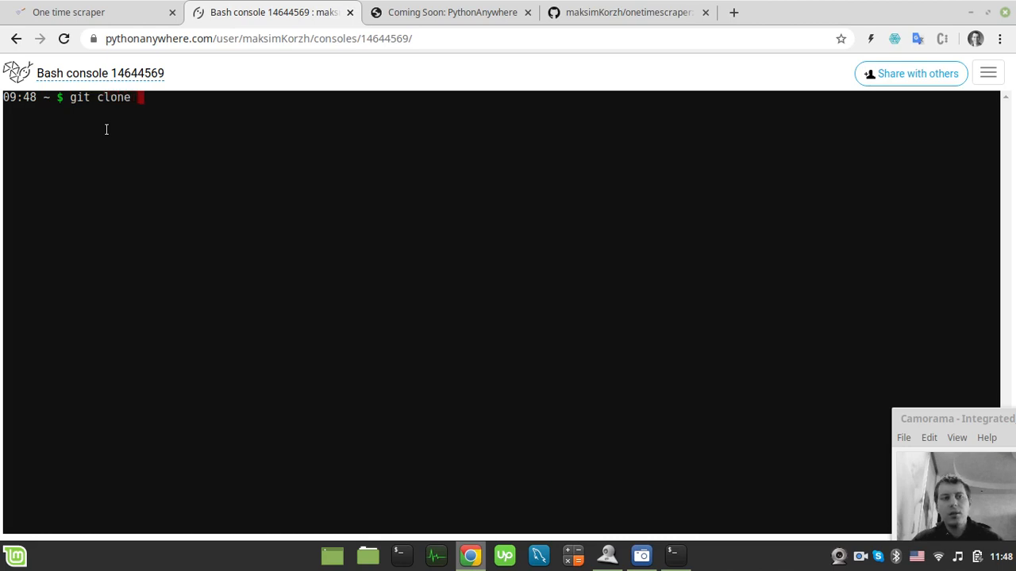
pyautogui.moveTo(166, 119)
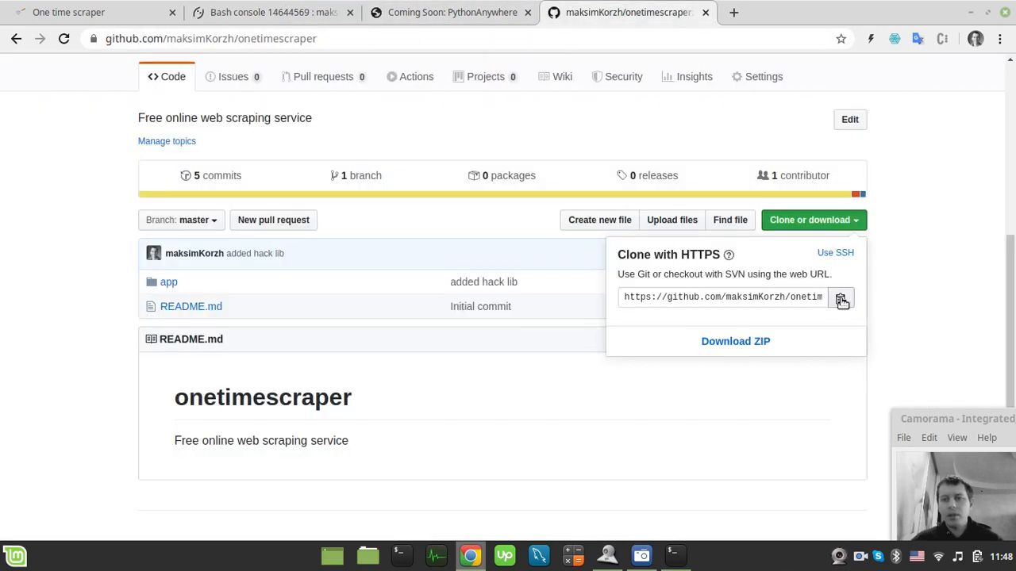
pyautogui.click(273, 12)
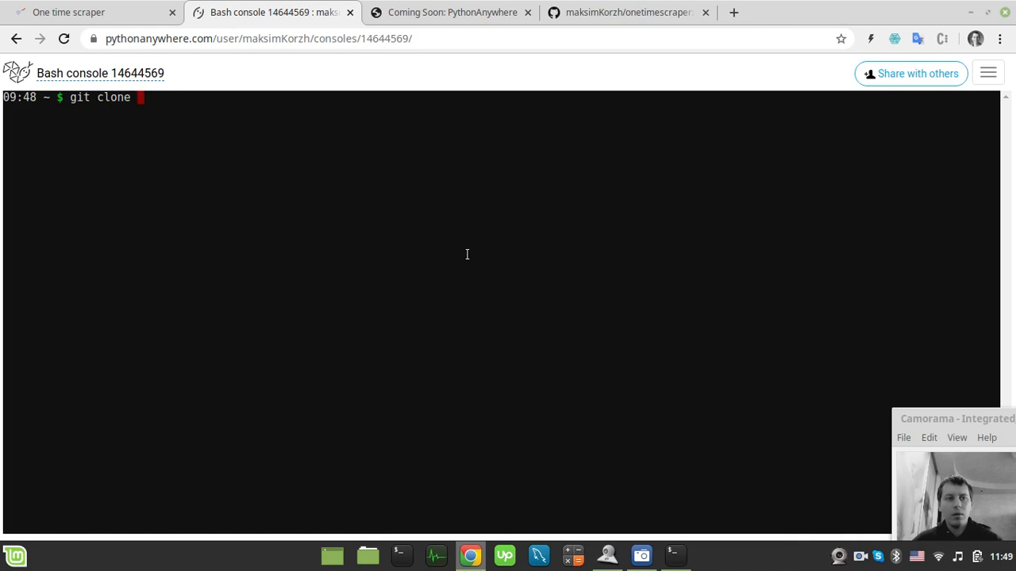
pyautogui.write('https://github.com/maksimKorzh/onetimescraper.git')
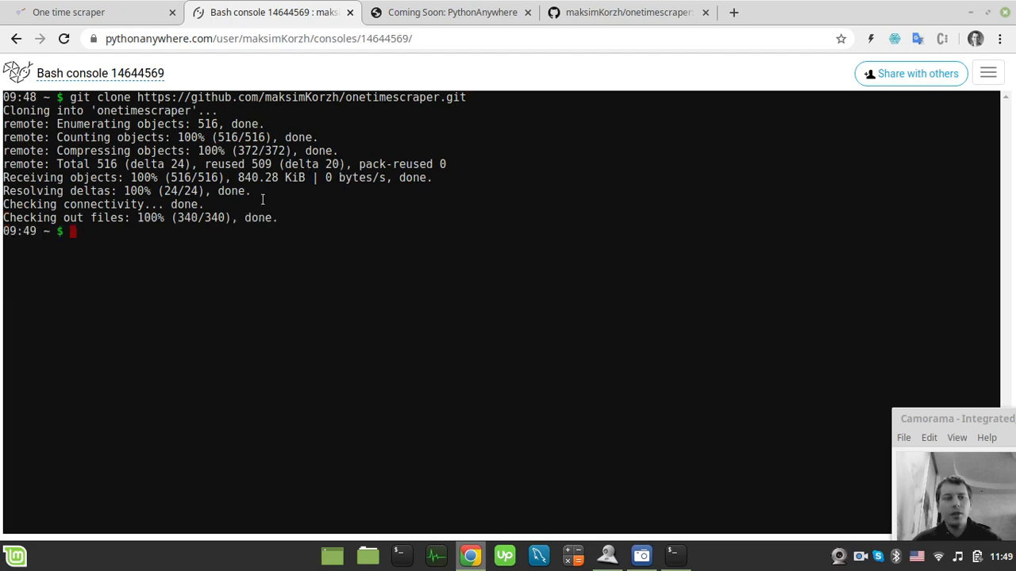
# - List the home folder, cd into onetimescraper/app listing app.py, hack.py, static and templates, then exit
pyautogui.write('ls')
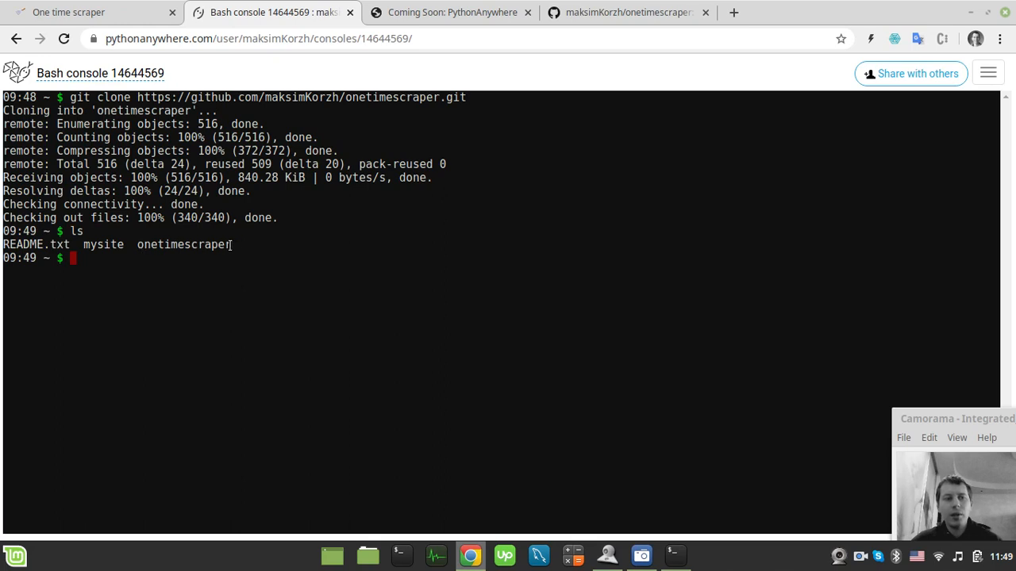
pyautogui.moveTo(216, 267)
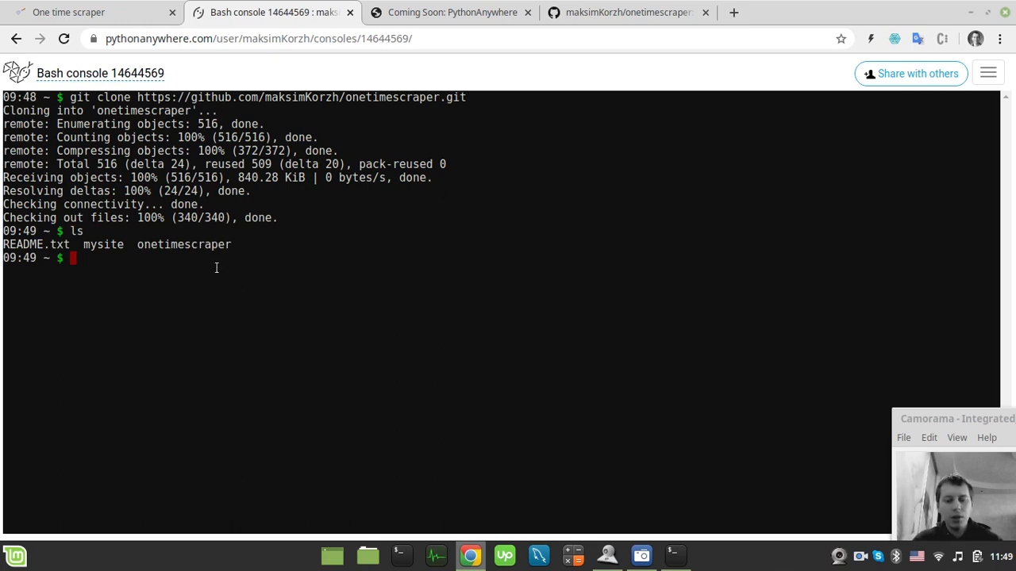
pyautogui.write('cd')
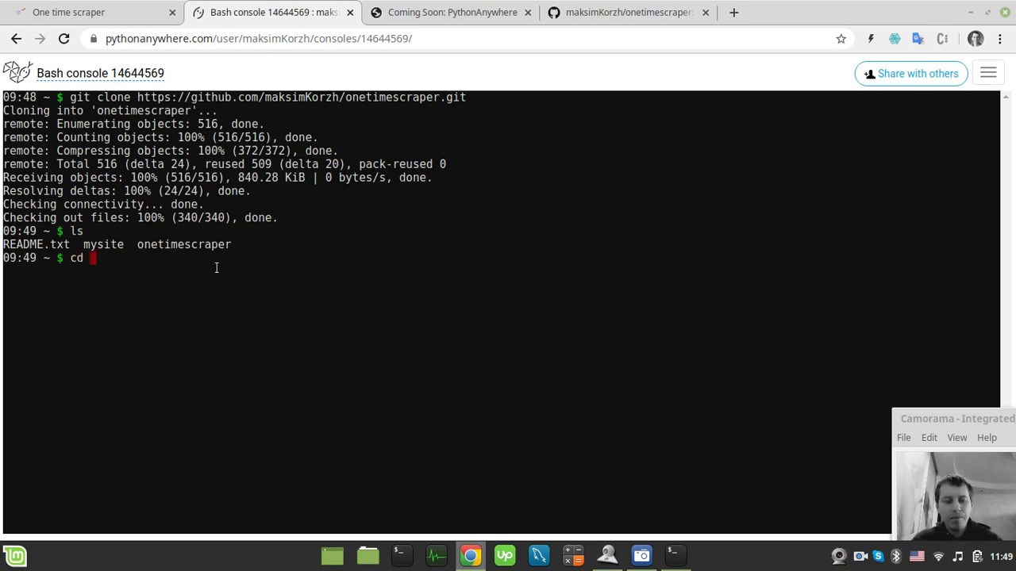
pyautogui.write('onetimescraper')
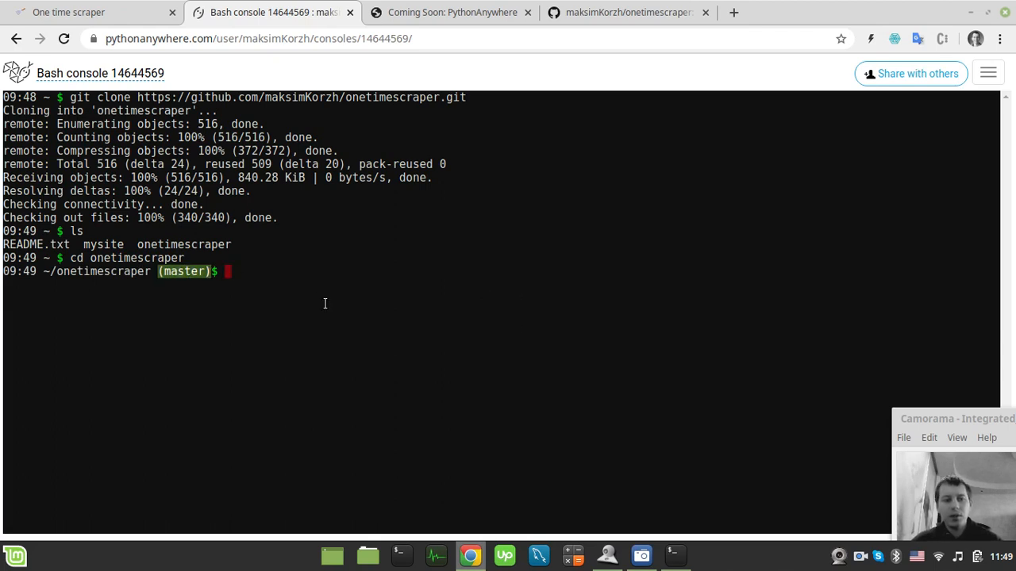
pyautogui.write('ls')
pyautogui.write('cd')
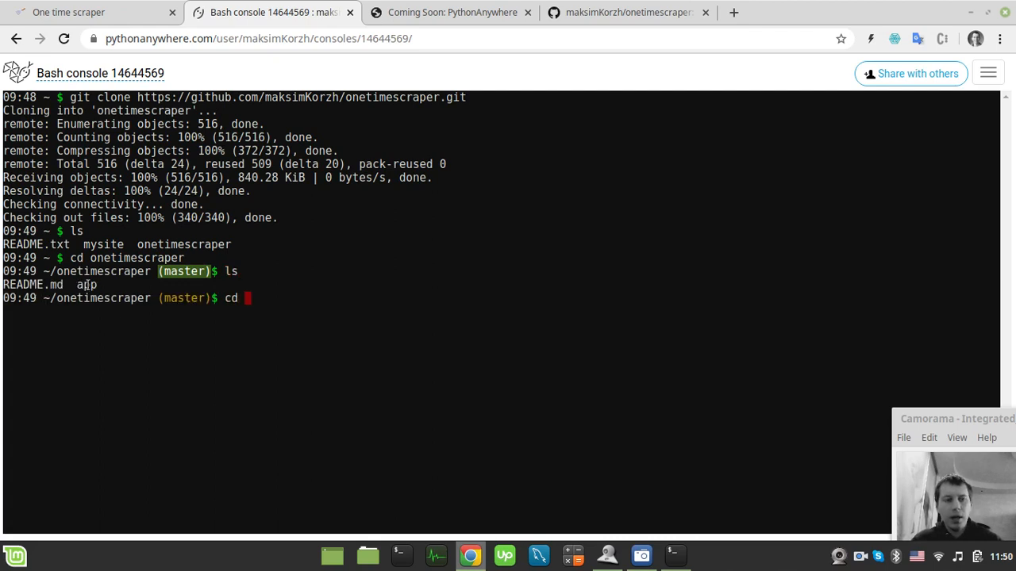
pyautogui.write('app')
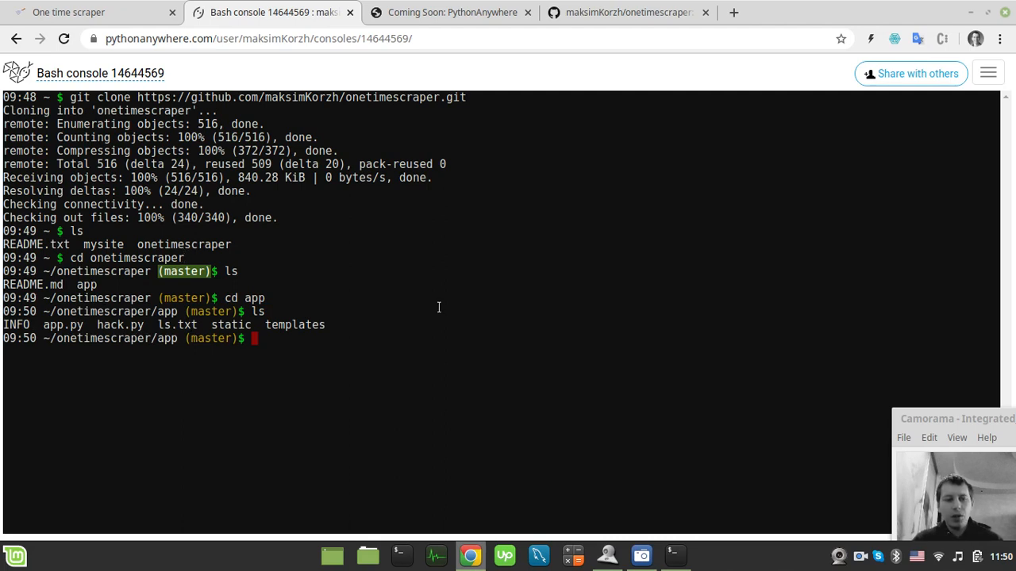
pyautogui.write('exit')
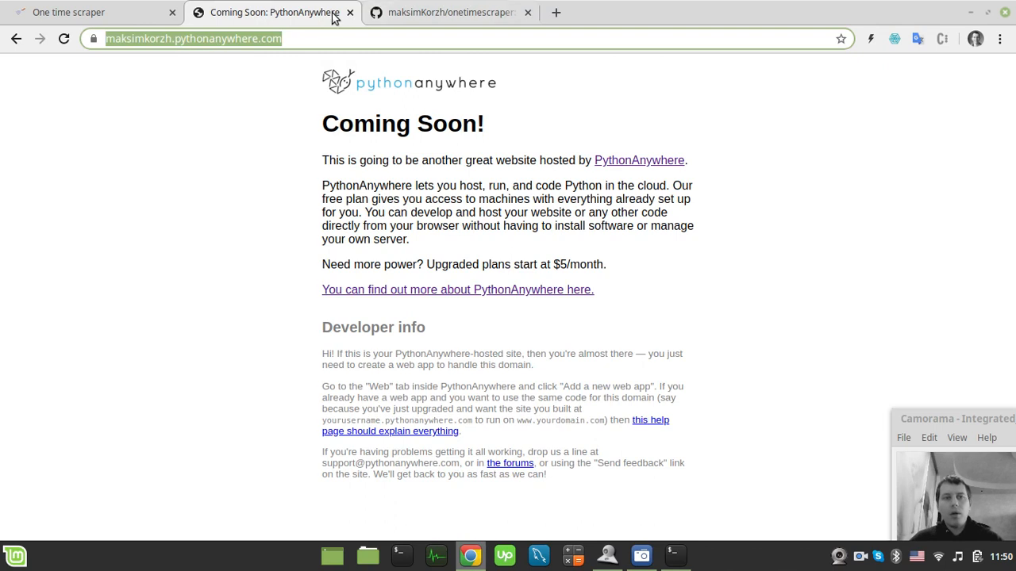
# - Return to the PythonAnywhere dashboard and go to the Web apps page, which lists none yet
pyautogui.click(555, 12)
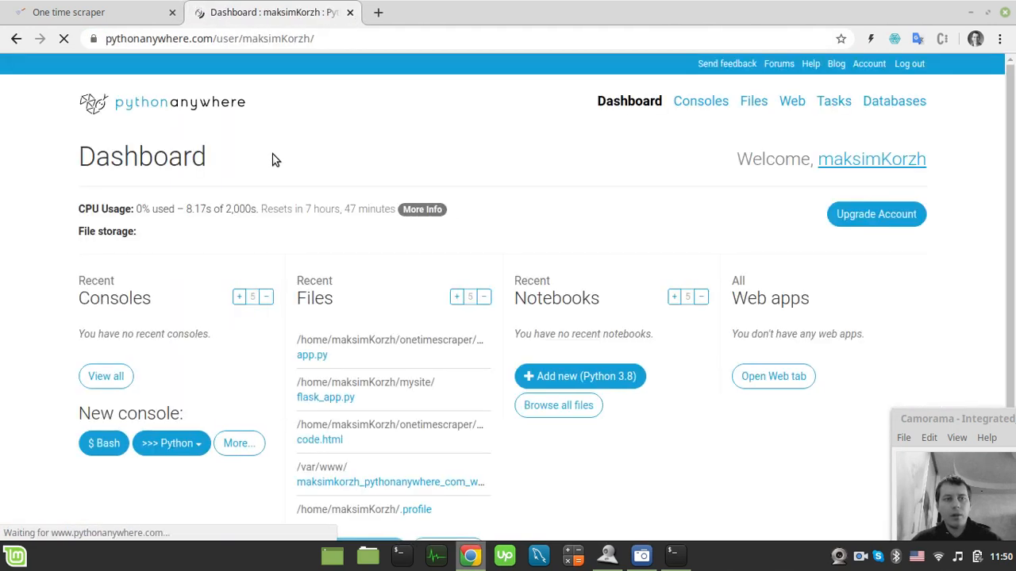
pyautogui.click(68, 12)
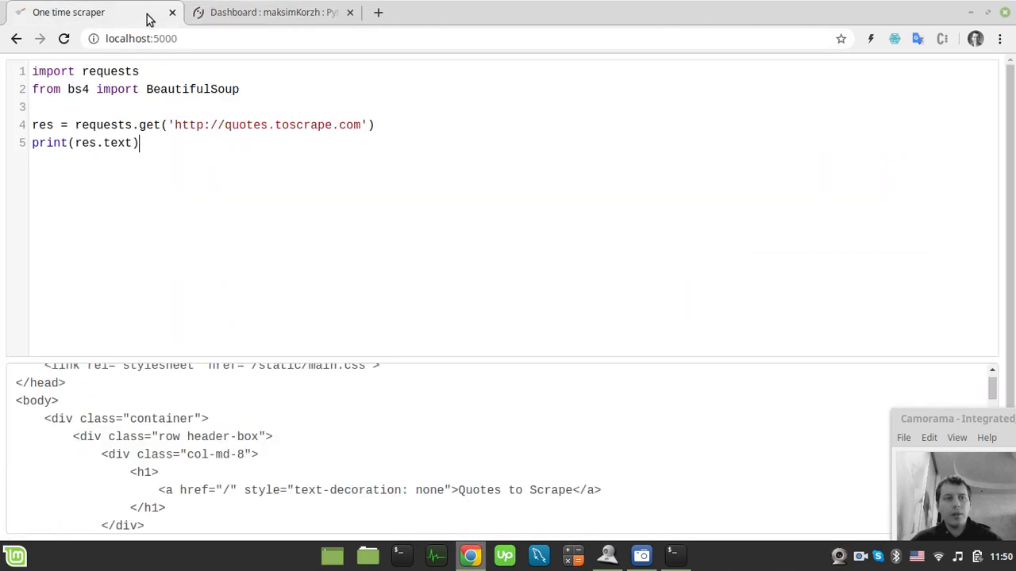
pyautogui.click(141, 38)
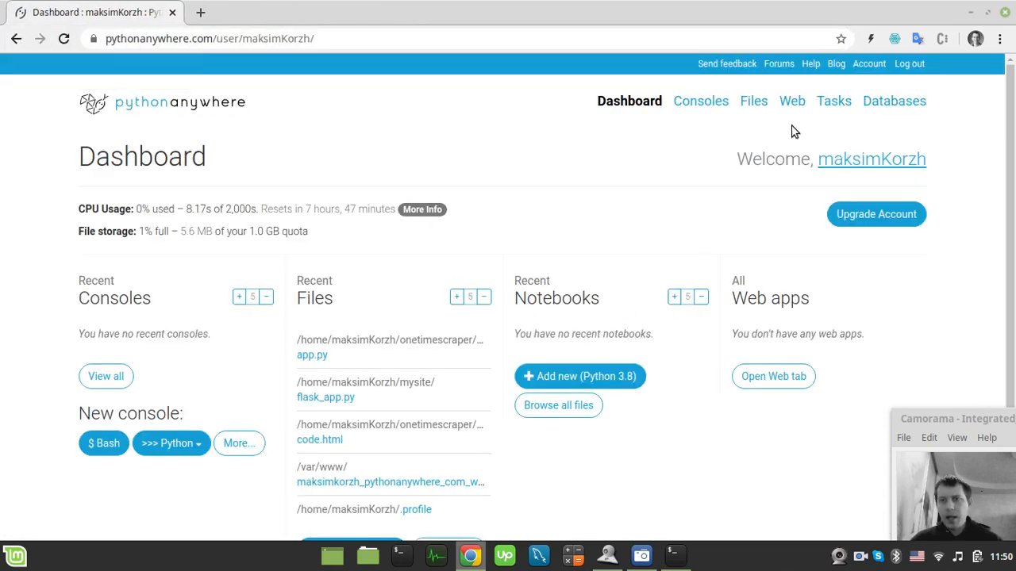
pyautogui.click(792, 101)
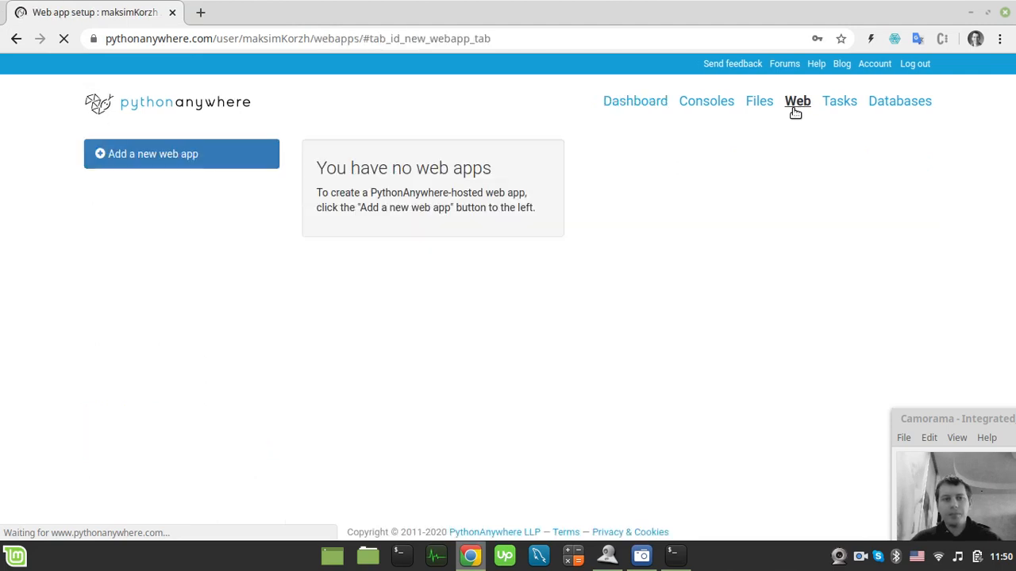
# - Add a new web app on the account's pythonanywhere.com subdomain and proceed to the next setup step
pyautogui.click(153, 153)
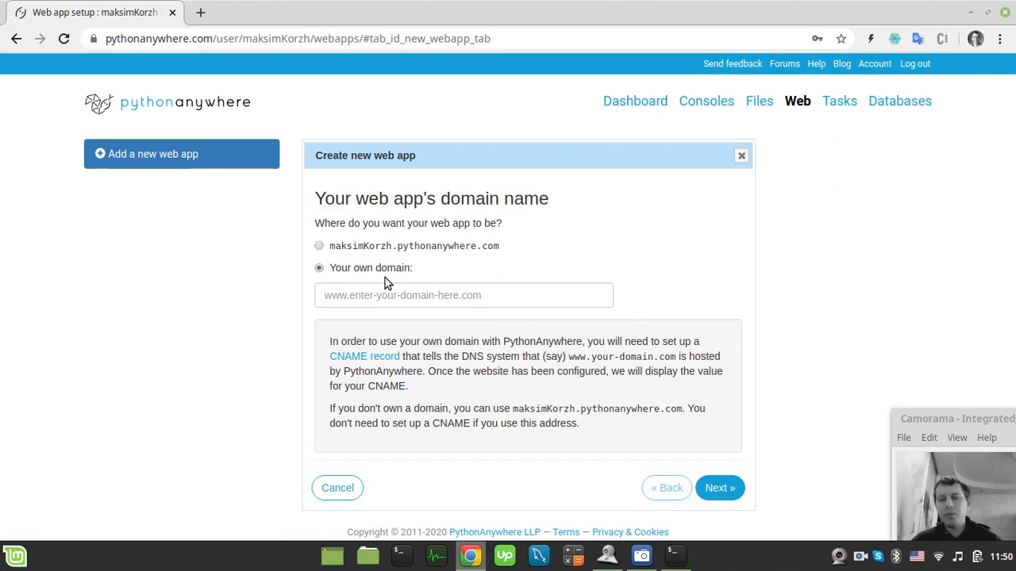
pyautogui.moveTo(403, 286)
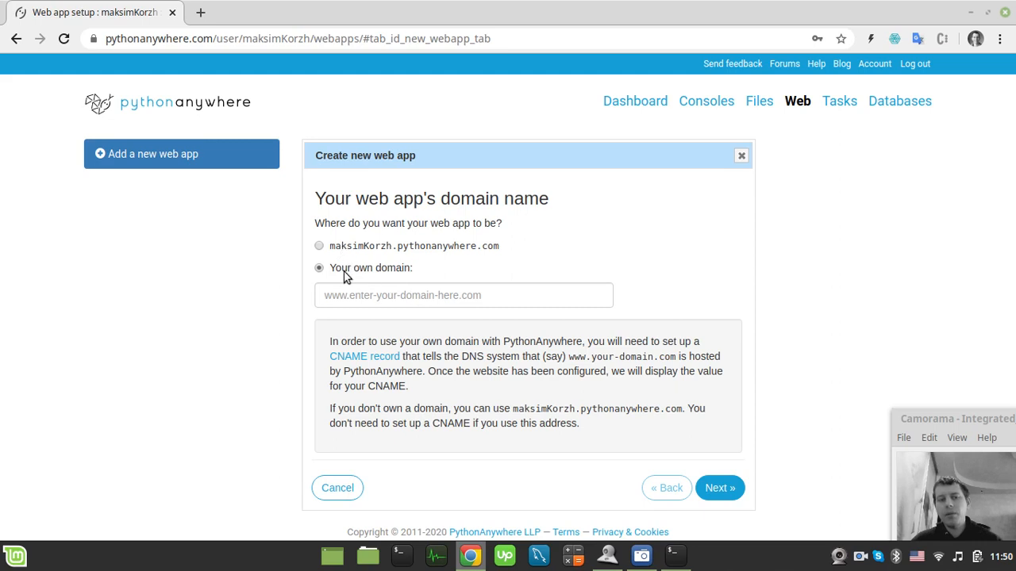
pyautogui.click(319, 245)
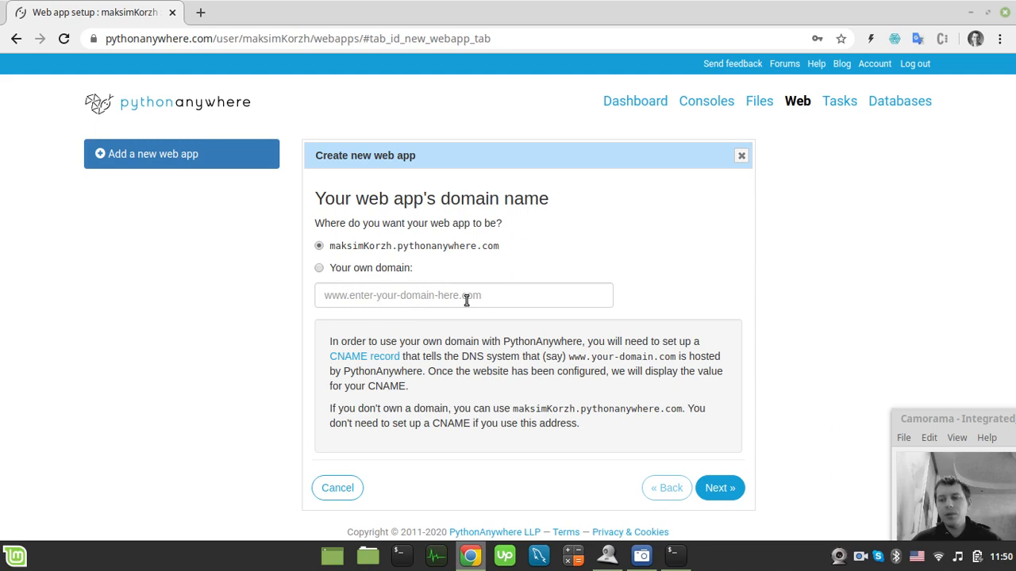
pyautogui.moveTo(486, 305)
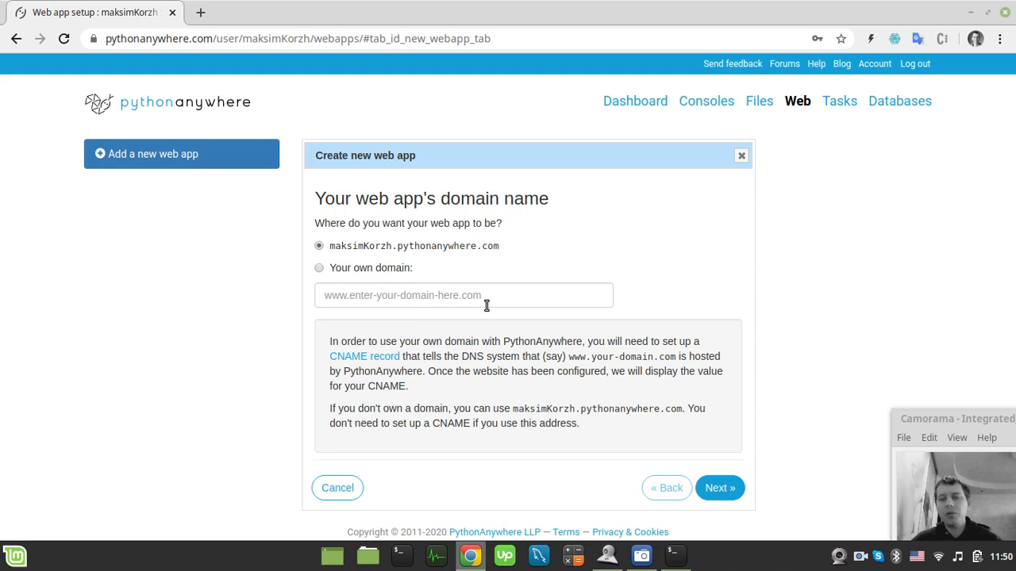
pyautogui.moveTo(473, 293)
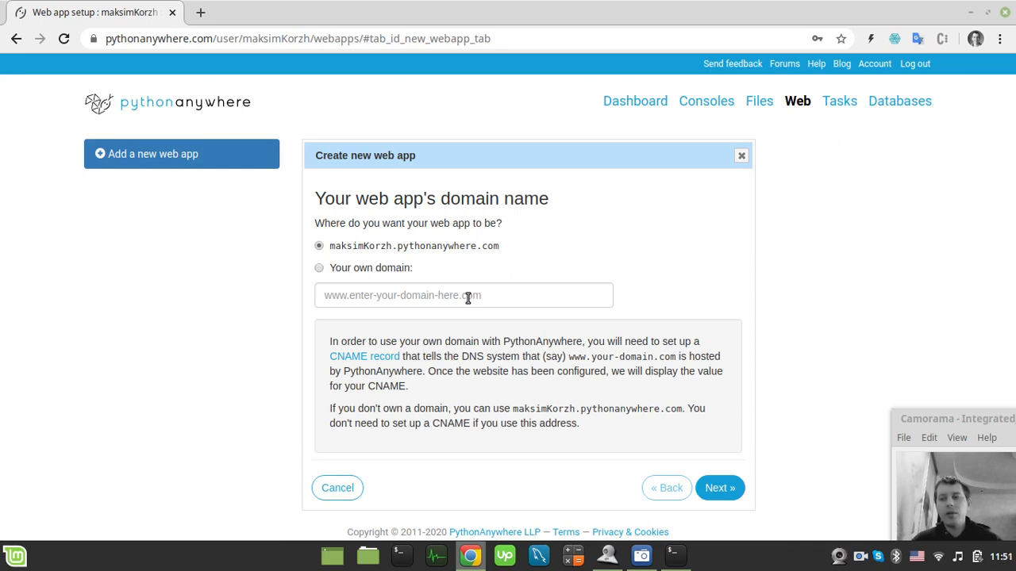
pyautogui.moveTo(463, 320)
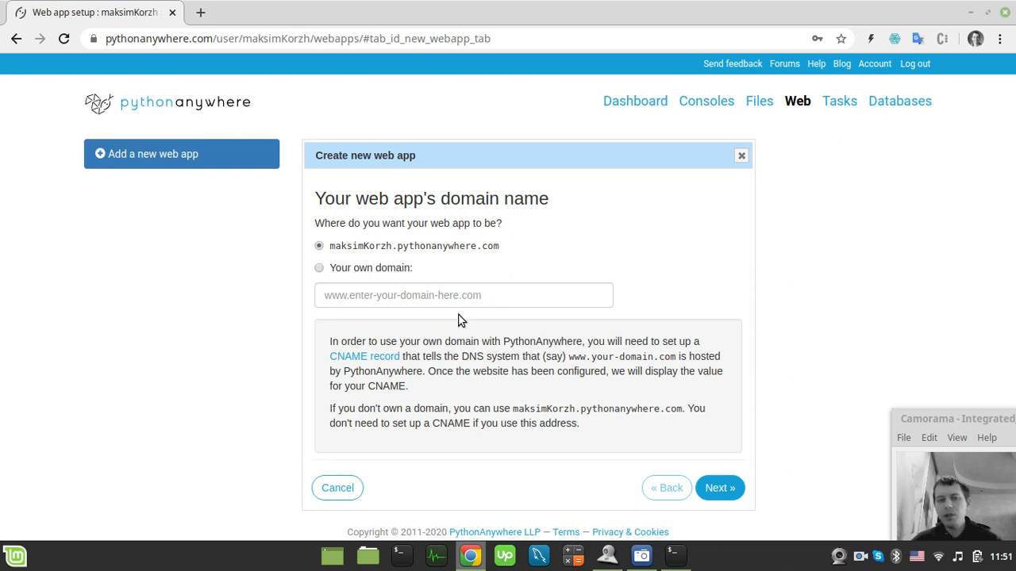
pyautogui.moveTo(458, 324)
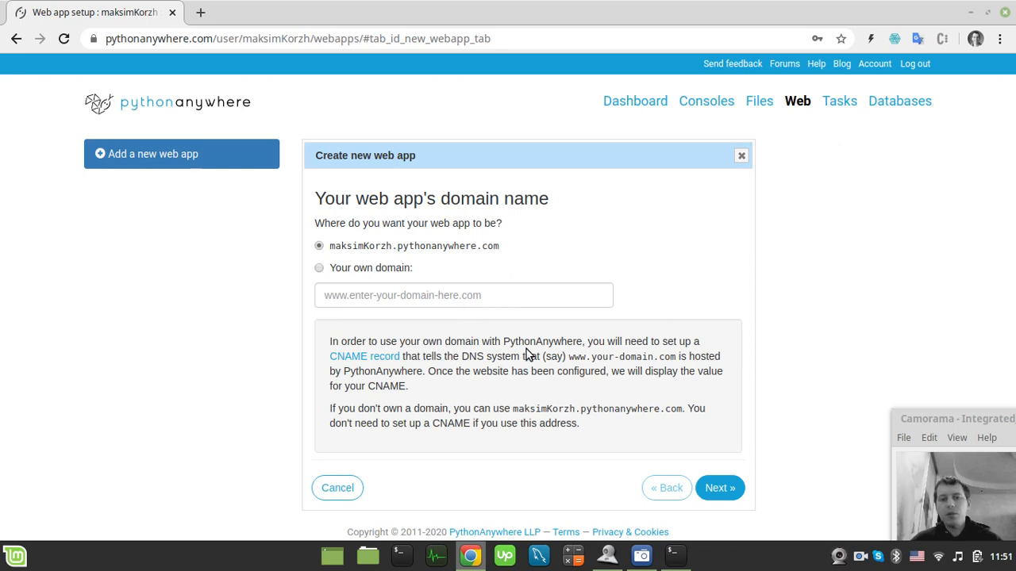
pyautogui.moveTo(516, 354)
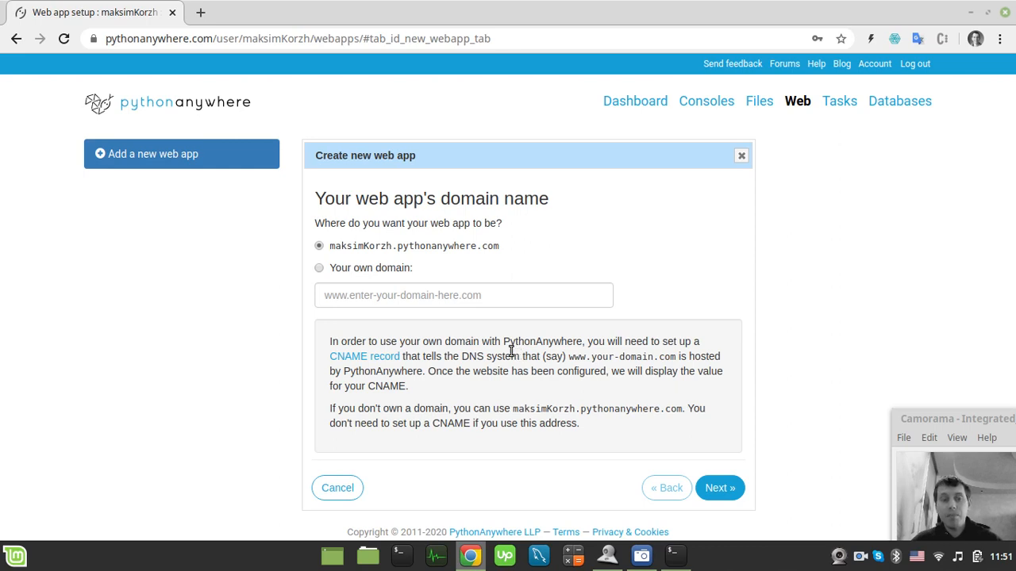
pyautogui.click(719, 488)
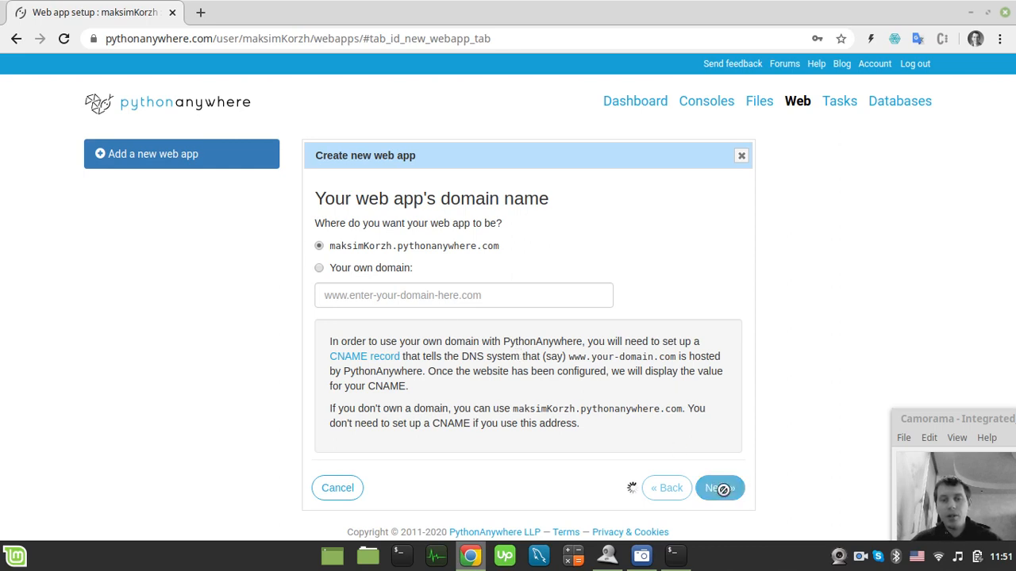
# - Pick Flask as the framework and Python 3.6 as the version in the web app wizard
pyautogui.click(719, 487)
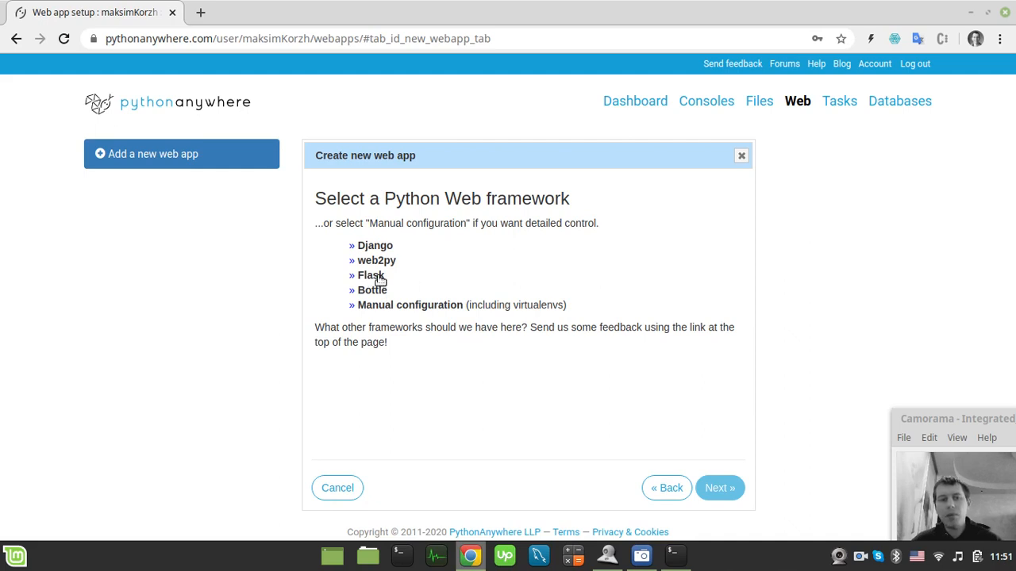
pyautogui.click(370, 276)
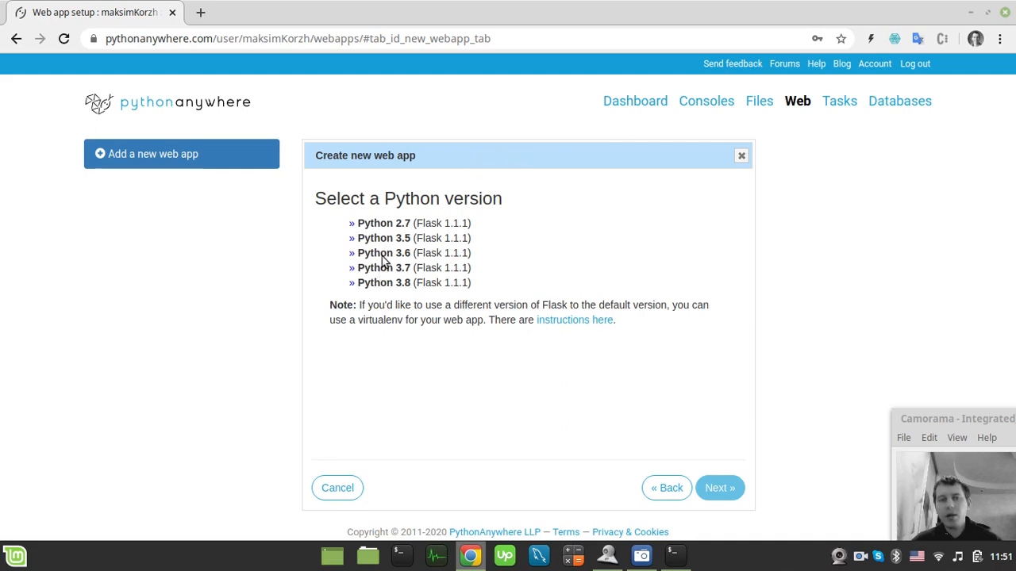
pyautogui.moveTo(389, 257)
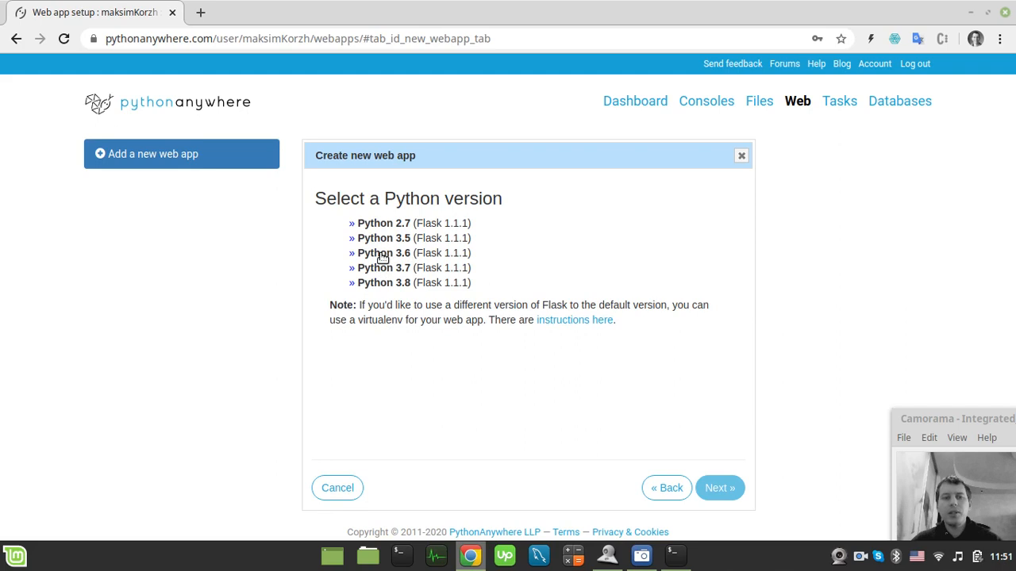
pyautogui.click(384, 252)
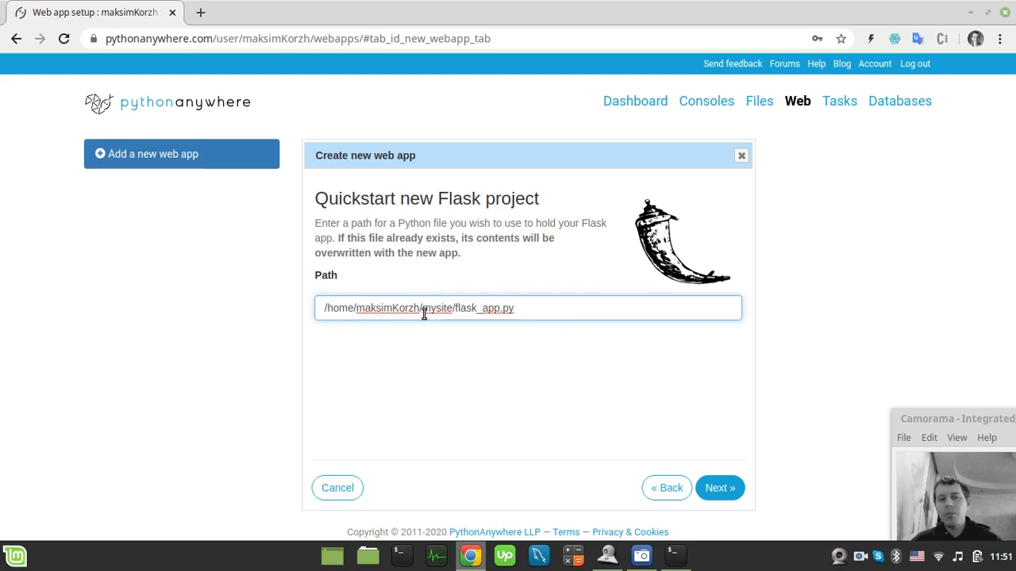
pyautogui.moveTo(389, 314)
pyautogui.write('onetimescraper')
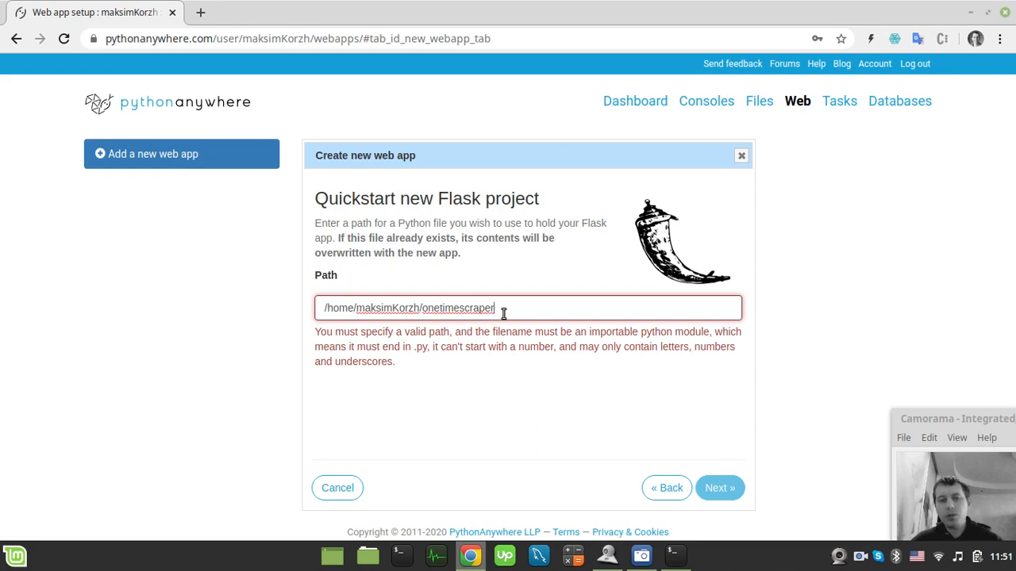
# - Point the project path at onetimescraper/app/app.py and submit it to create the app
pyautogui.write('/app')
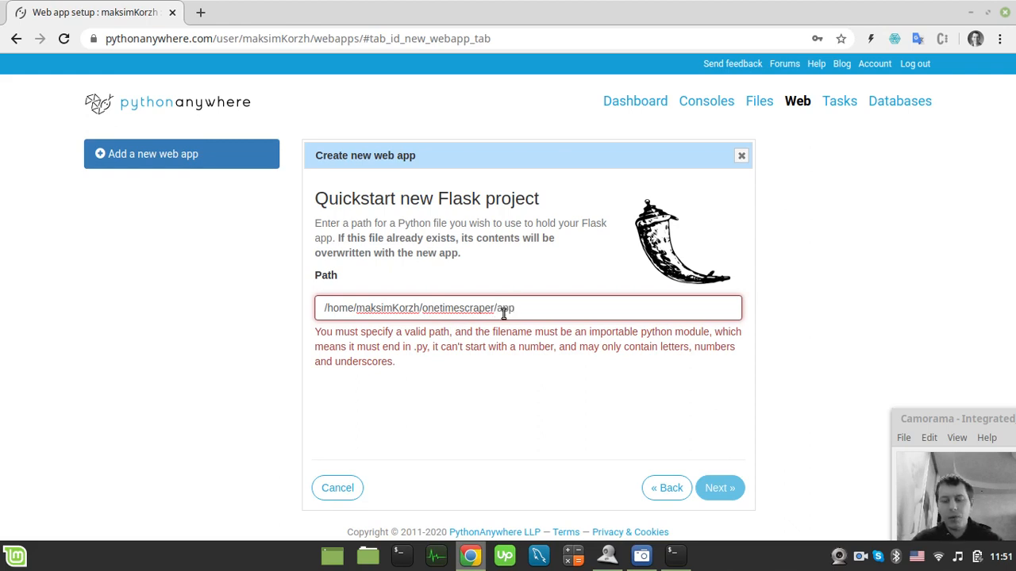
pyautogui.write('/app')
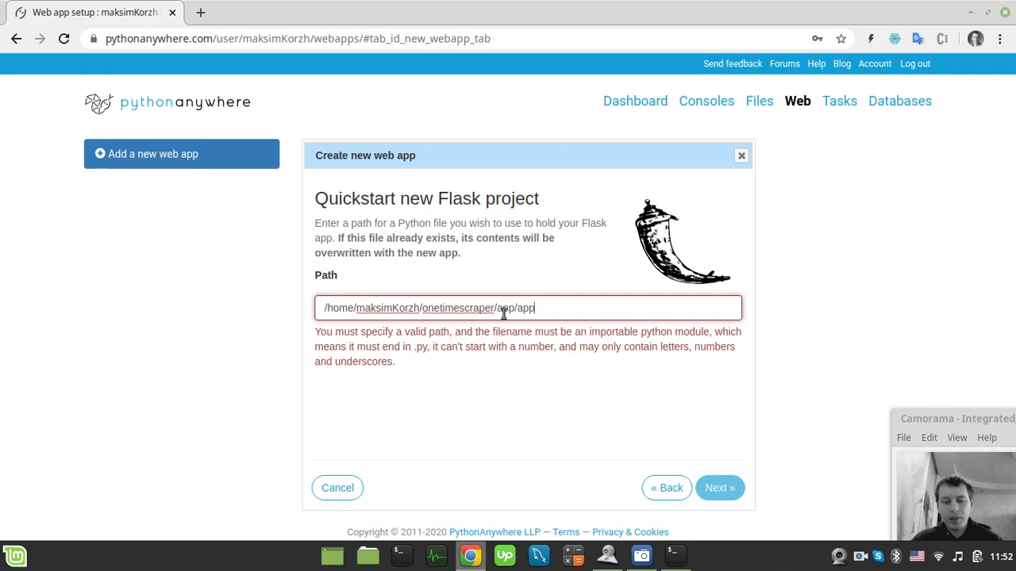
pyautogui.write('.py')
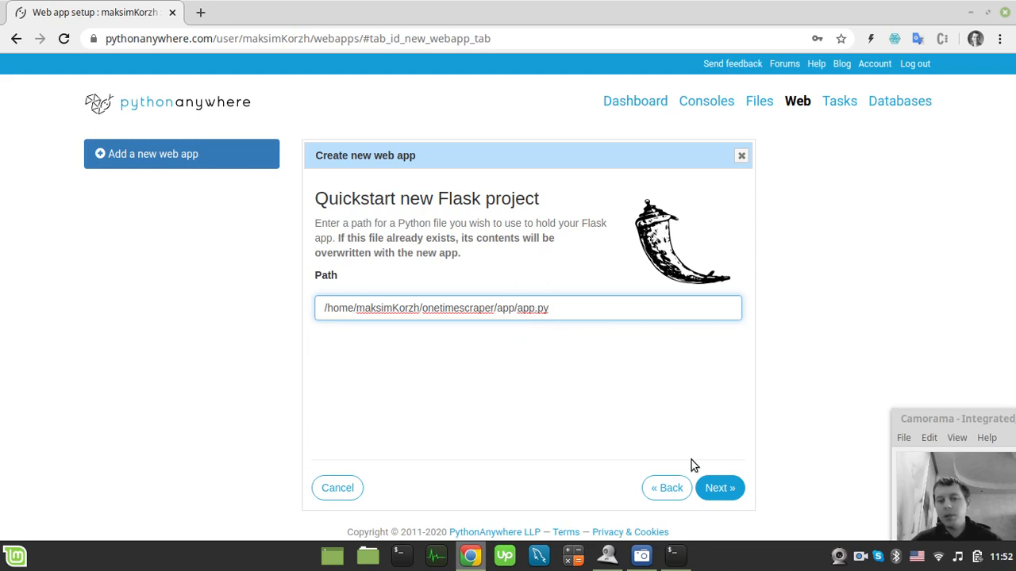
pyautogui.click(719, 487)
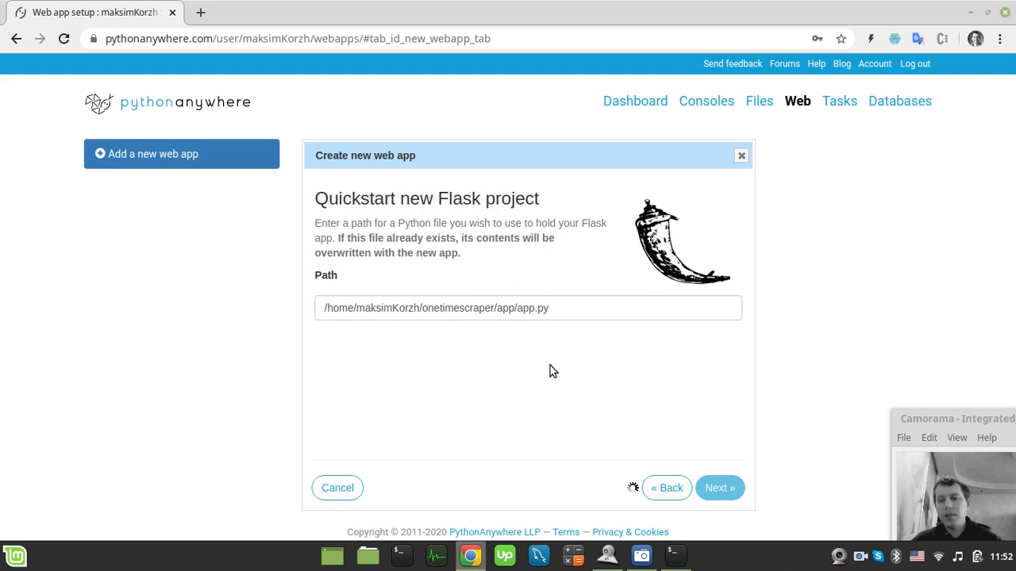
pyautogui.moveTo(572, 344)
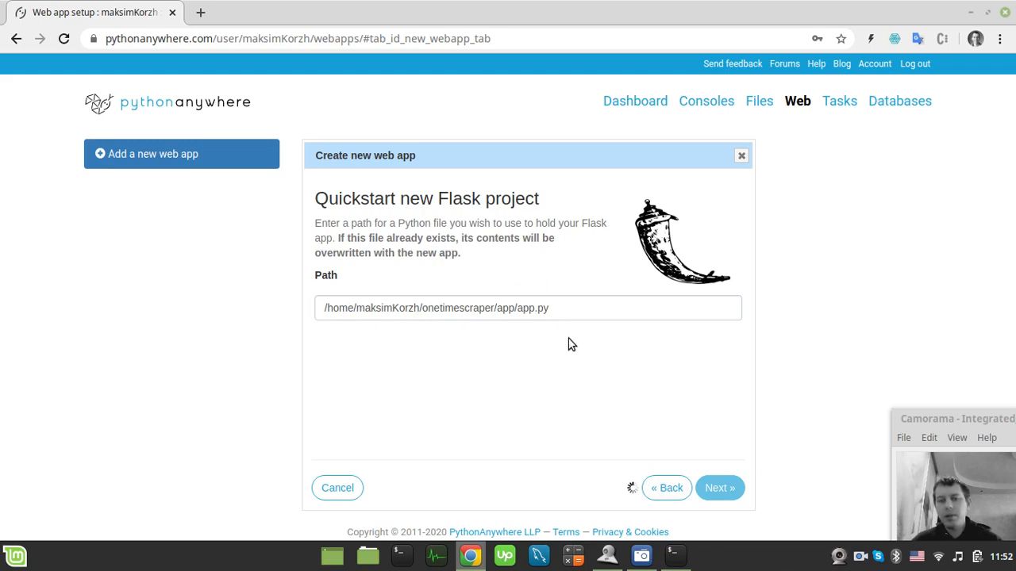
# - Check that maksimkorzh.pythonanywhere.com shows 'Hello from Flask!' and return to the setup page
pyautogui.click(719, 489)
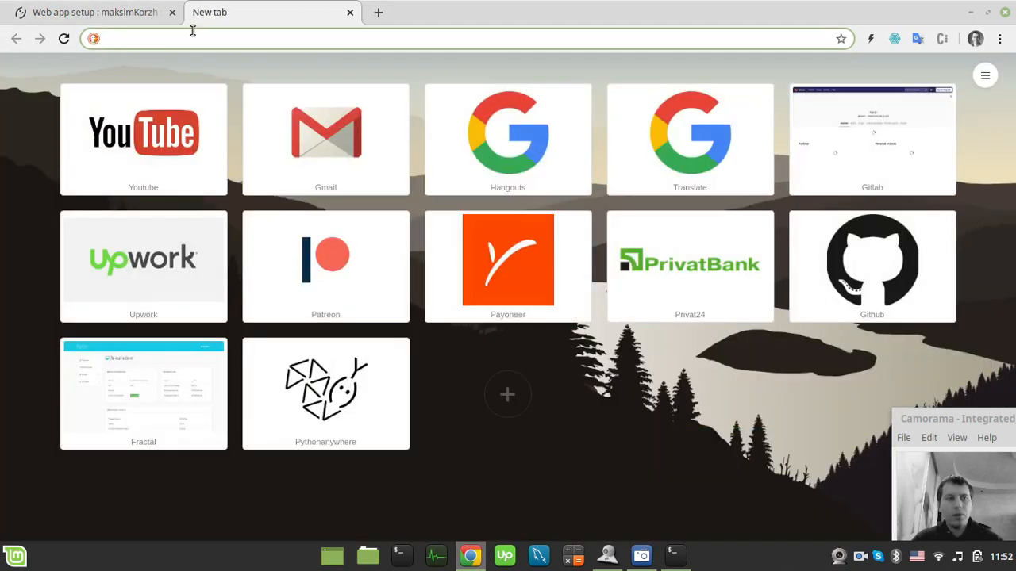
pyautogui.write('pythonanywhere.com')
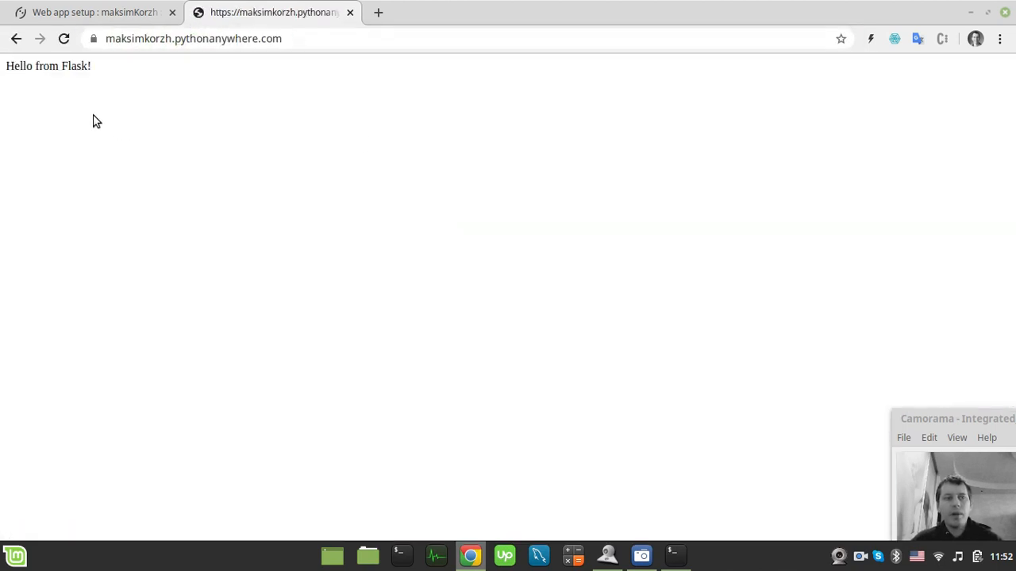
pyautogui.moveTo(102, 78)
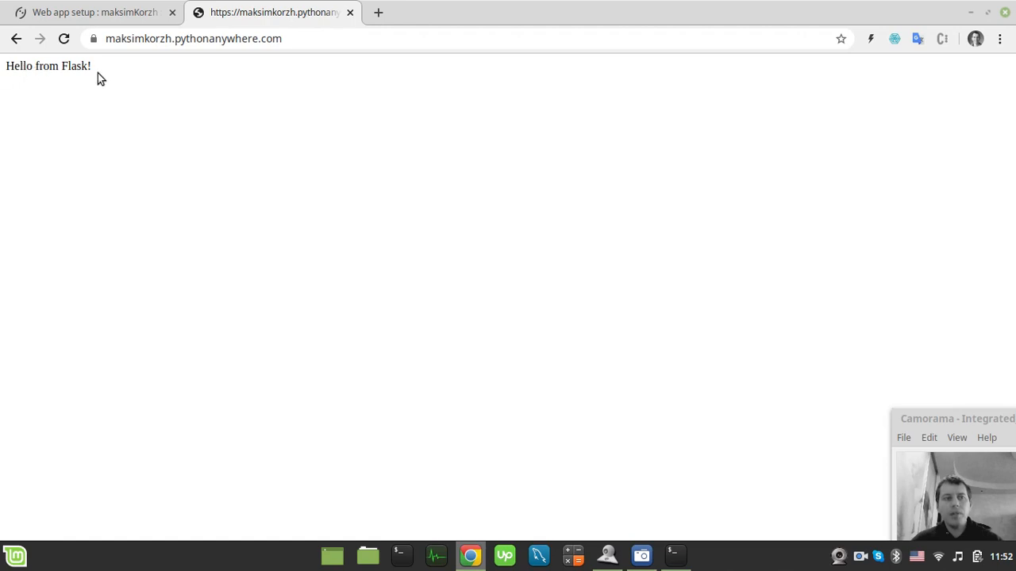
pyautogui.click(89, 12)
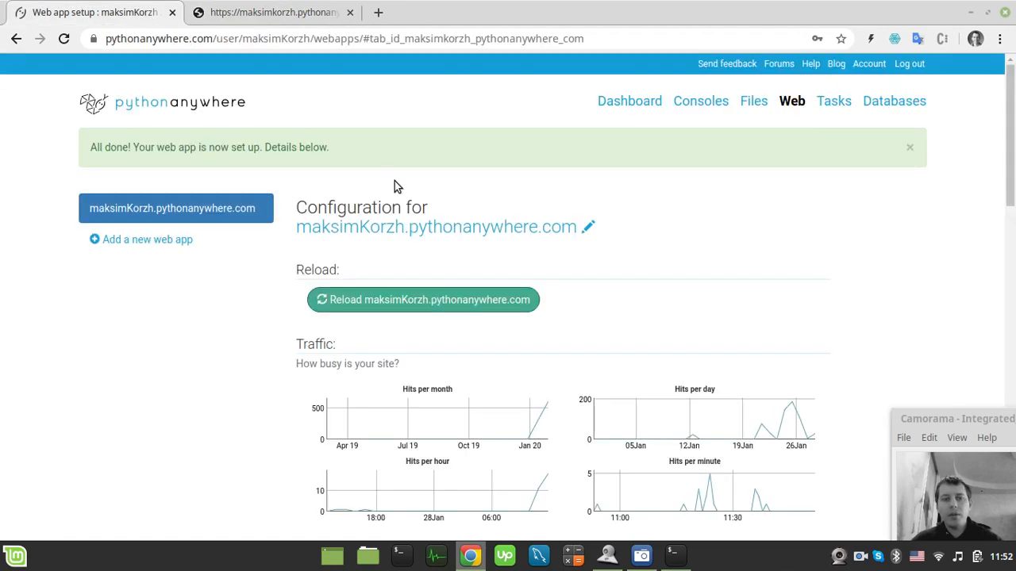
pyautogui.moveTo(300, 171)
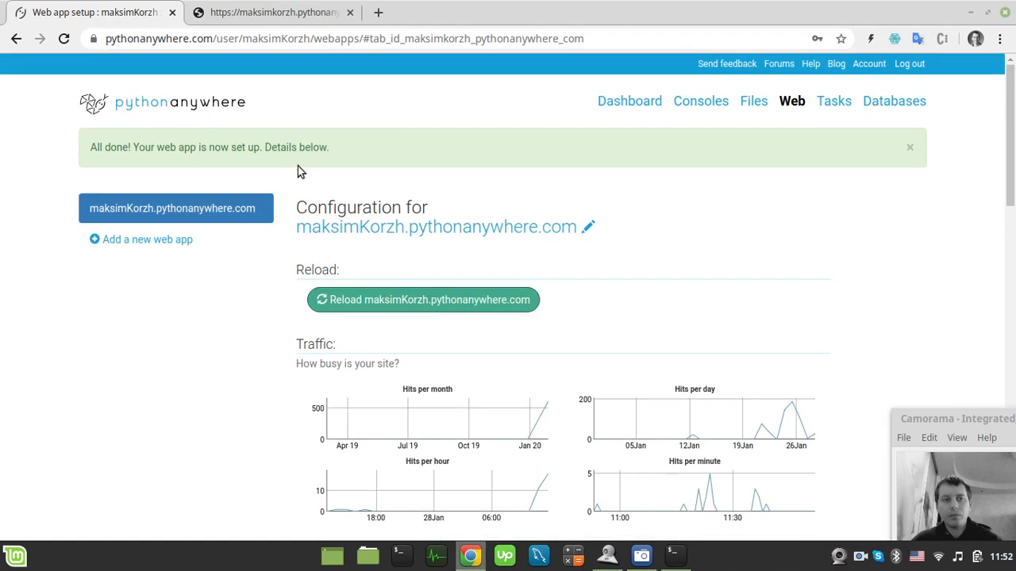
# - Browse the Files page into the onetimescraper/app folder
pyautogui.click(752, 101)
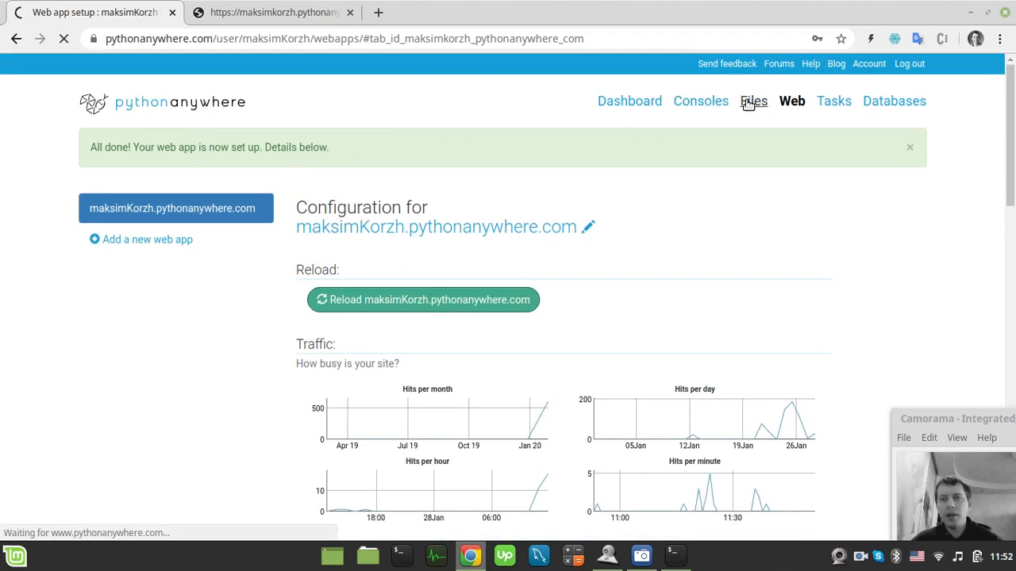
pyautogui.click(752, 102)
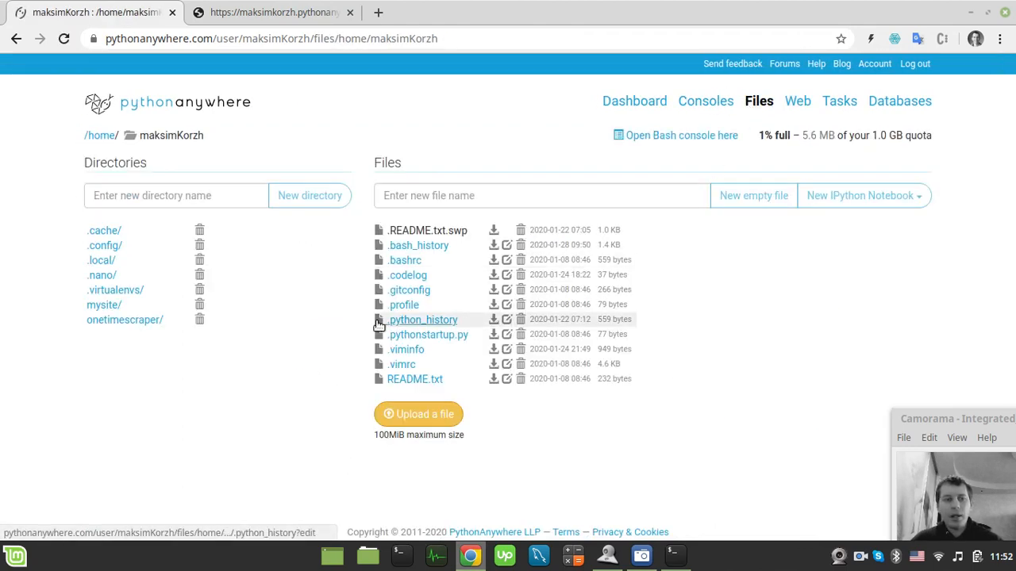
pyautogui.click(123, 321)
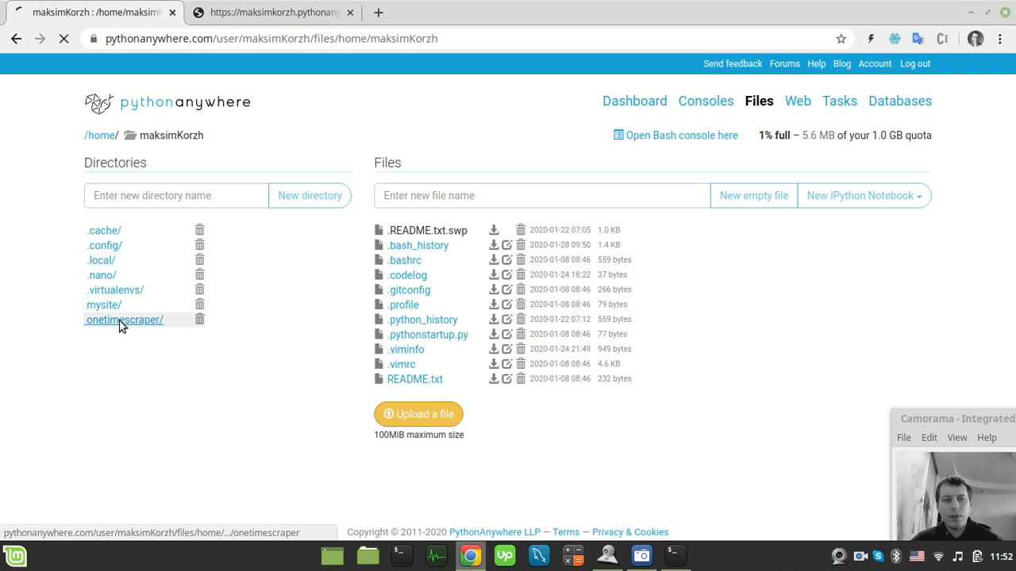
pyautogui.click(124, 321)
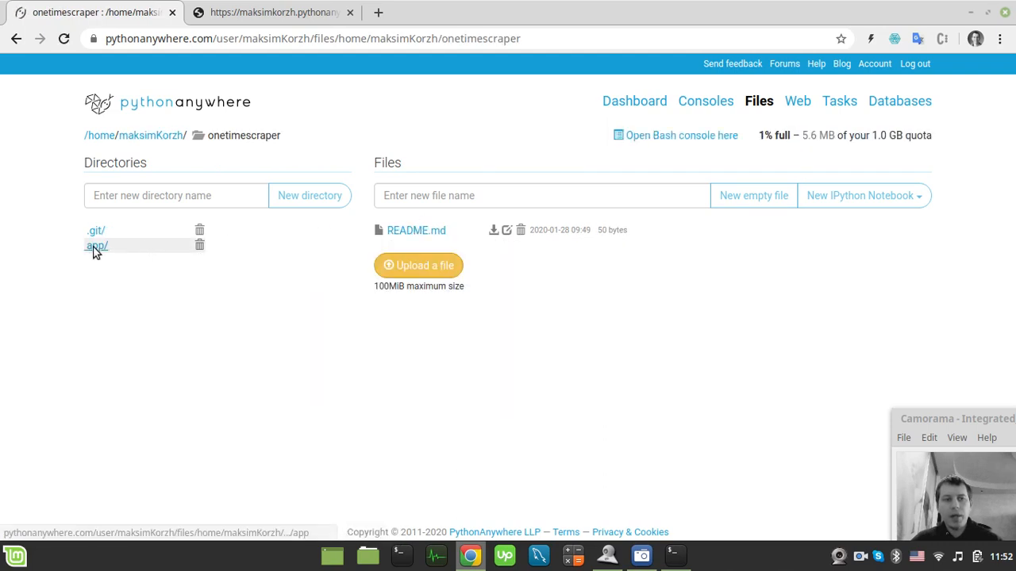
pyautogui.click(95, 244)
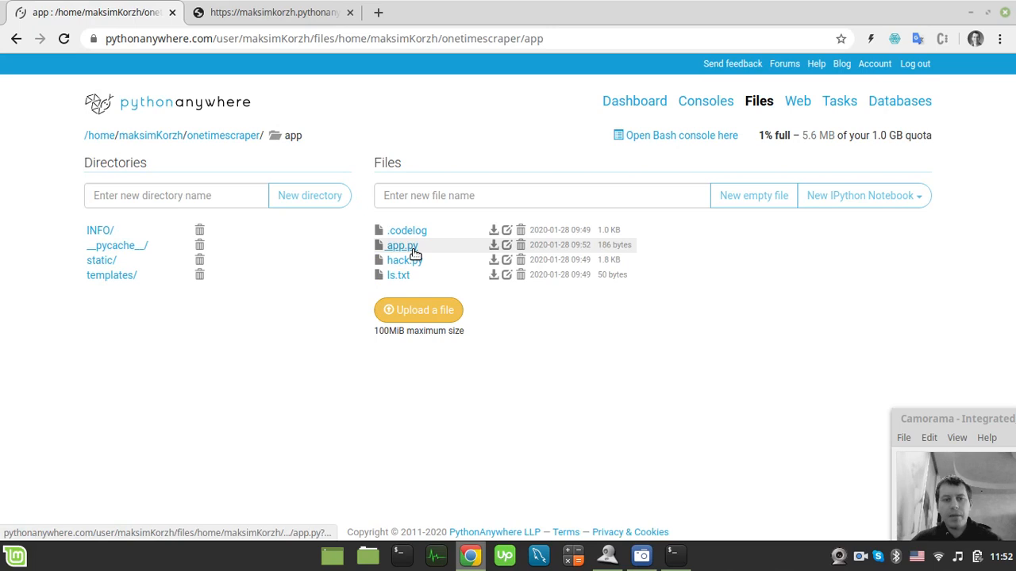
# - Load app.py in the editor, revealing the default Flask code, and start a fresh browser tab
pyautogui.click(400, 245)
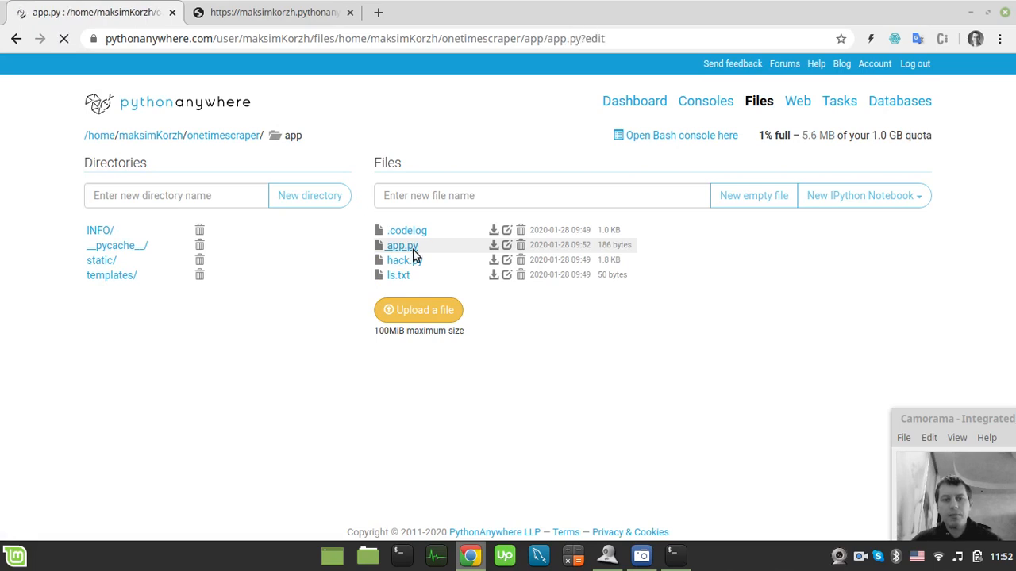
pyautogui.click(400, 244)
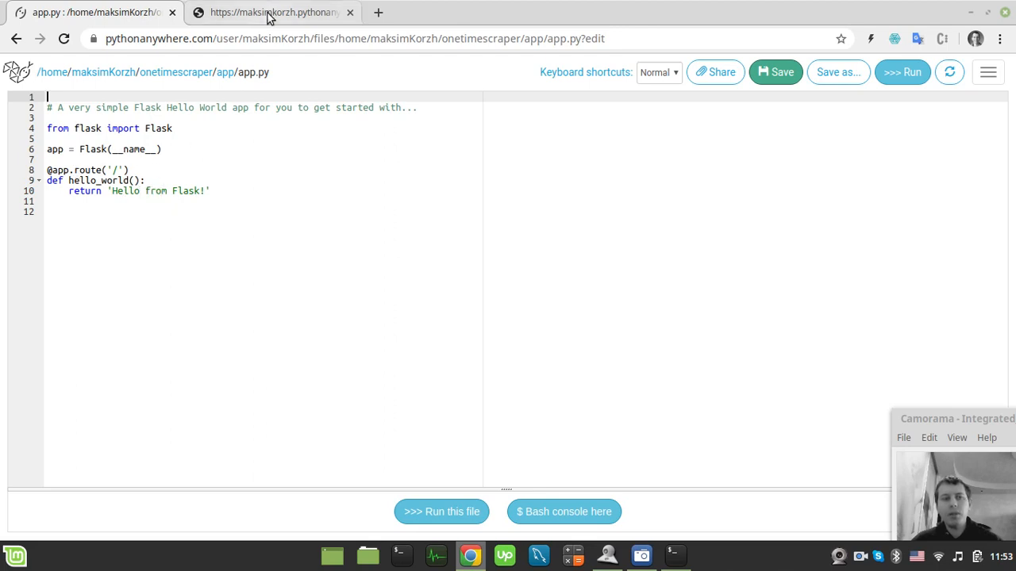
pyautogui.click(378, 13)
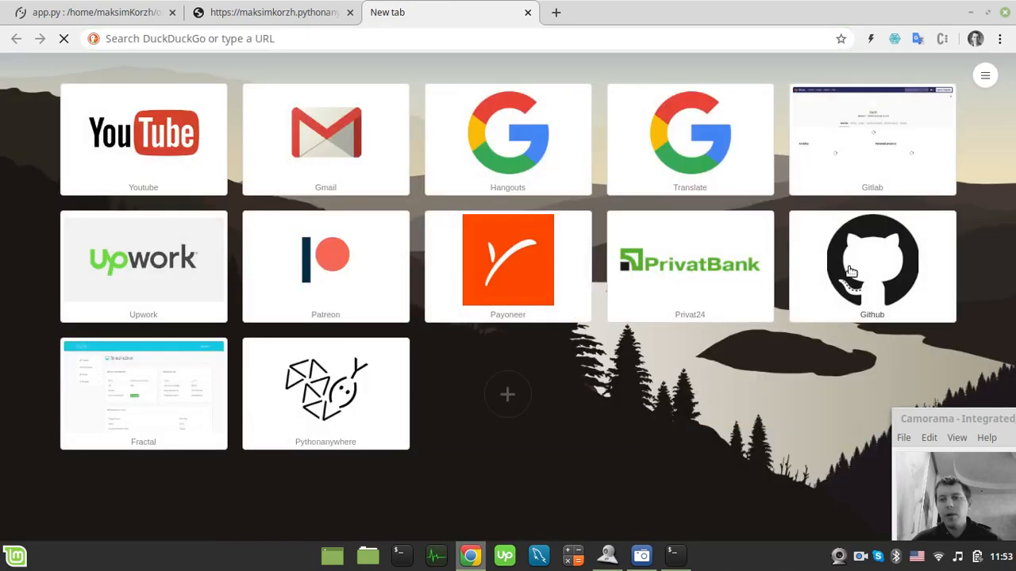
# - Navigate GitHub to the onetimescraper repository's app/app.py source page
pyautogui.click(871, 267)
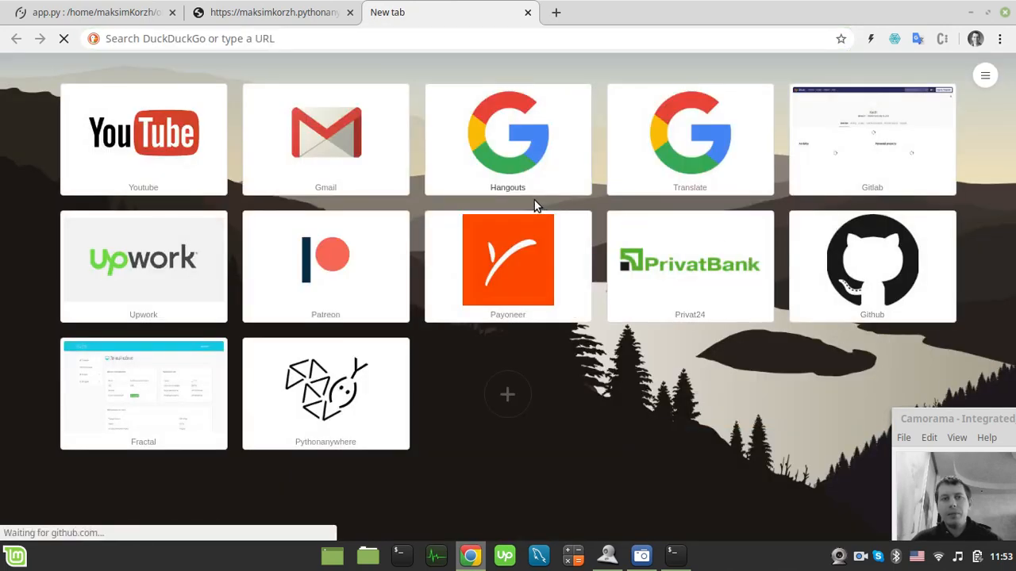
pyautogui.click(872, 267)
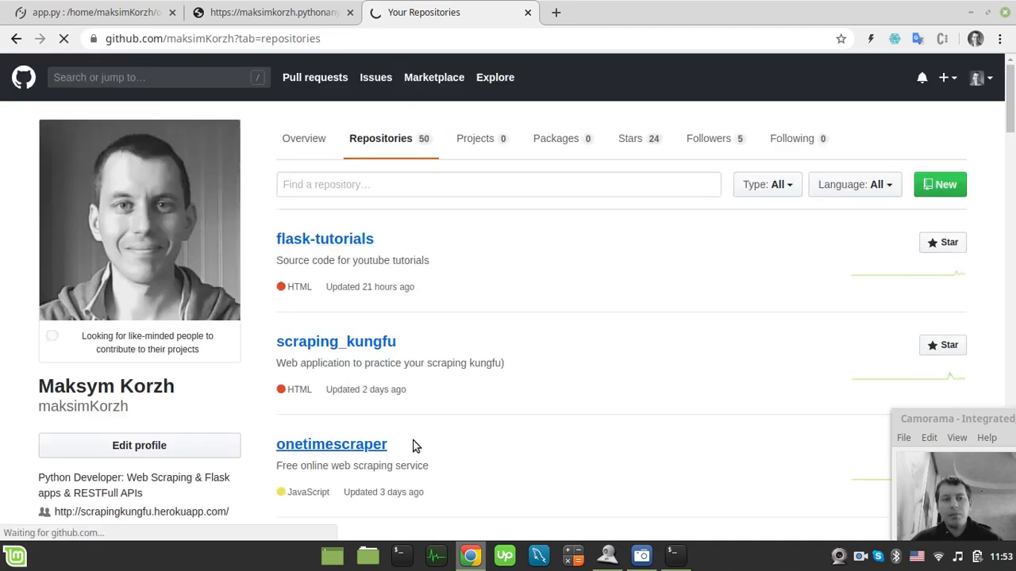
pyautogui.click(330, 444)
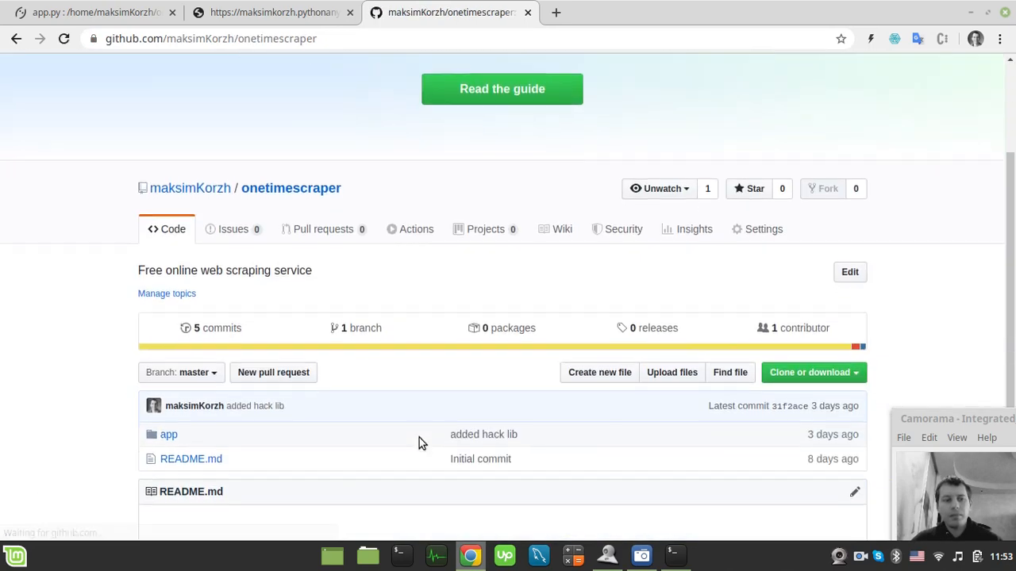
pyautogui.click(169, 435)
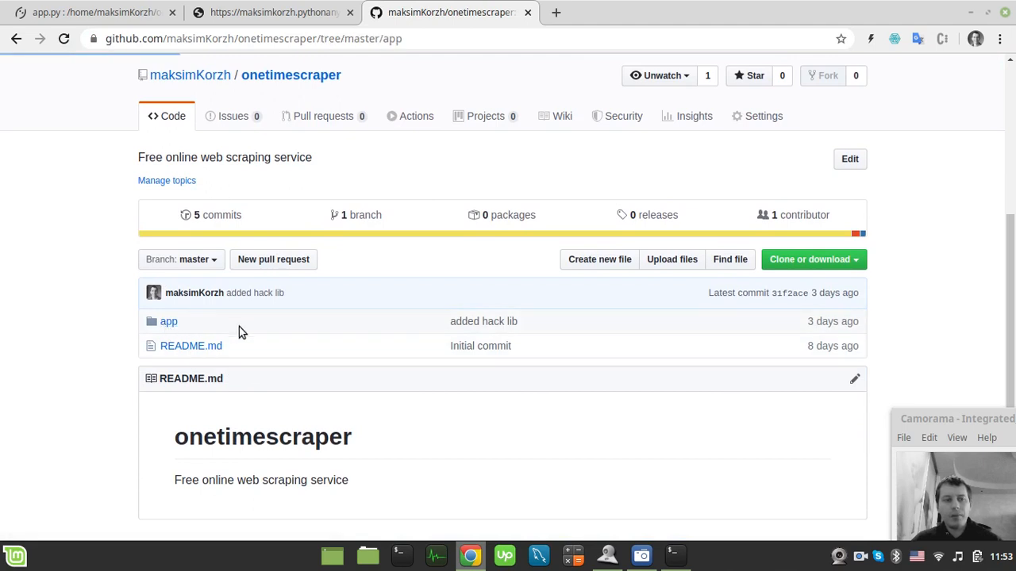
pyautogui.click(169, 321)
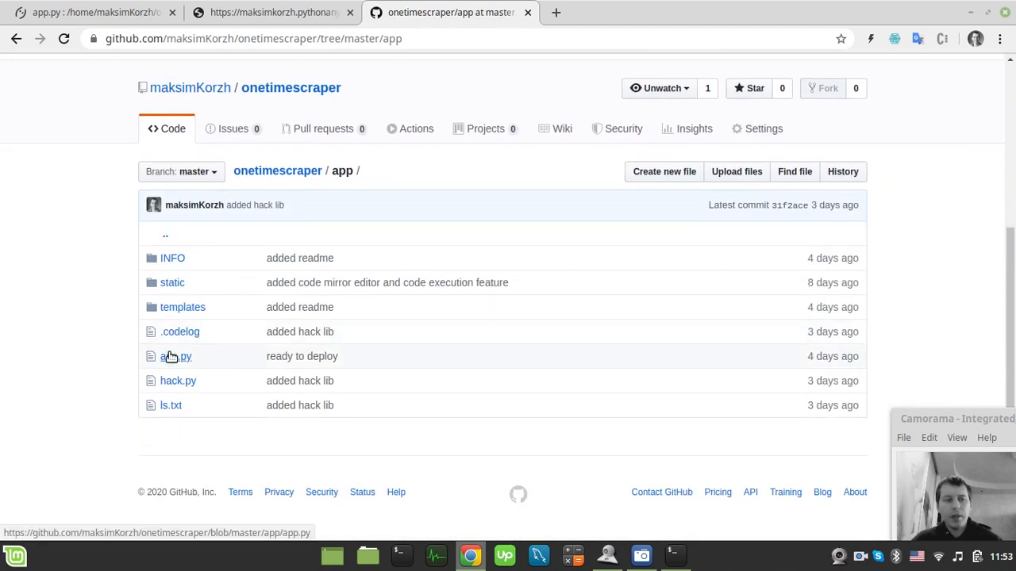
pyautogui.click(175, 355)
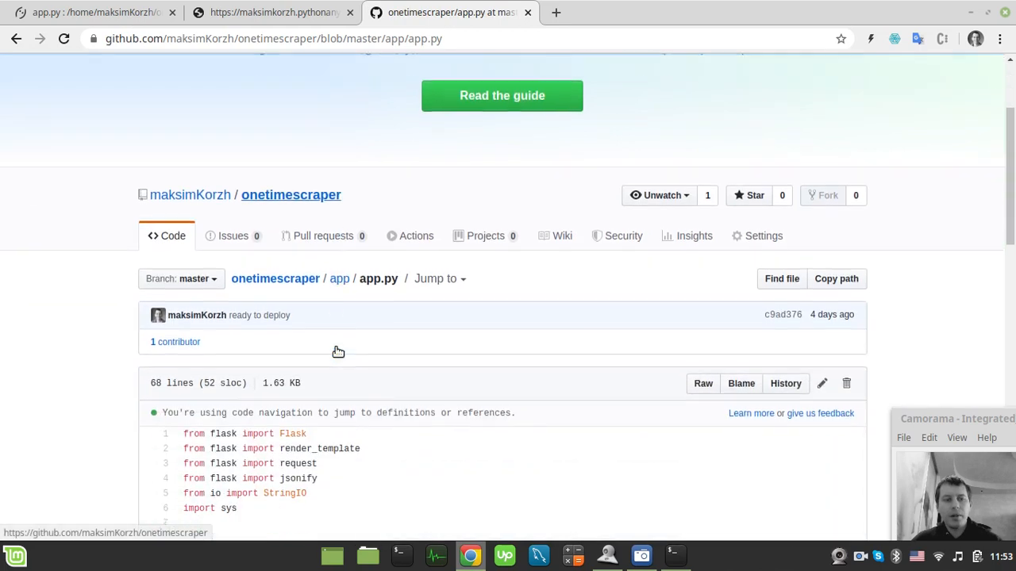
# - Copy the full app.py source and return to the PythonAnywhere editor
pyautogui.scroll(-3)
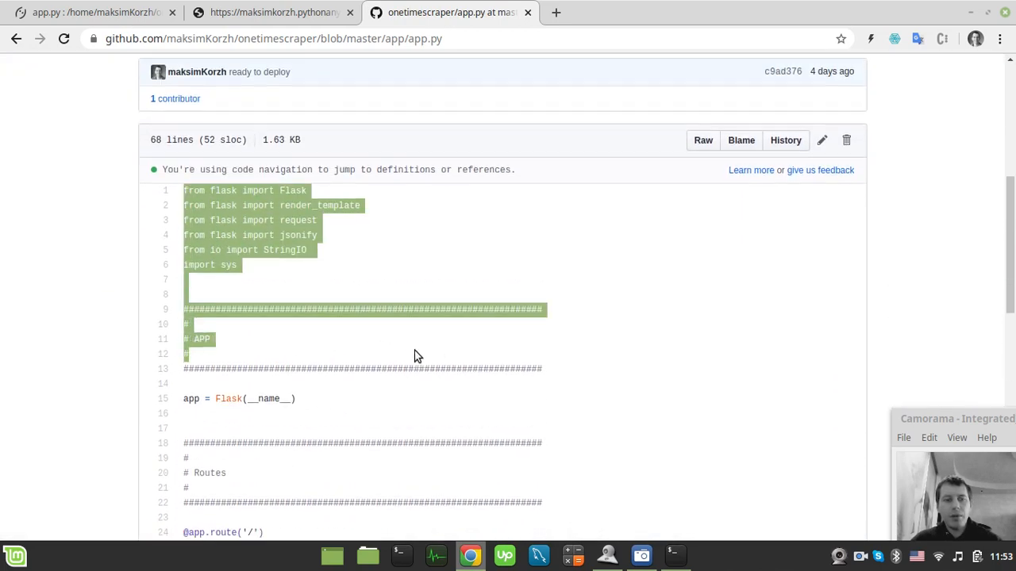
pyautogui.scroll(-3)
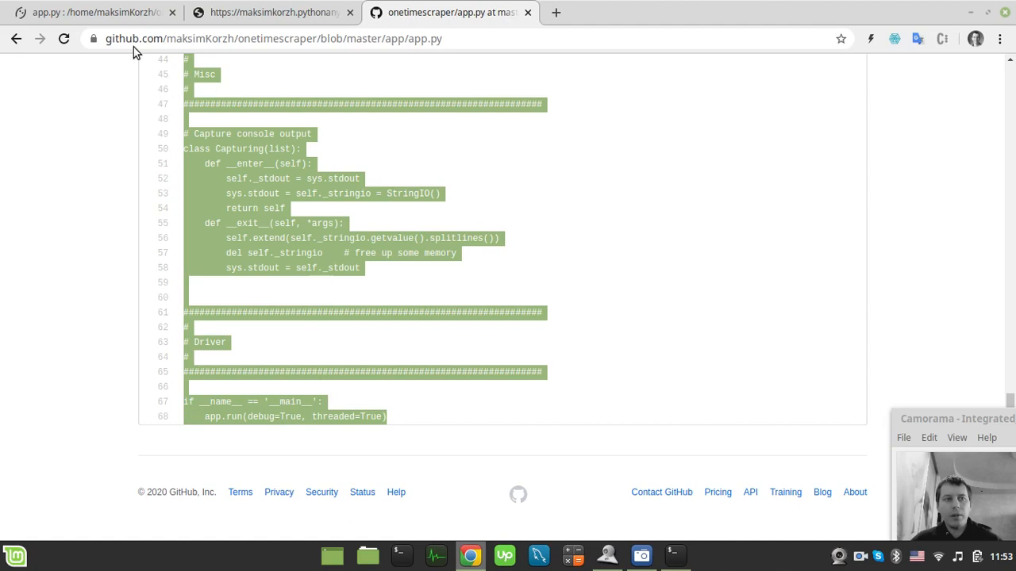
pyautogui.click(95, 13)
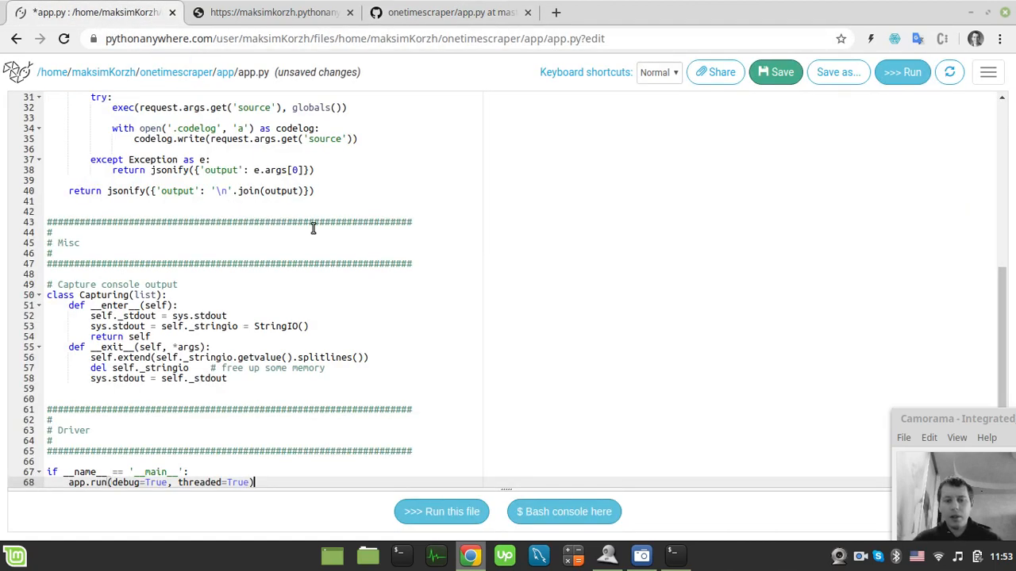
pyautogui.moveTo(301, 435)
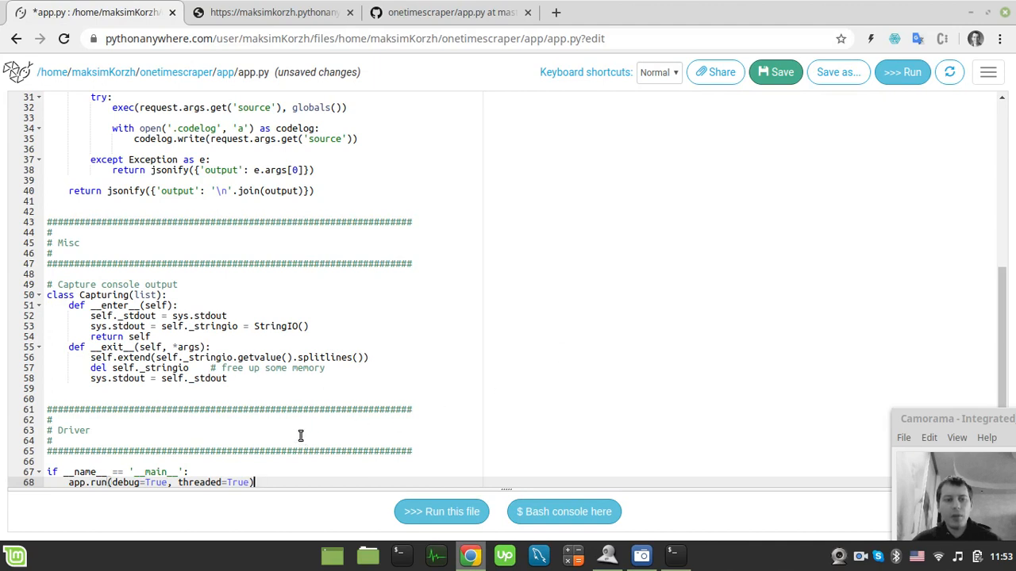
pyautogui.moveTo(60, 448)
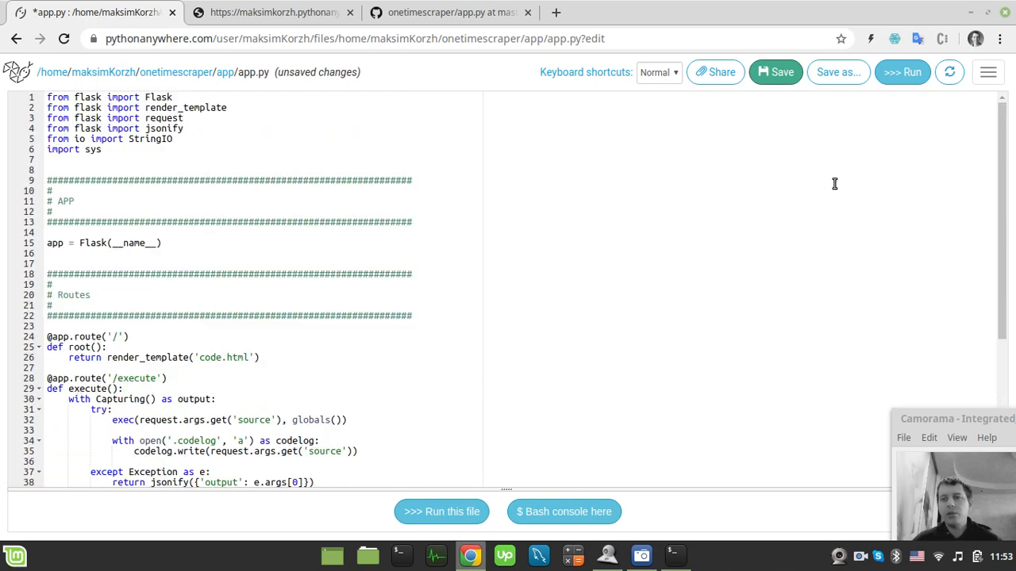
# - Save and run the pasted repository code in app.py, then view the deployed scraper site
pyautogui.click(901, 73)
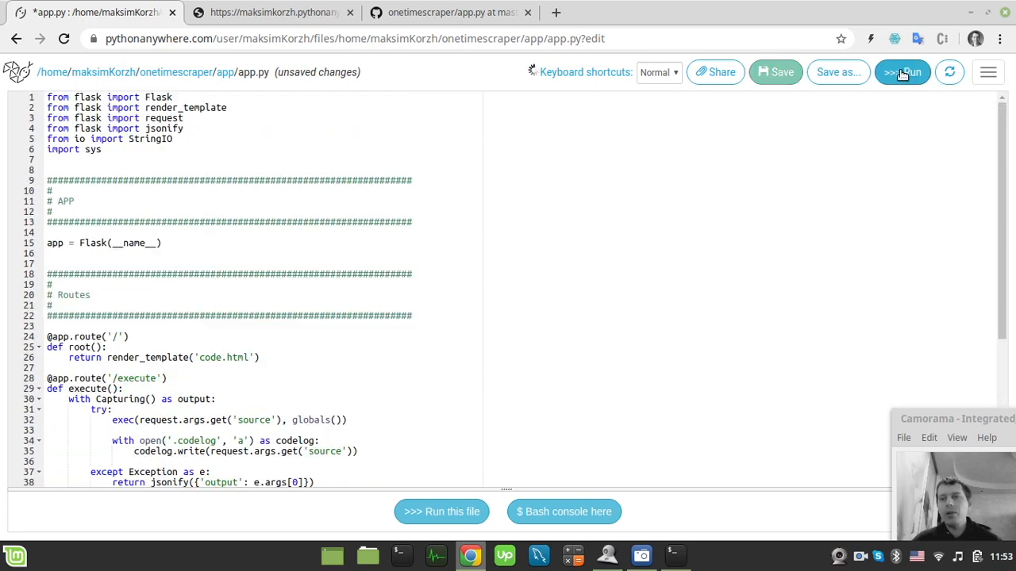
pyautogui.click(902, 73)
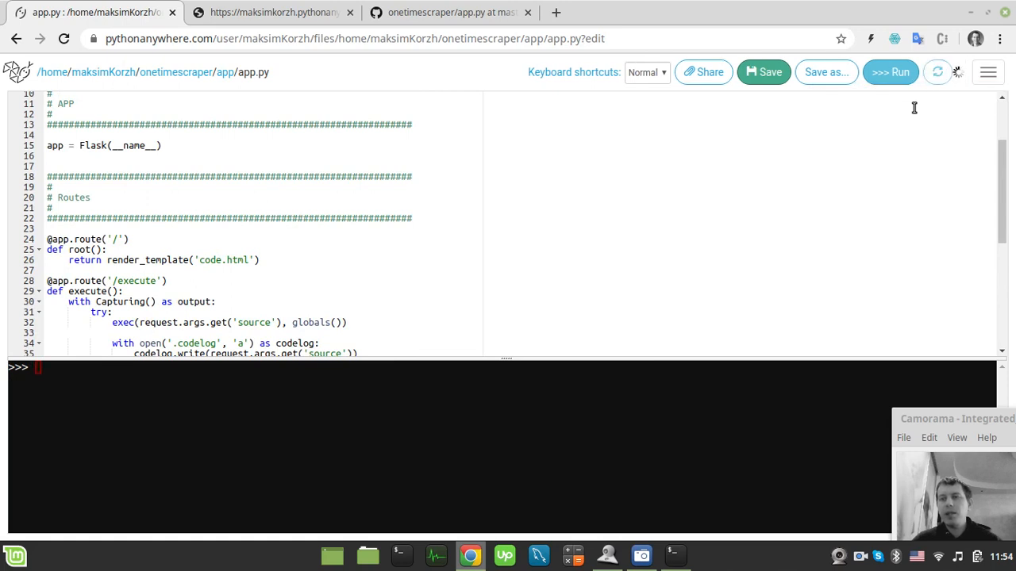
pyautogui.moveTo(650, 125)
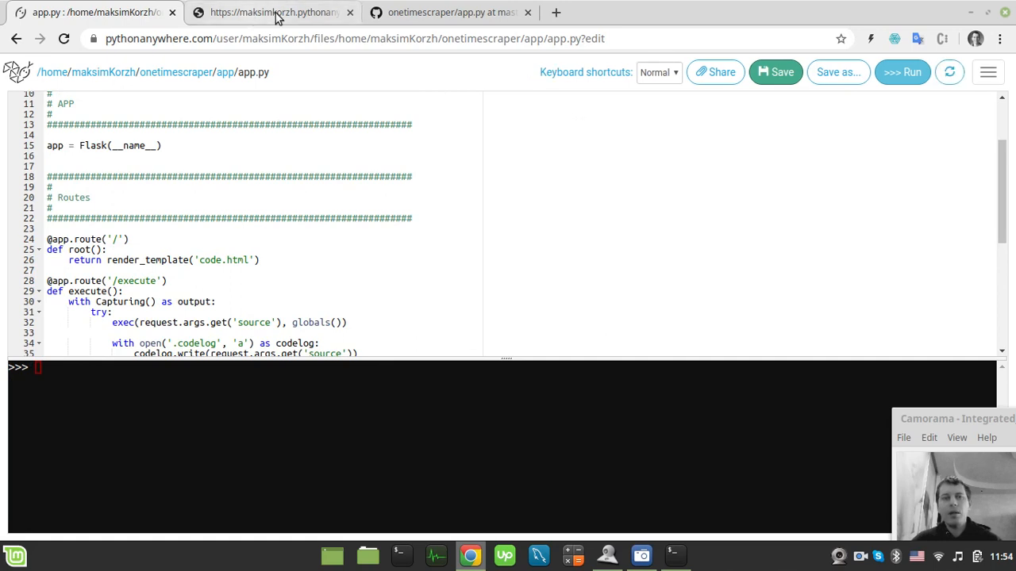
pyautogui.click(273, 12)
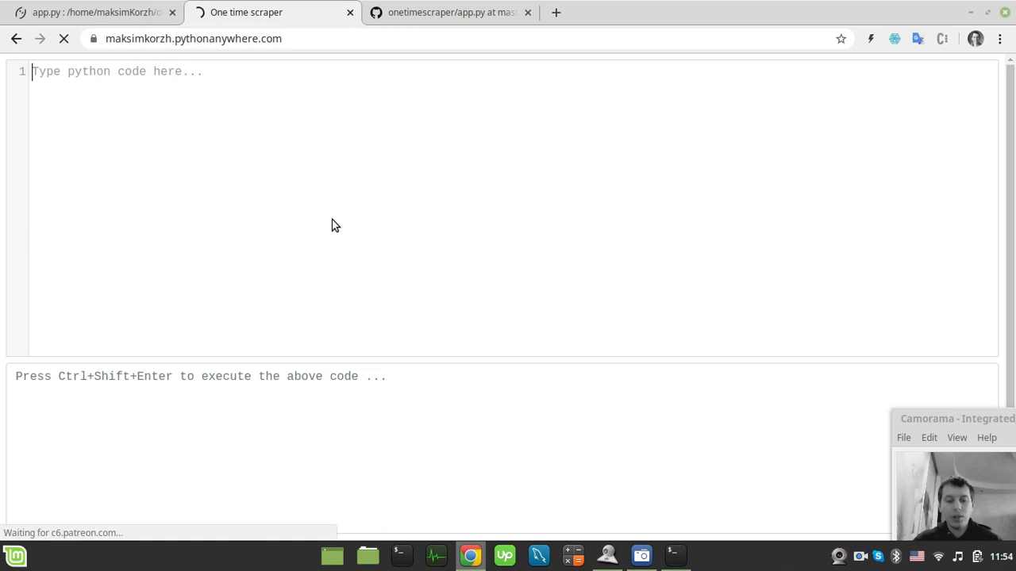
# - Execute print('Your app is deployed!') in the deployed scraper's code editor
pyautogui.write('print()')
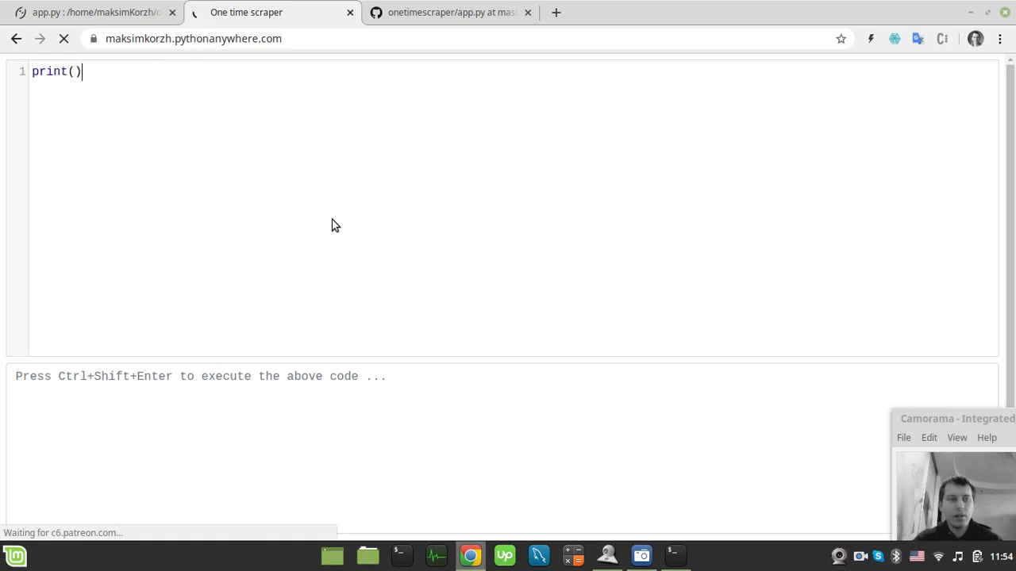
pyautogui.write("'Yo'")
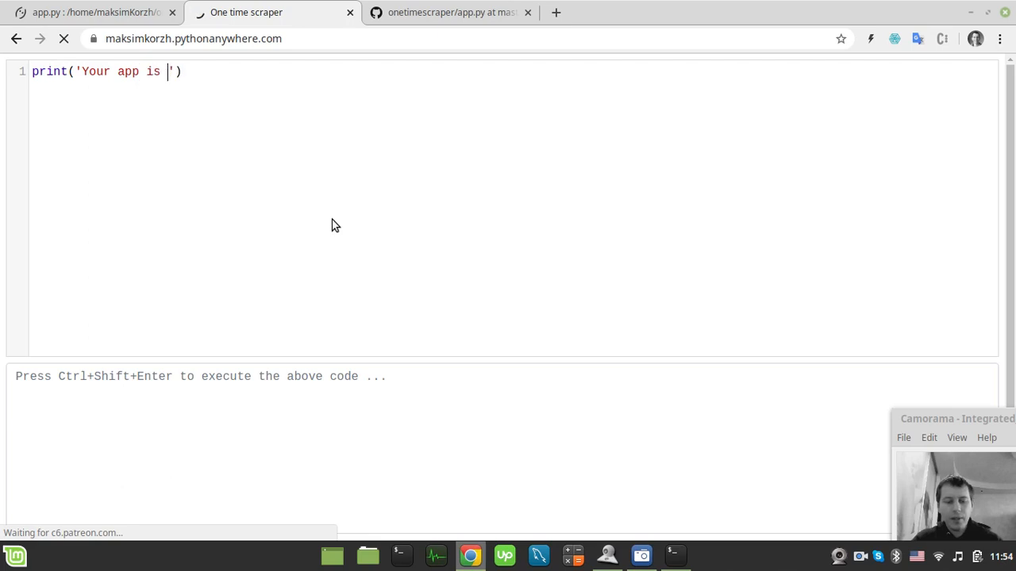
pyautogui.write('deployed')
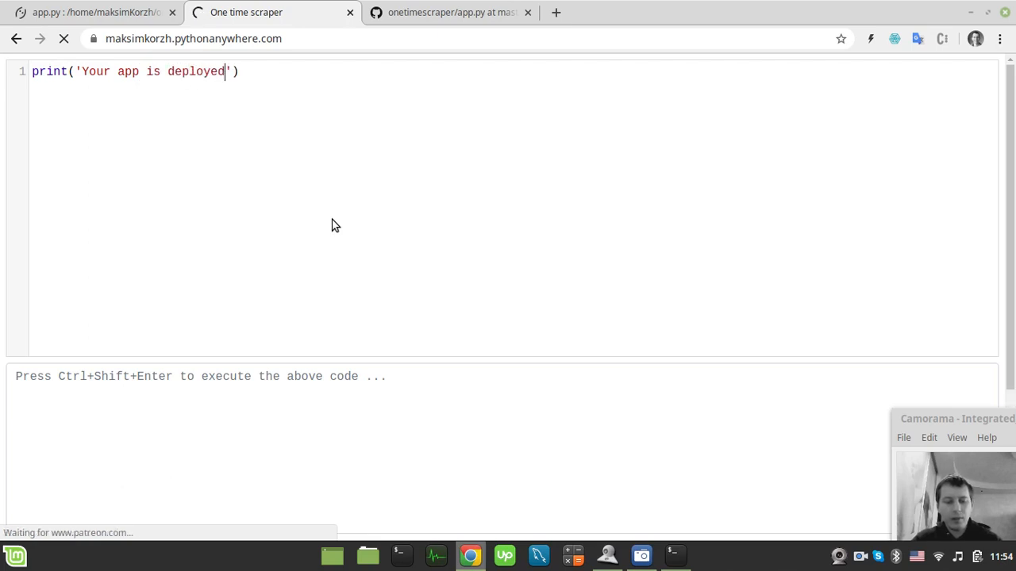
pyautogui.write('!')
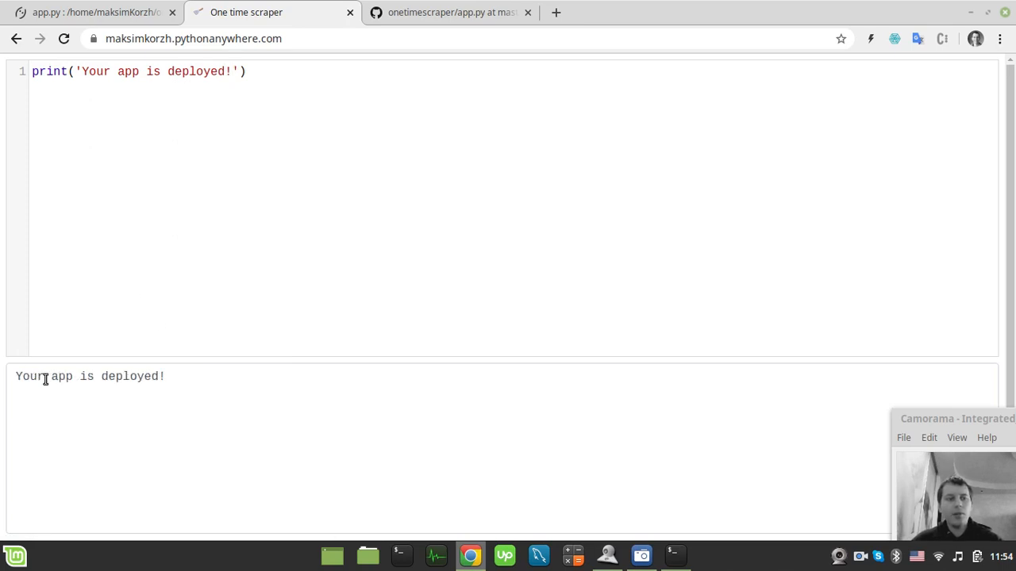
pyautogui.click(246, 71)
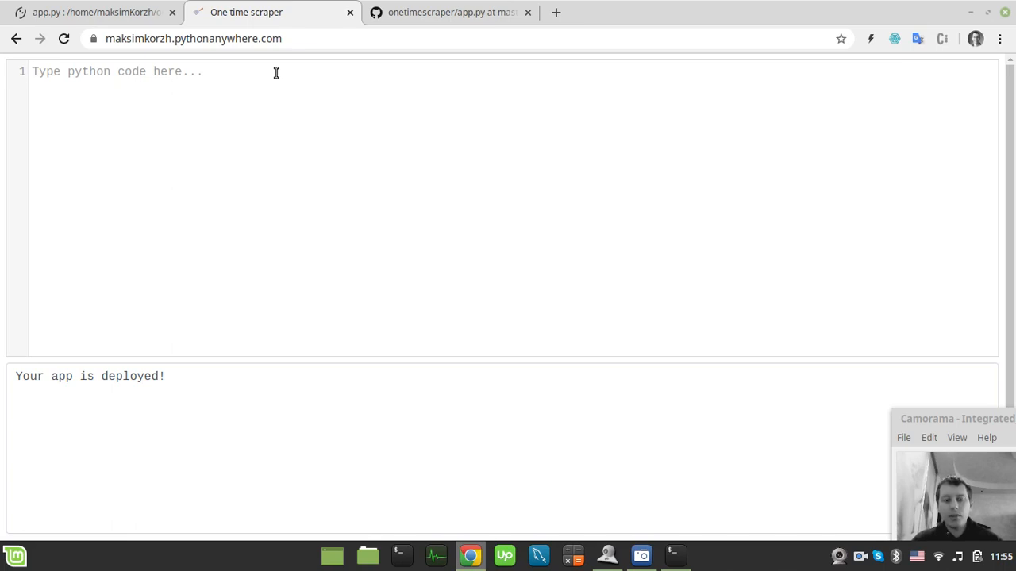
pyautogui.write('import')
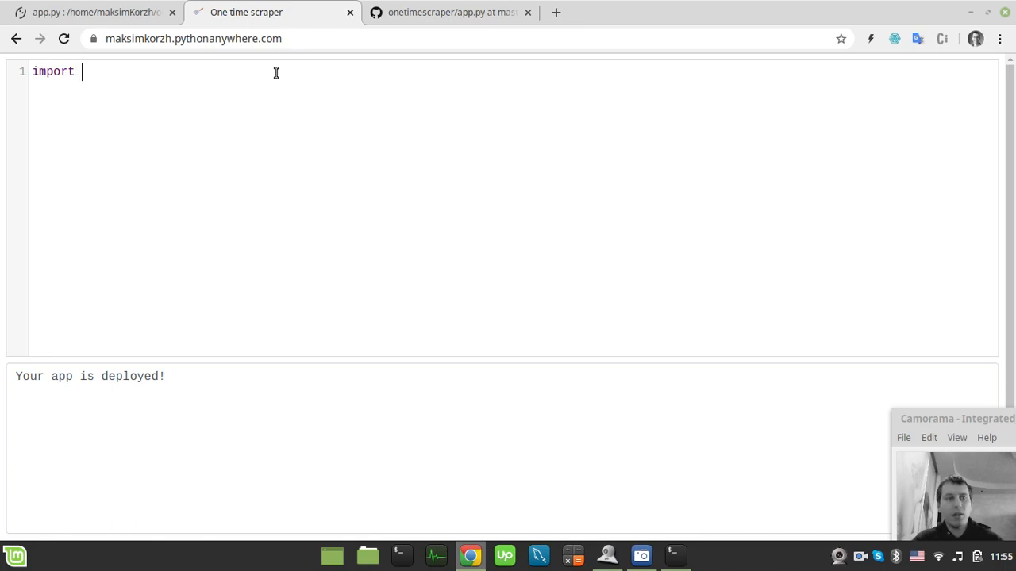
pyautogui.write('requests')
pyautogui.write('res')
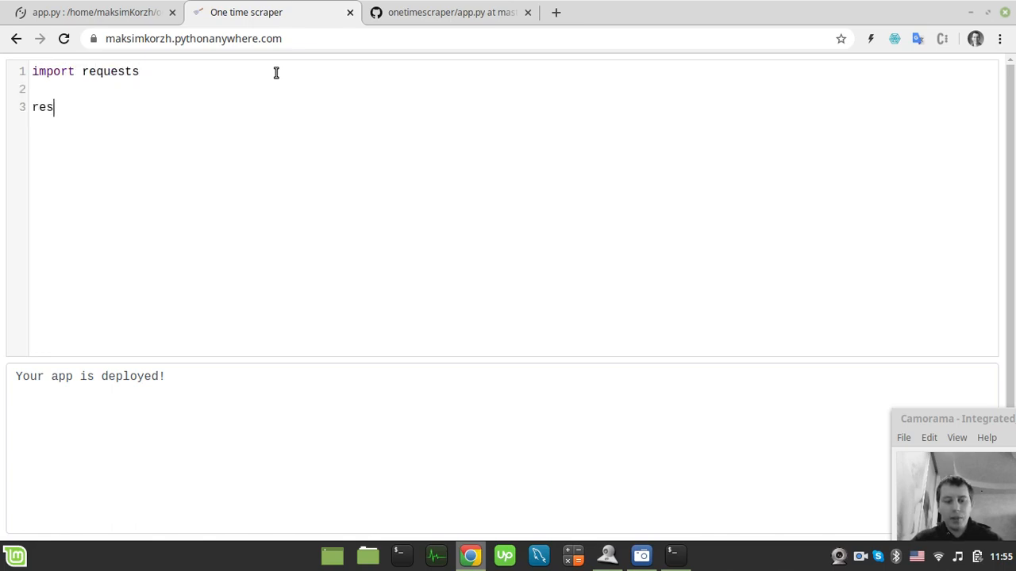
pyautogui.write('= requ')
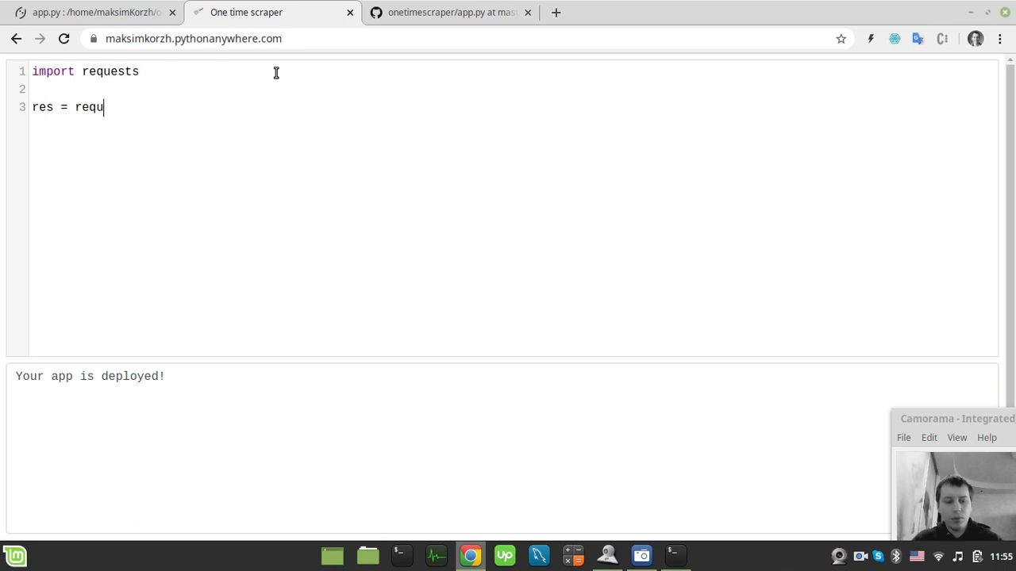
pyautogui.write('ests.get')
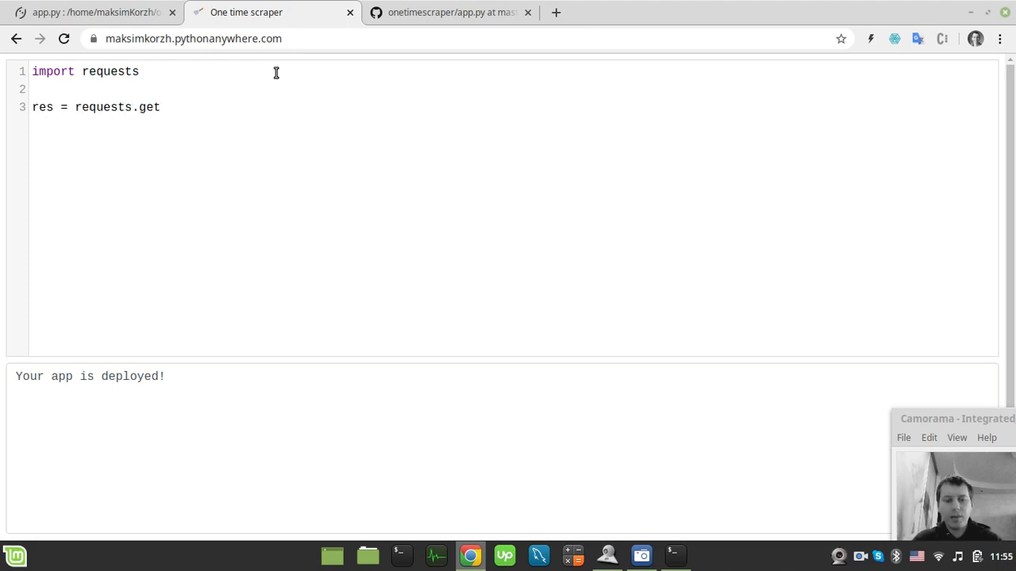
pyautogui.write("('h')")
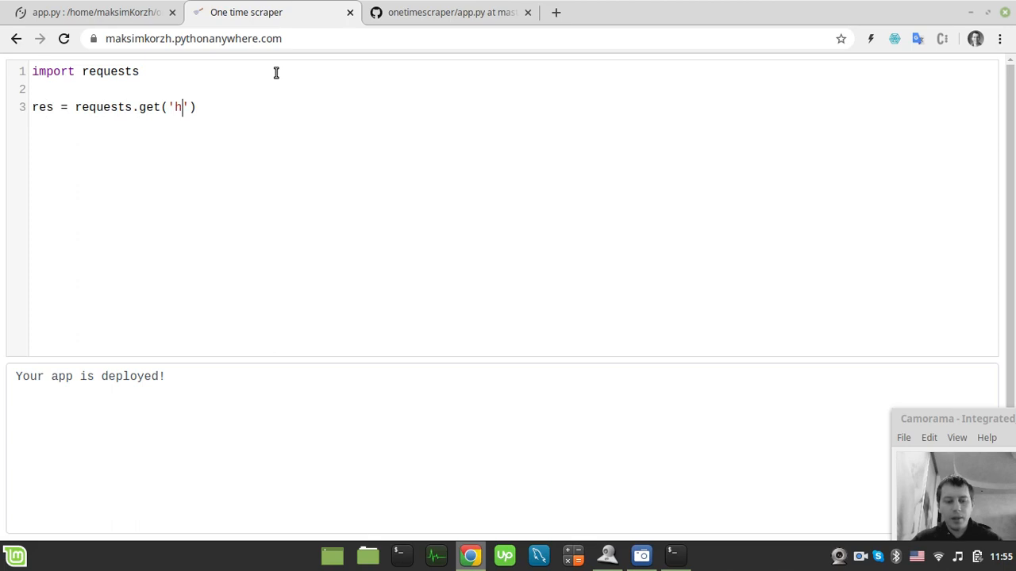
pyautogui.write('ttp://')
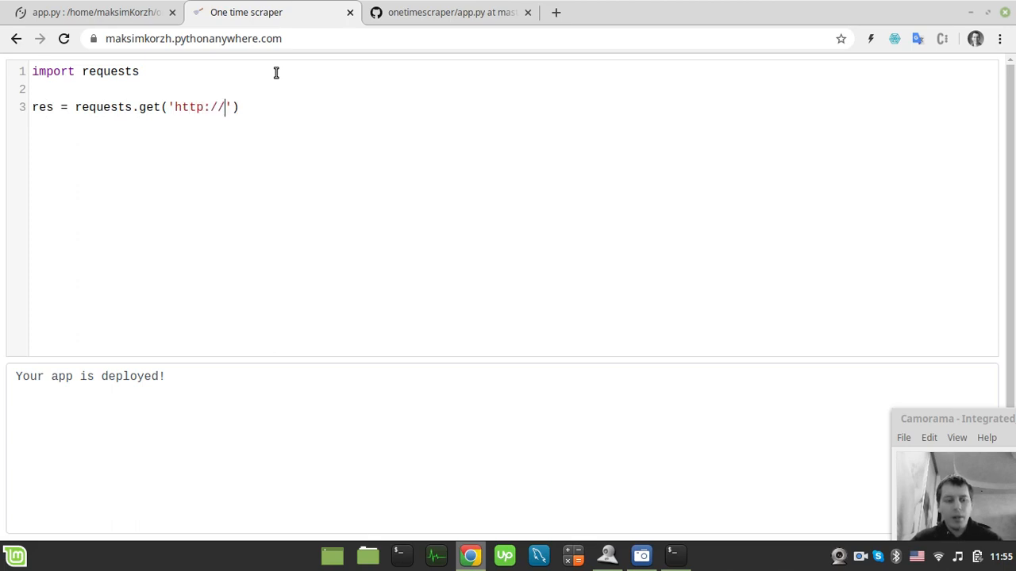
pyautogui.write('quotes')
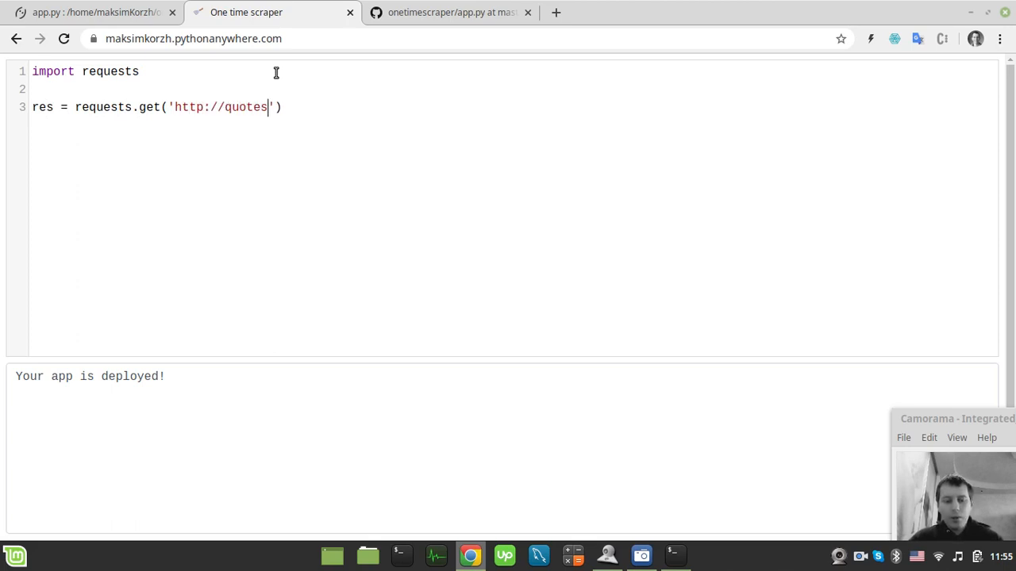
pyautogui.write('.toscrape')
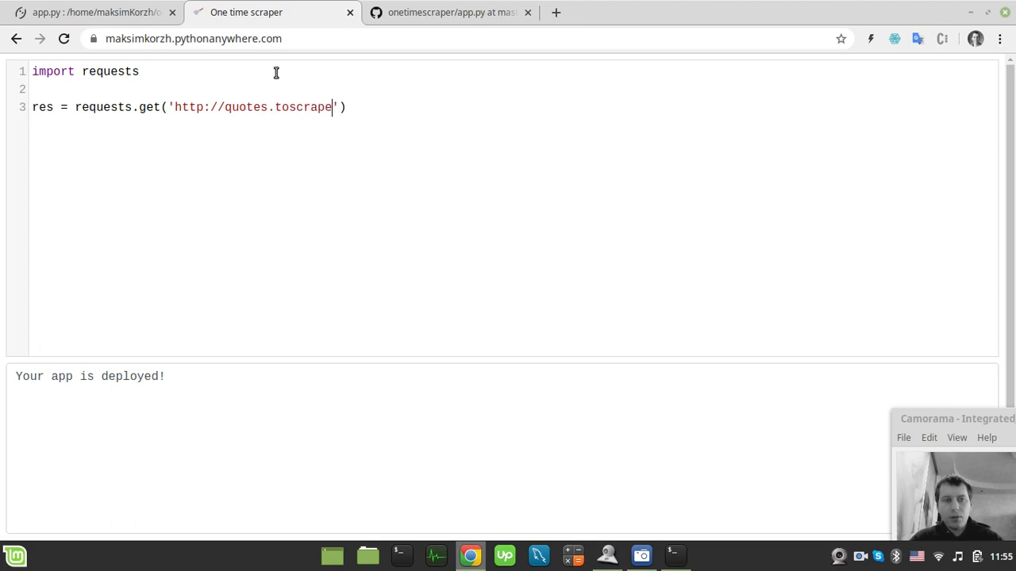
pyautogui.write('.com')
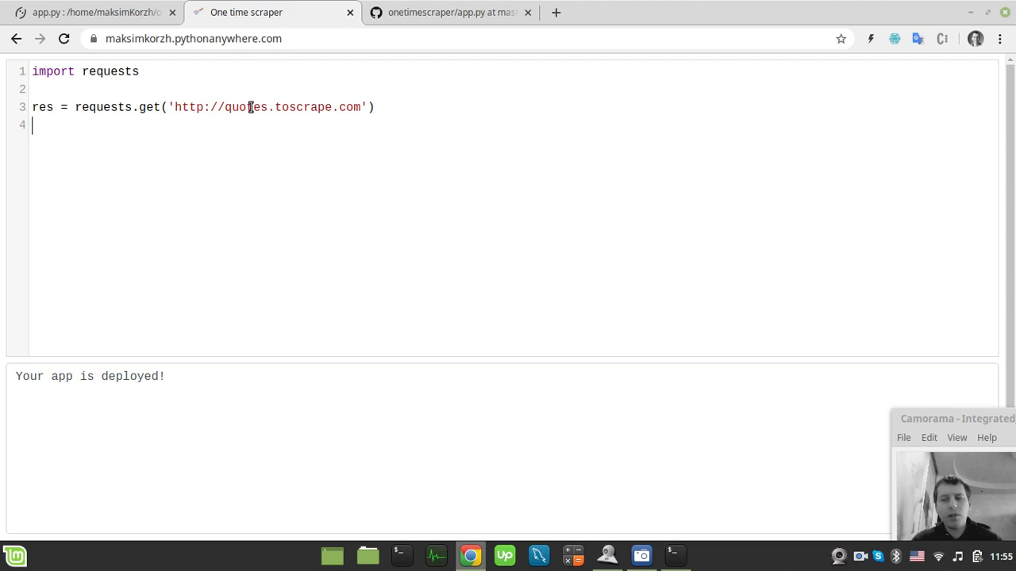
# - Add print(res.text) and execute so the quotes.toscrape.com HTML appears in the output
pyautogui.write('prin')
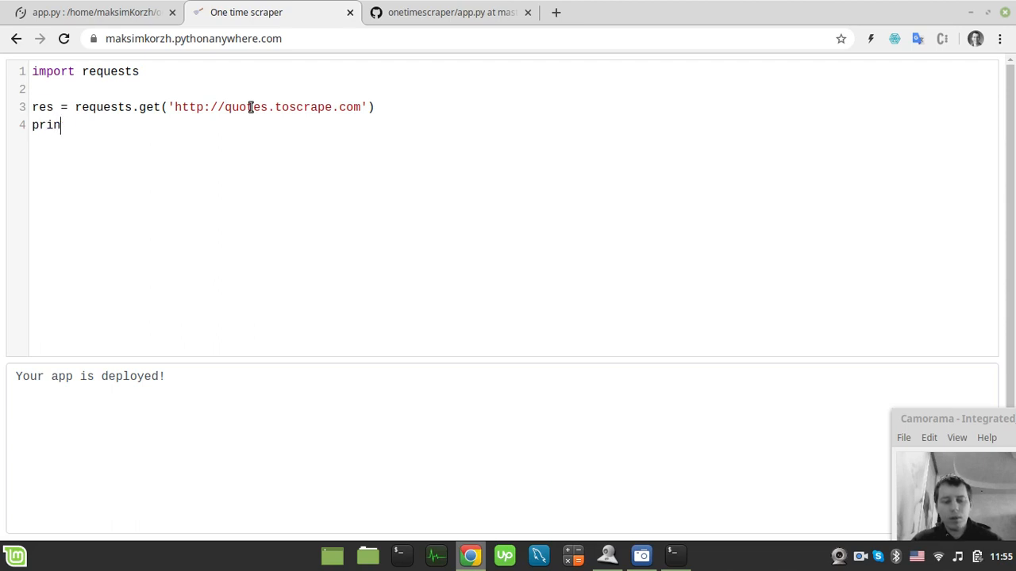
pyautogui.write('t(res.')
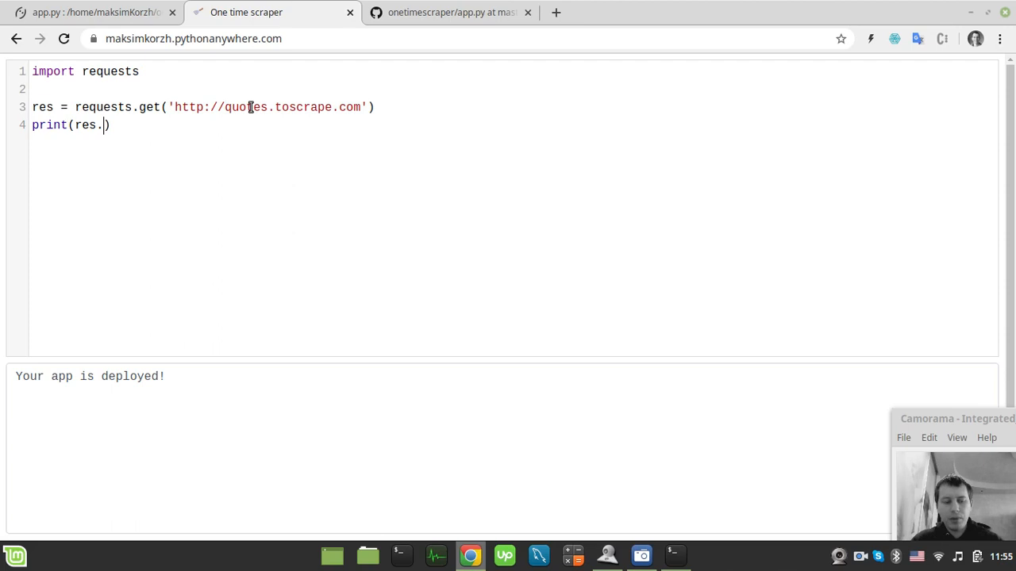
pyautogui.write('text')
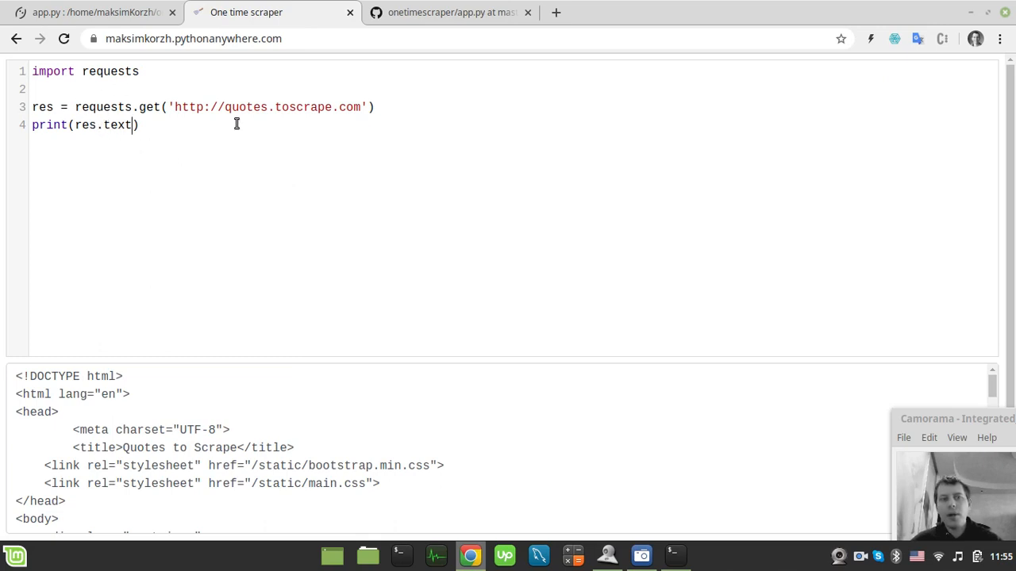
pyautogui.scroll(-3)
pyautogui.write('s')
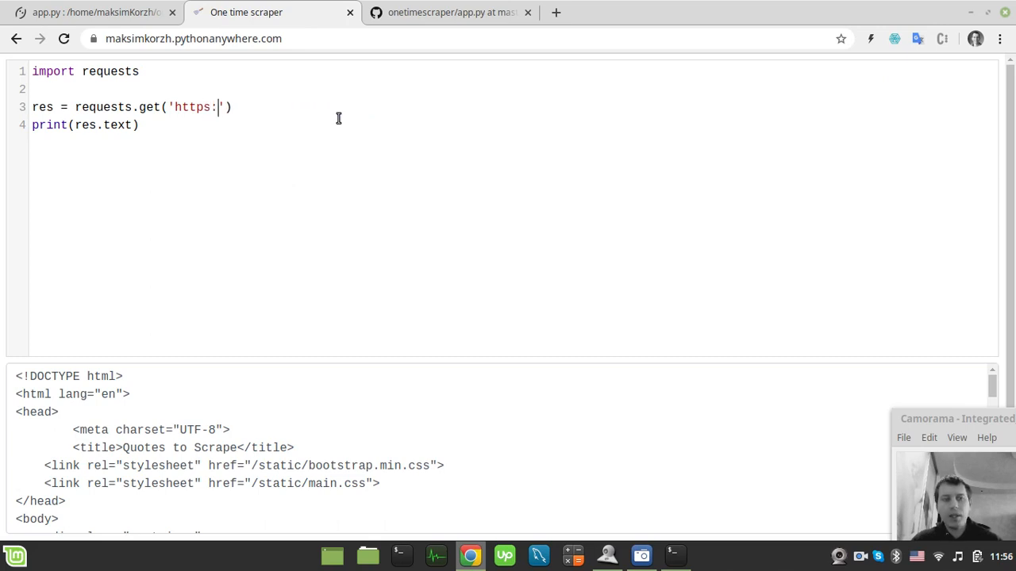
pyautogui.write('//')
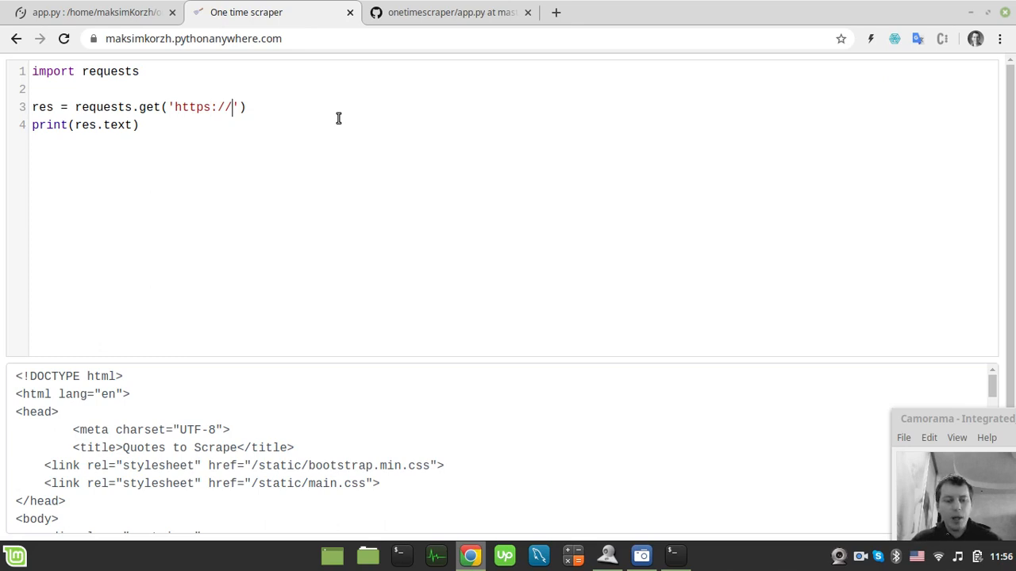
pyautogui.write('scraping')
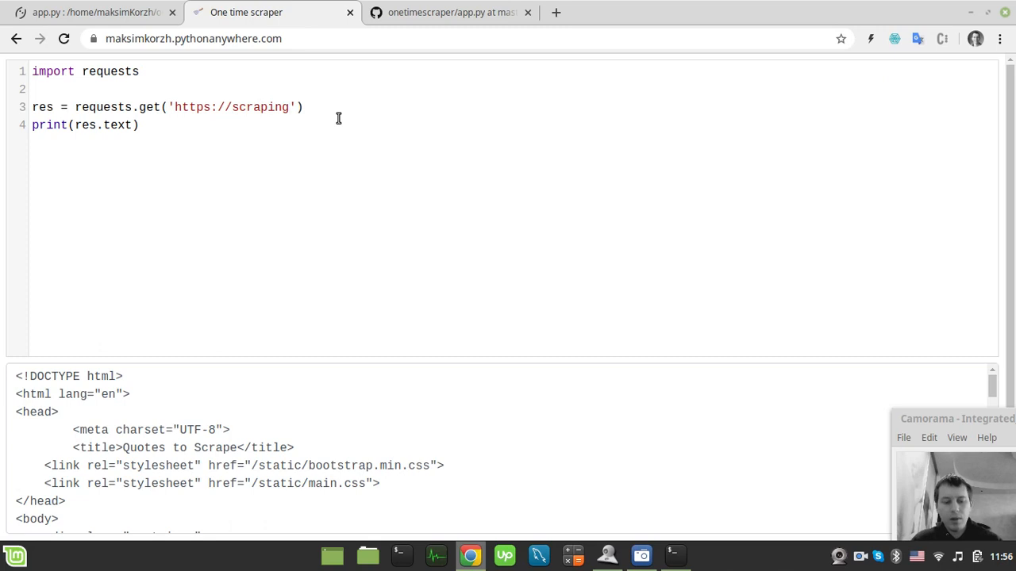
pyautogui.write('kung')
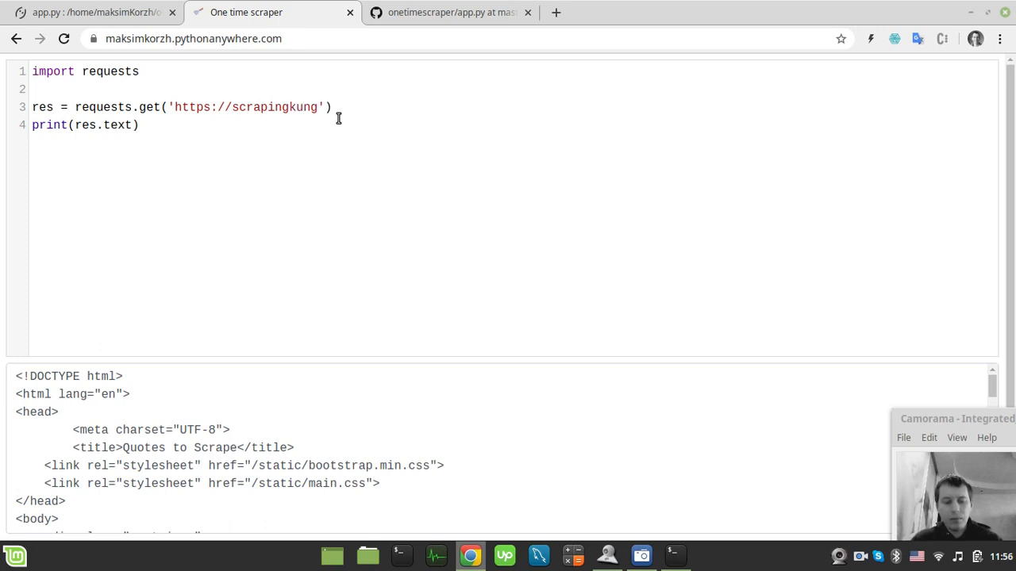
pyautogui.write('fu.hero')
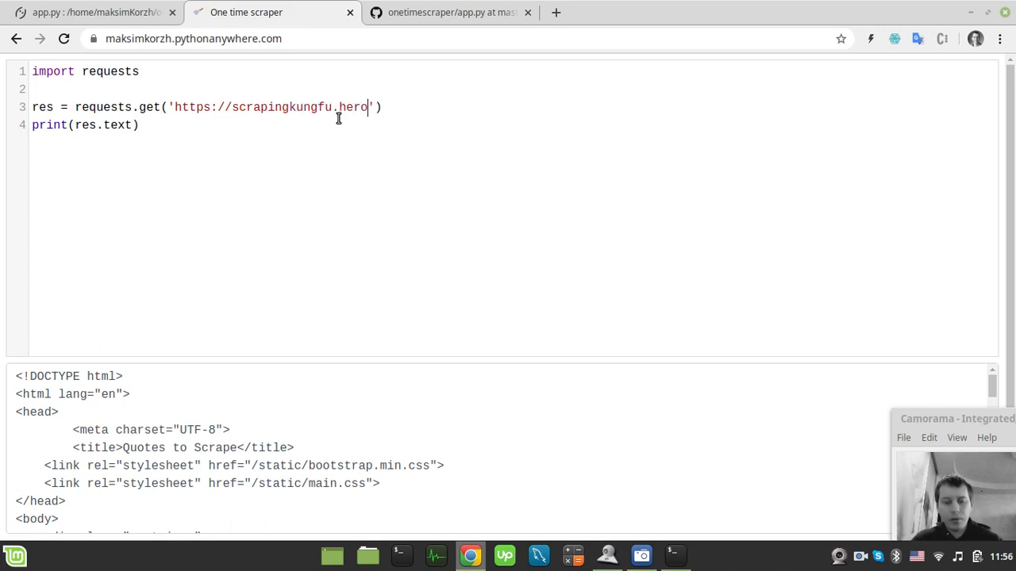
pyautogui.write('kuapp.com')
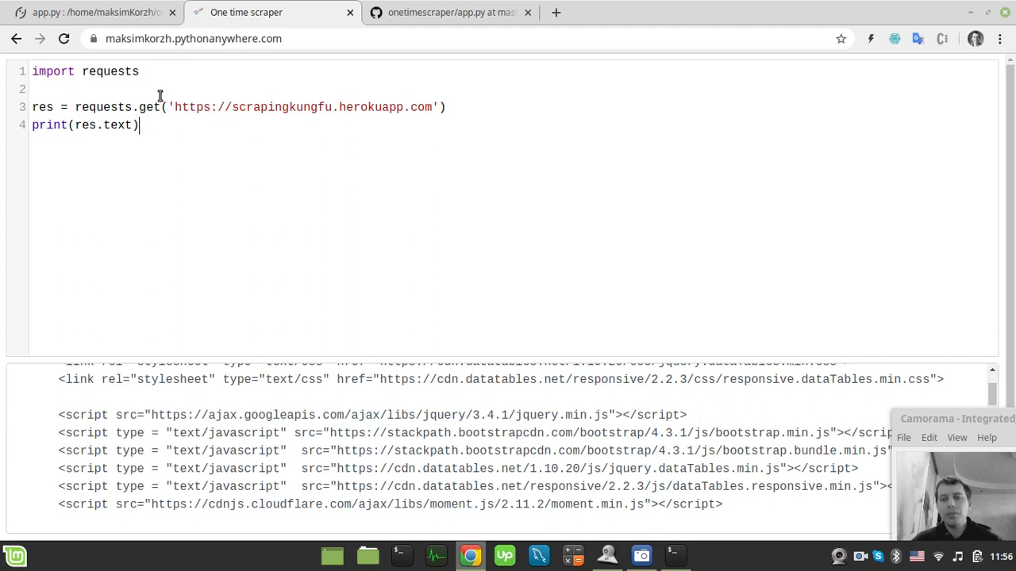
pyautogui.moveTo(162, 90)
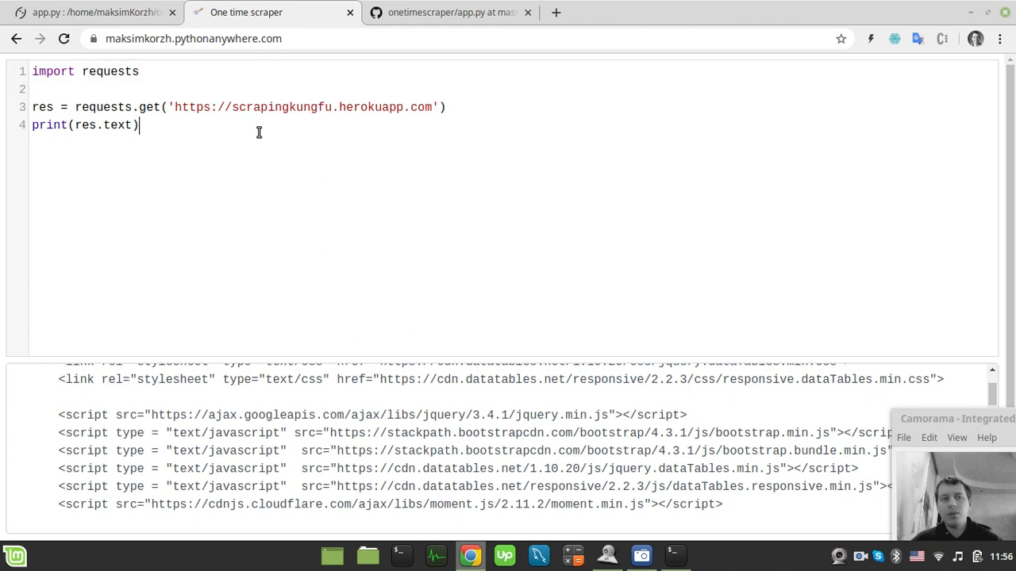
pyautogui.moveTo(219, 124)
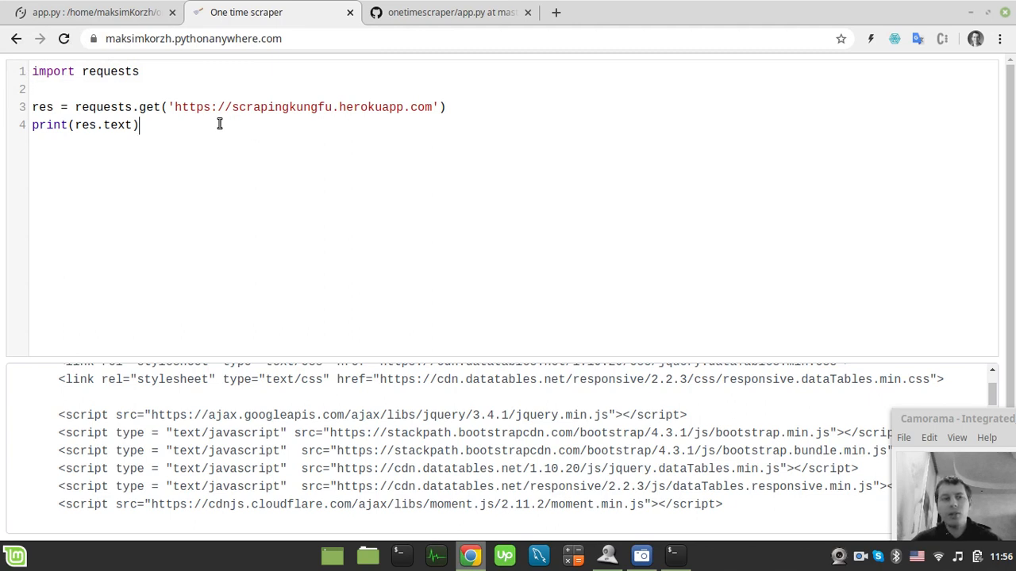
pyautogui.moveTo(244, 137)
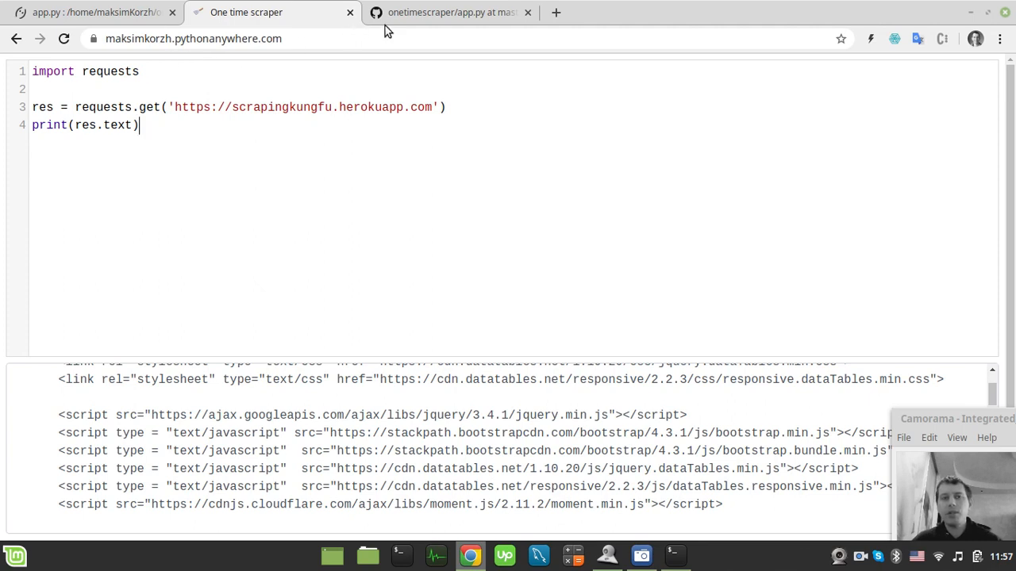
pyautogui.moveTo(273, 13)
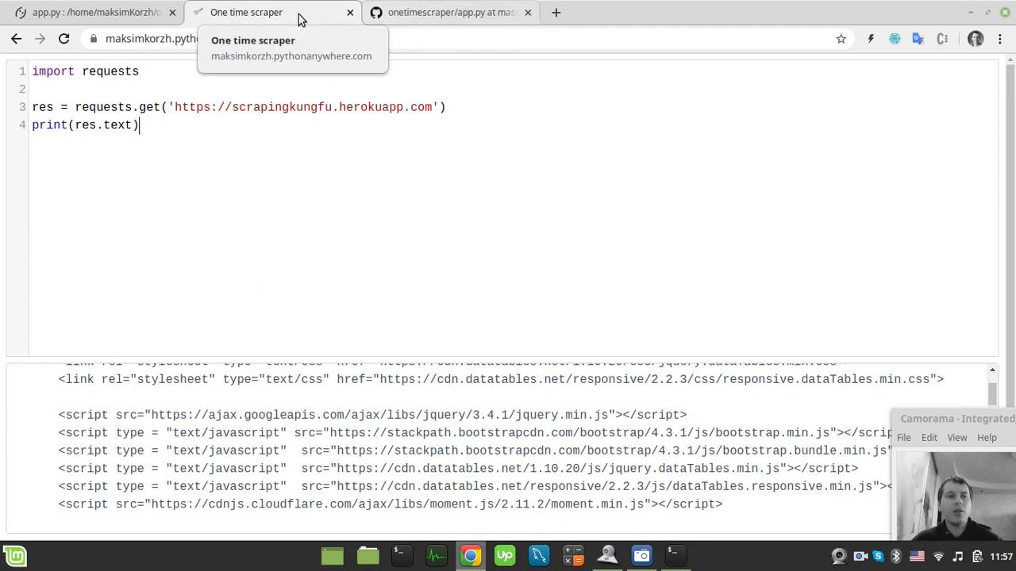
# - Enable Force HTTPS in the web app's Security settings and reload the site
pyautogui.click(95, 13)
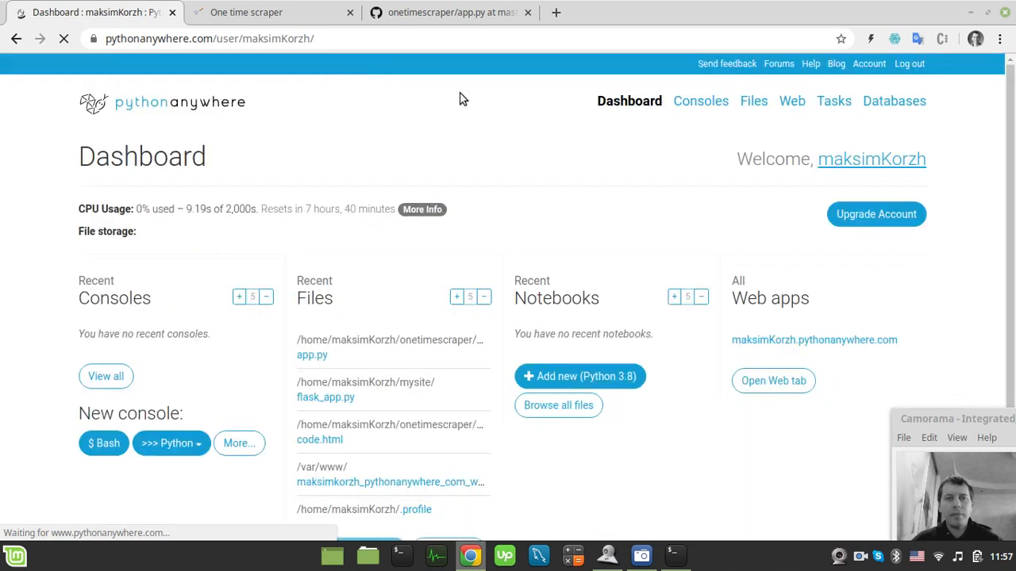
pyautogui.click(791, 101)
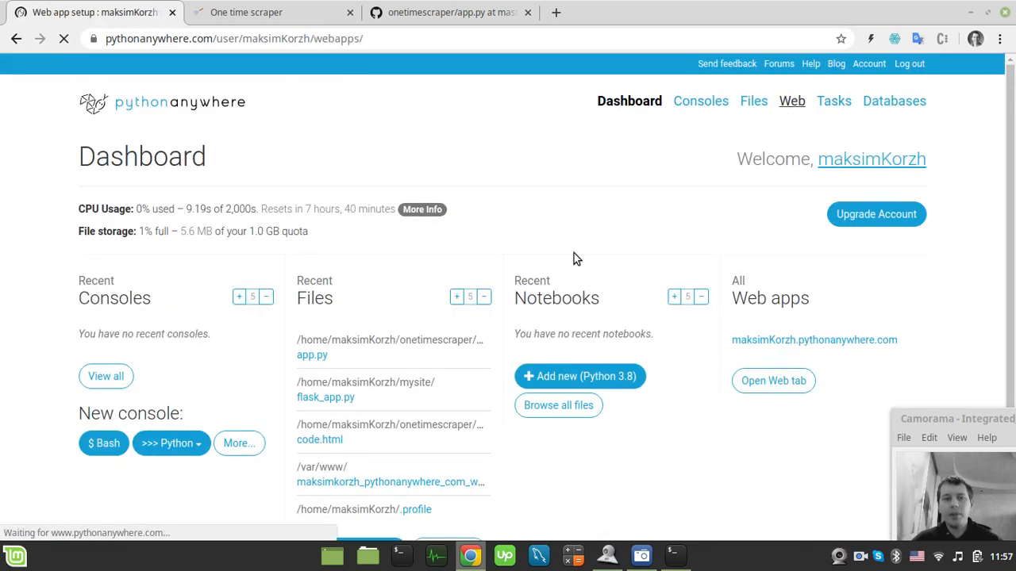
pyautogui.click(790, 102)
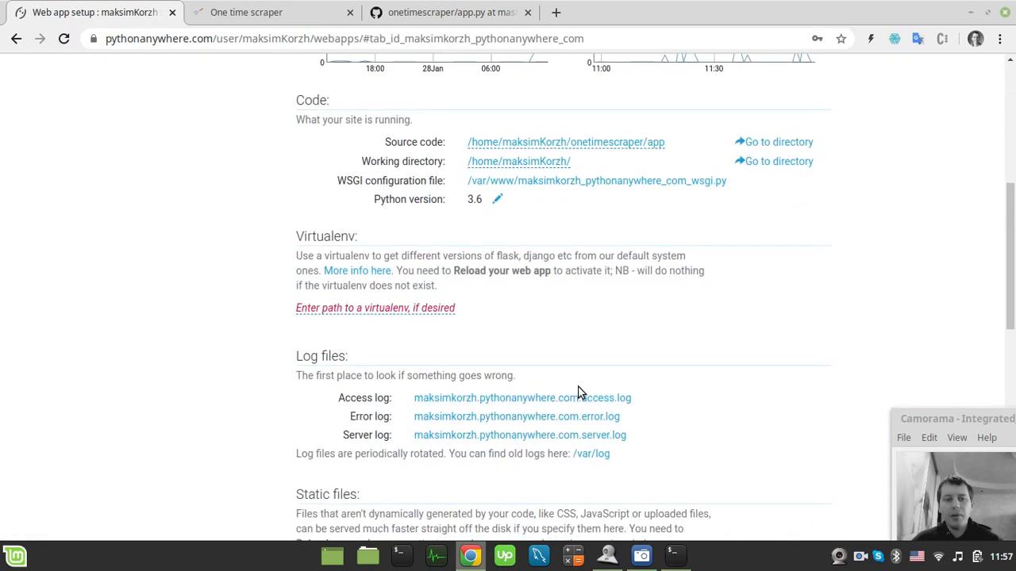
pyautogui.scroll(-3)
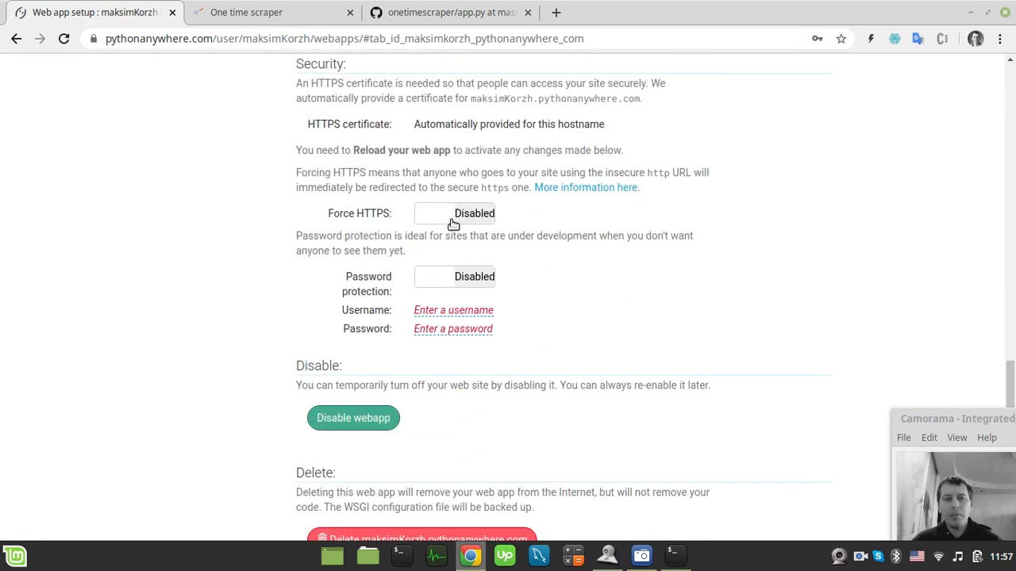
pyautogui.click(454, 213)
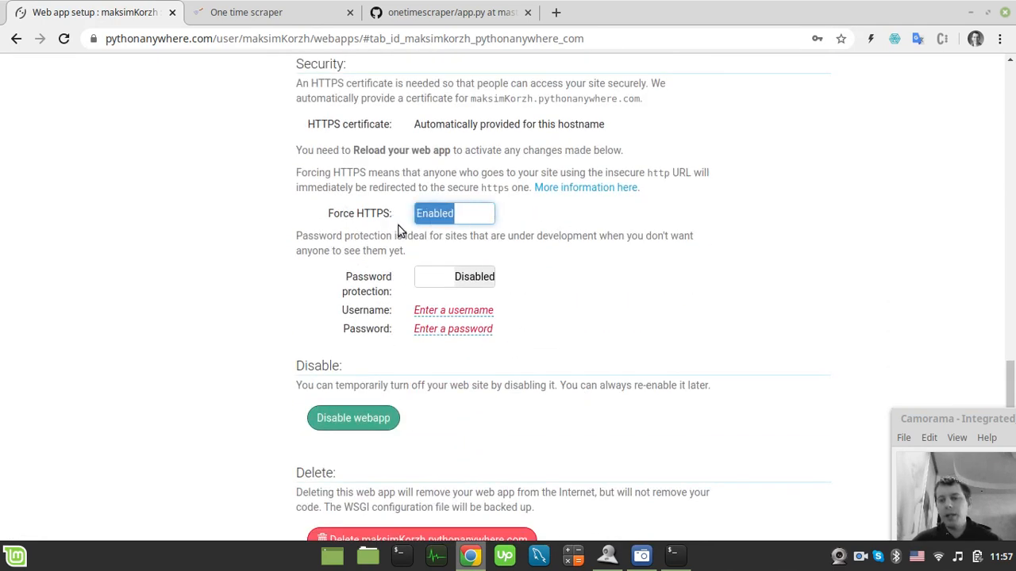
pyautogui.click(454, 276)
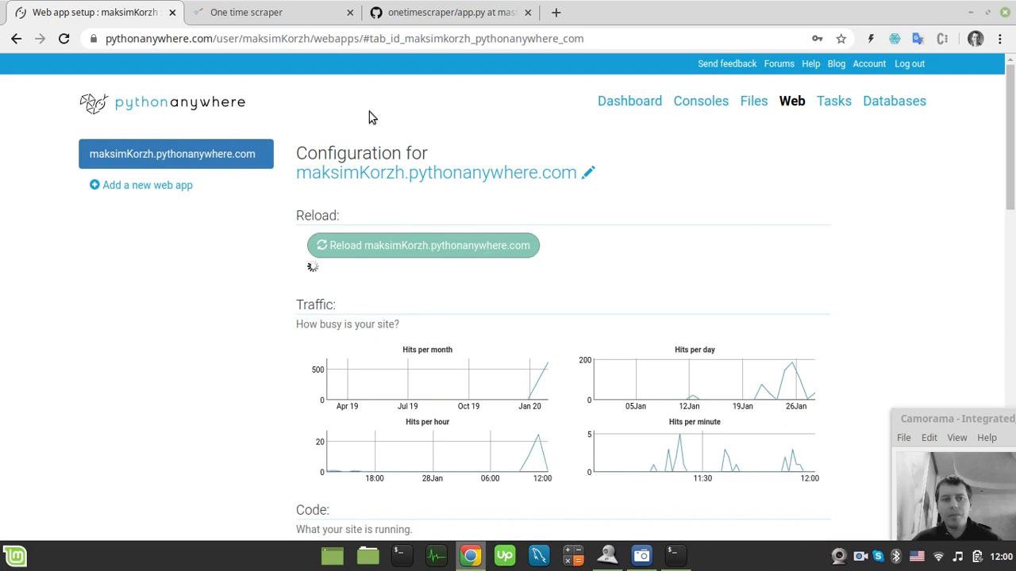
# - Close the old One time scraper tab before revisiting the site over HTTPS
pyautogui.click(325, 13)
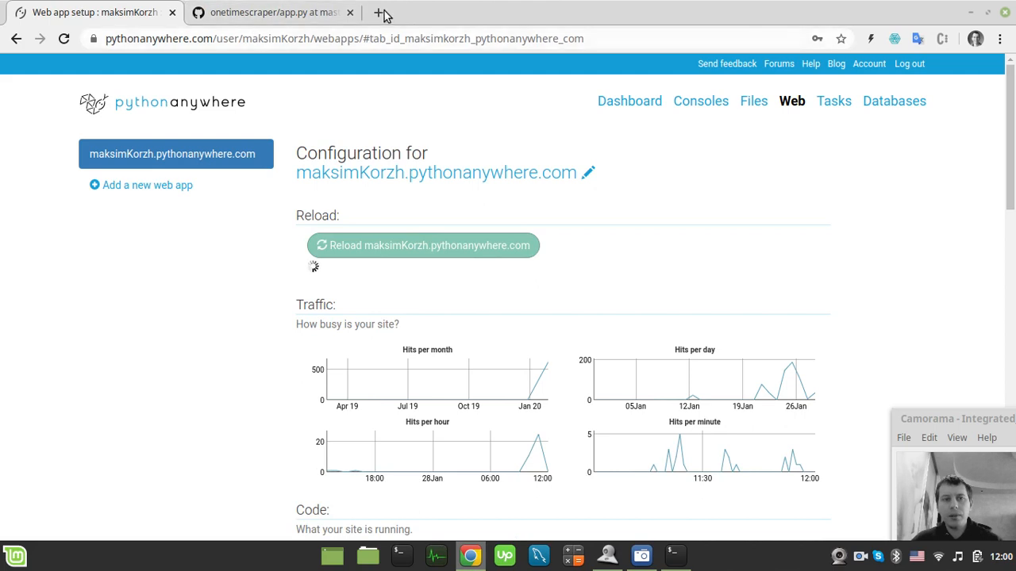
pyautogui.moveTo(381, 14)
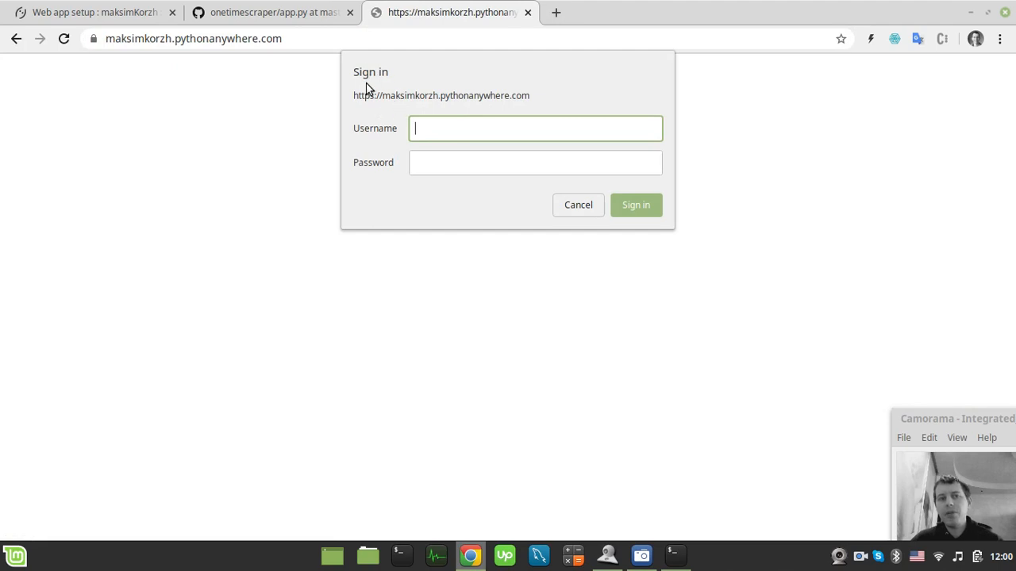
pyautogui.moveTo(621, 108)
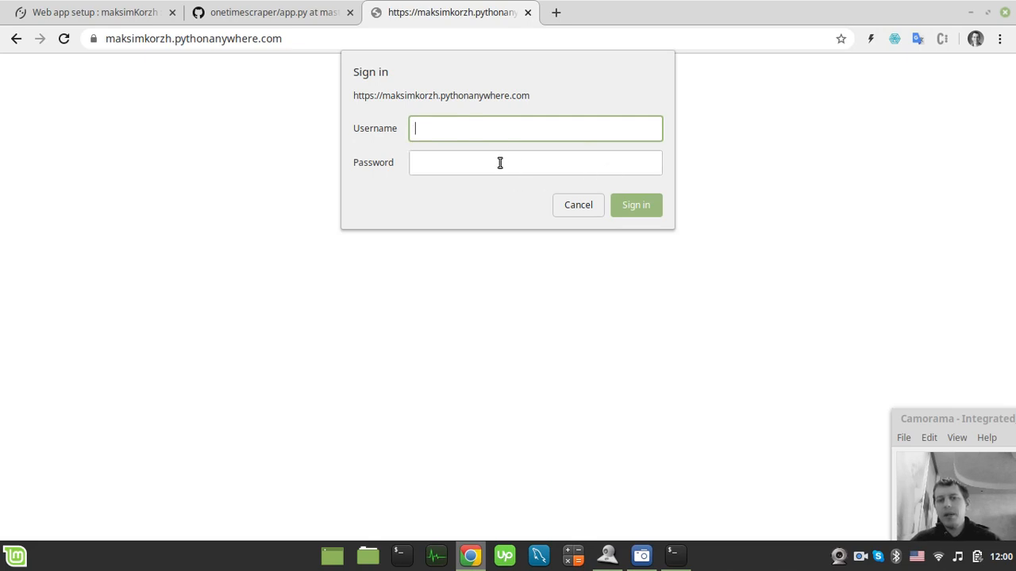
pyautogui.moveTo(266, 241)
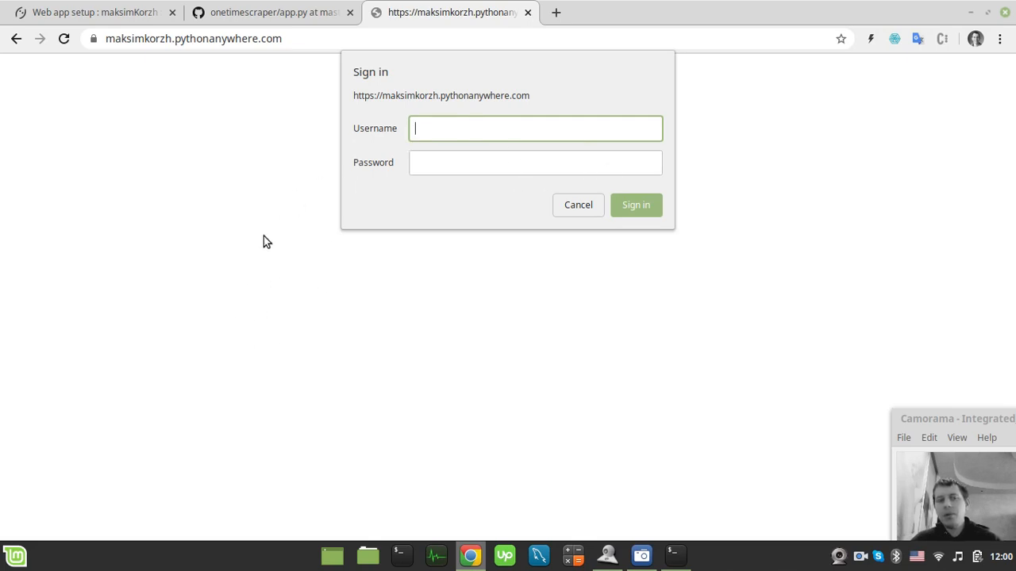
pyautogui.moveTo(241, 224)
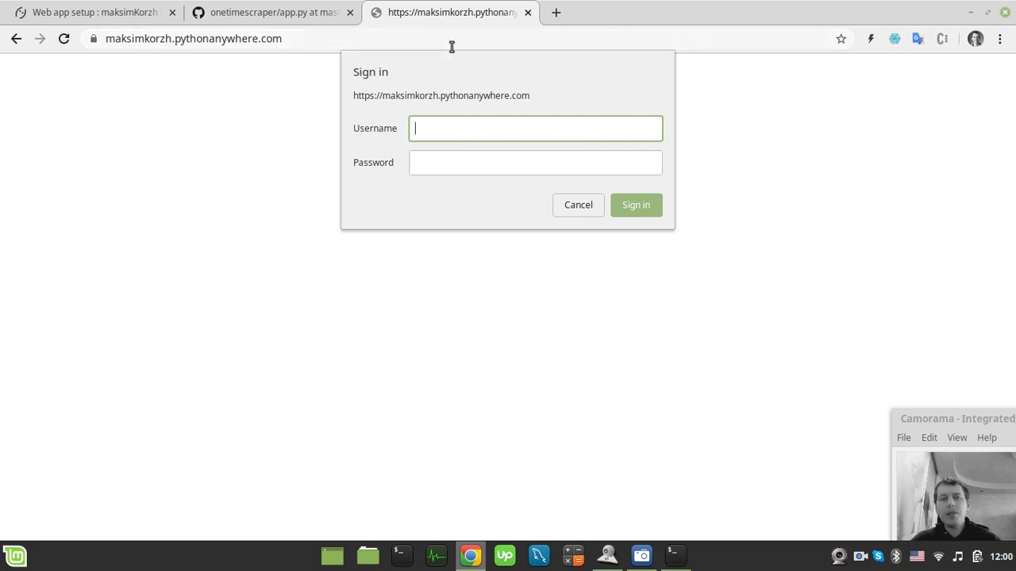
pyautogui.moveTo(479, 159)
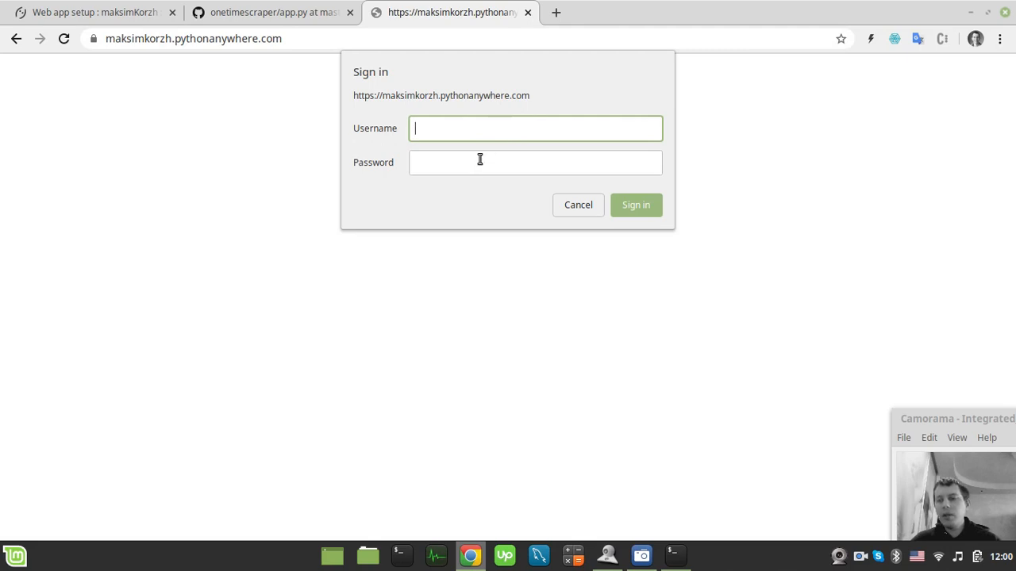
pyautogui.moveTo(580, 129)
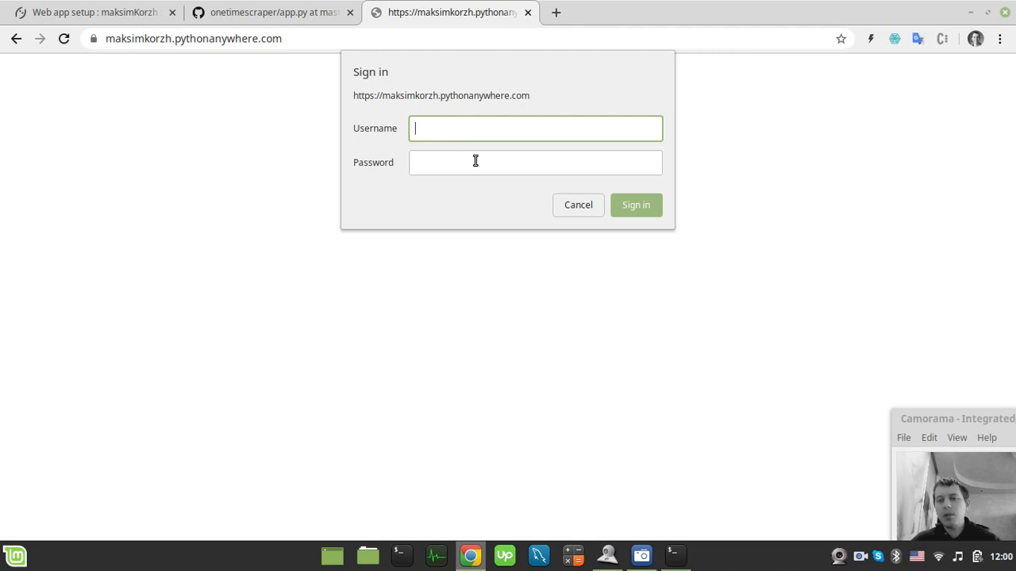
pyautogui.moveTo(505, 169)
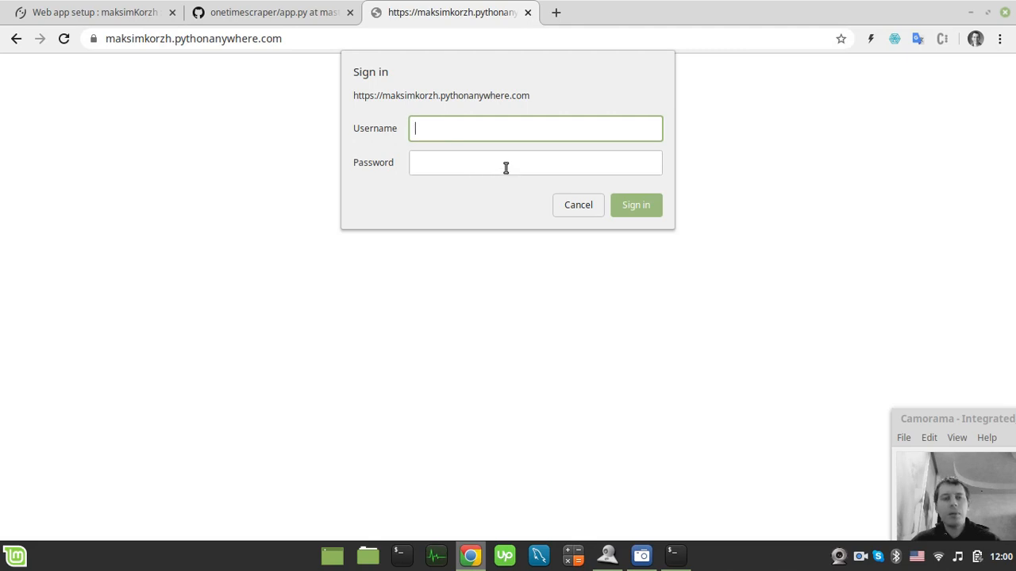
pyautogui.moveTo(529, 14)
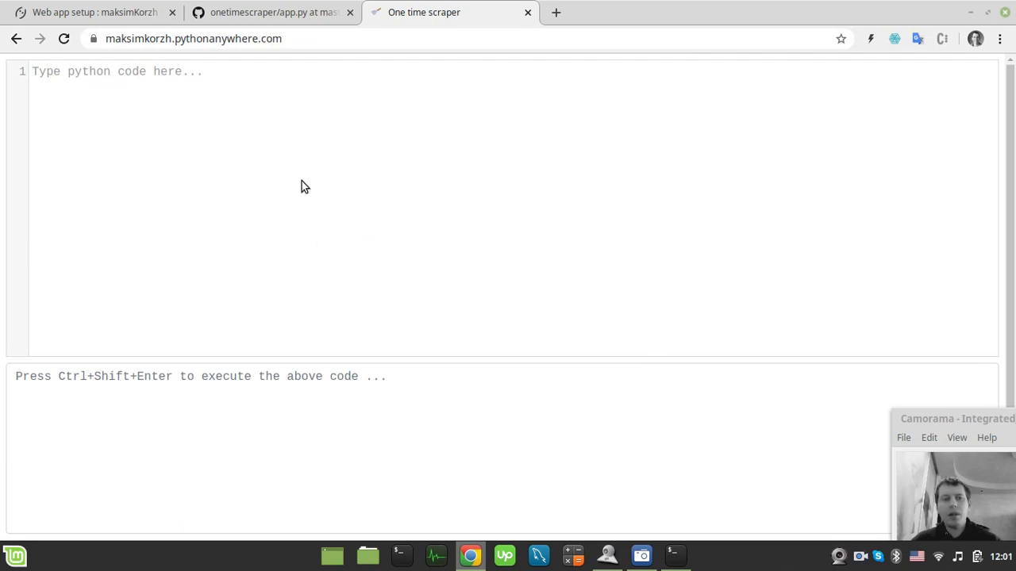
# - Scroll the freshly loaded scraper page showing its empty Python code editor
pyautogui.scroll(-3)
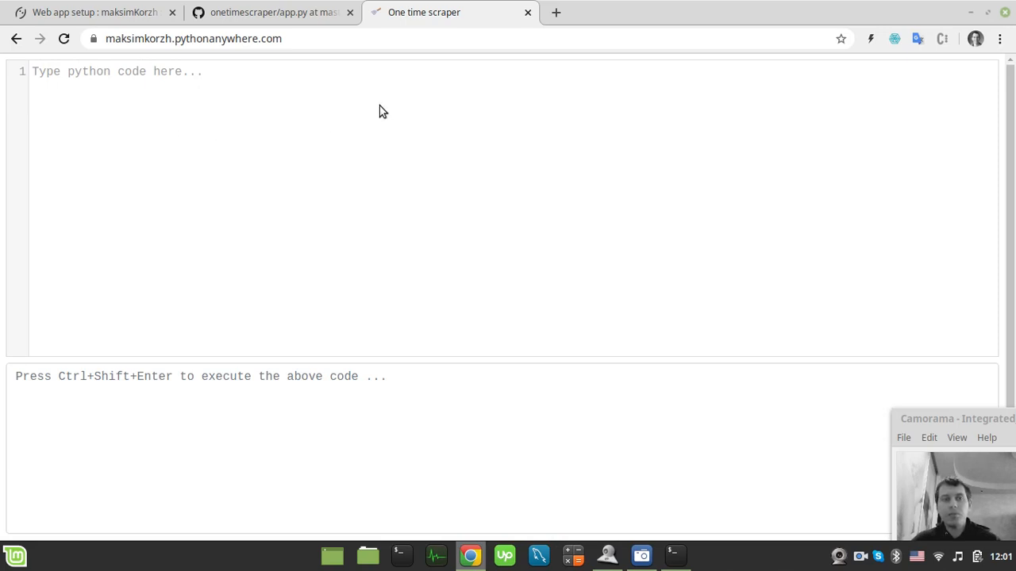
pyautogui.moveTo(353, 102)
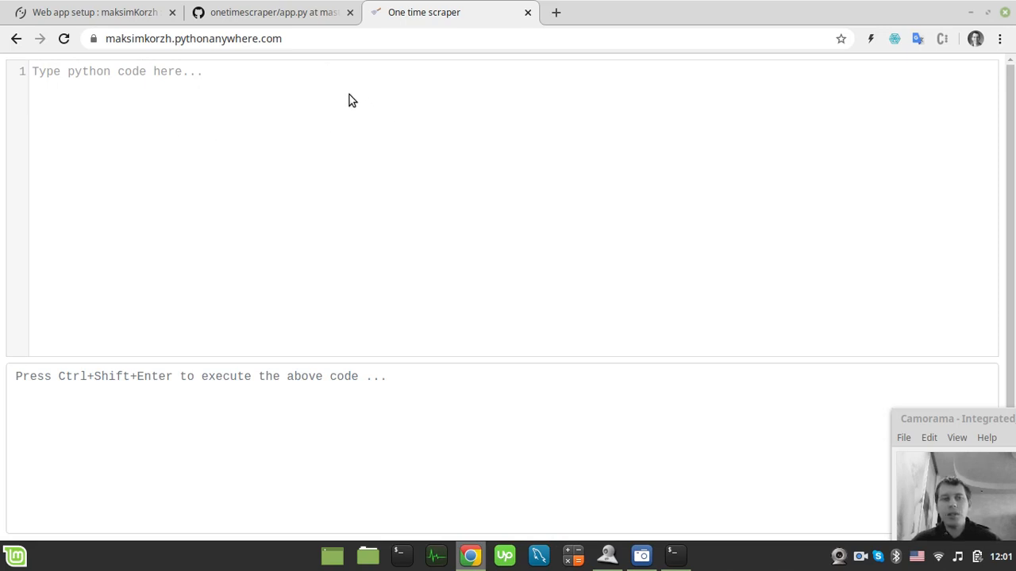